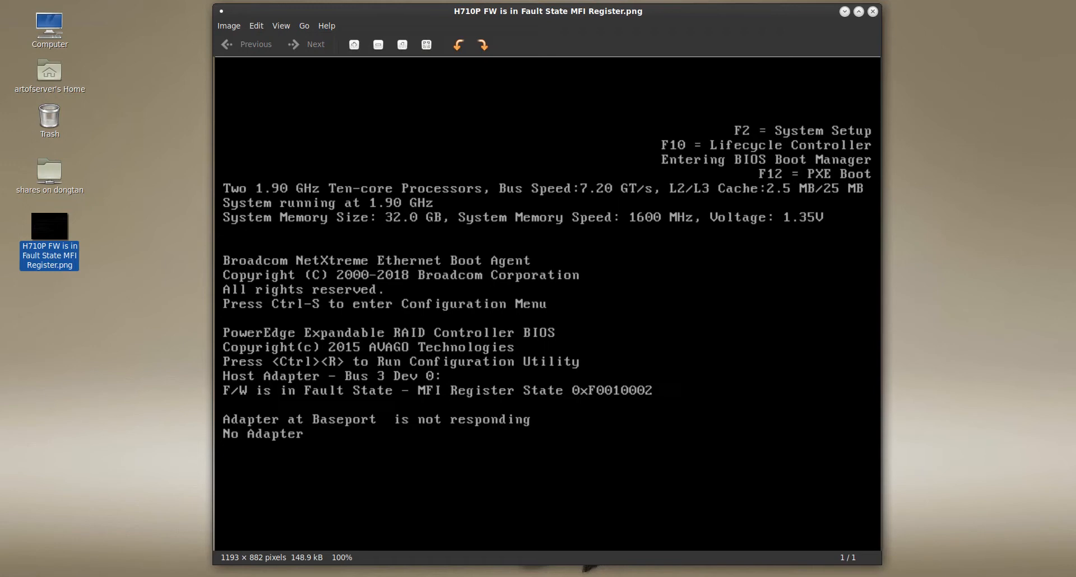
mouse_move(228, 404)
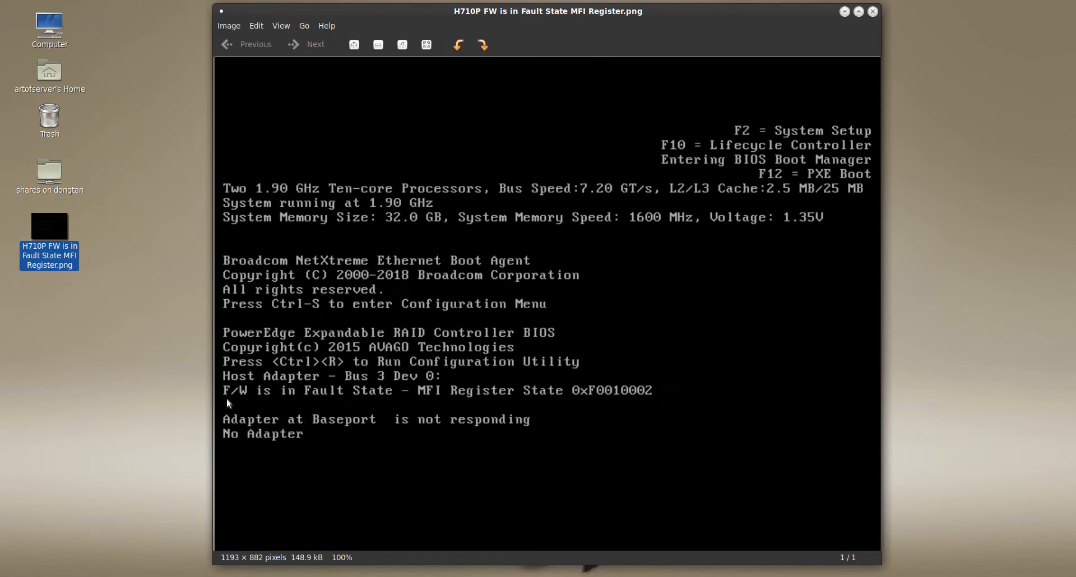
mouse_move(267, 402)
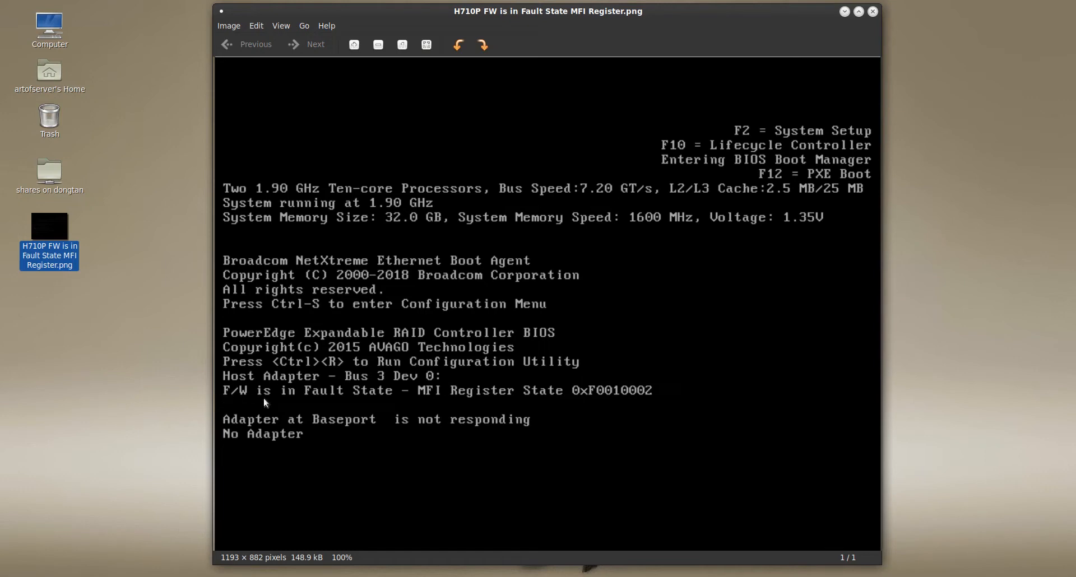
mouse_move(572, 421)
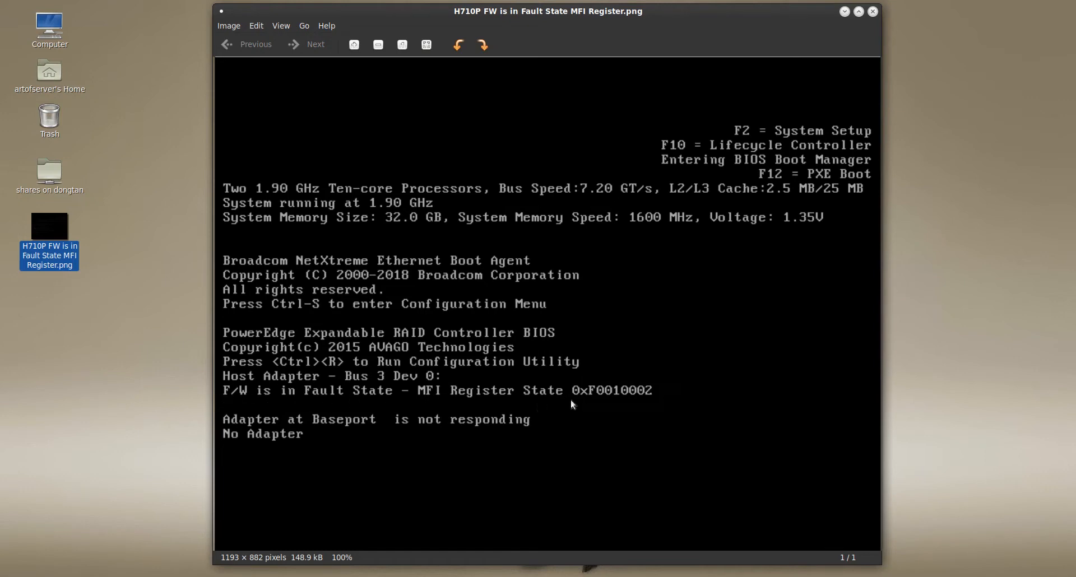
mouse_move(579, 398)
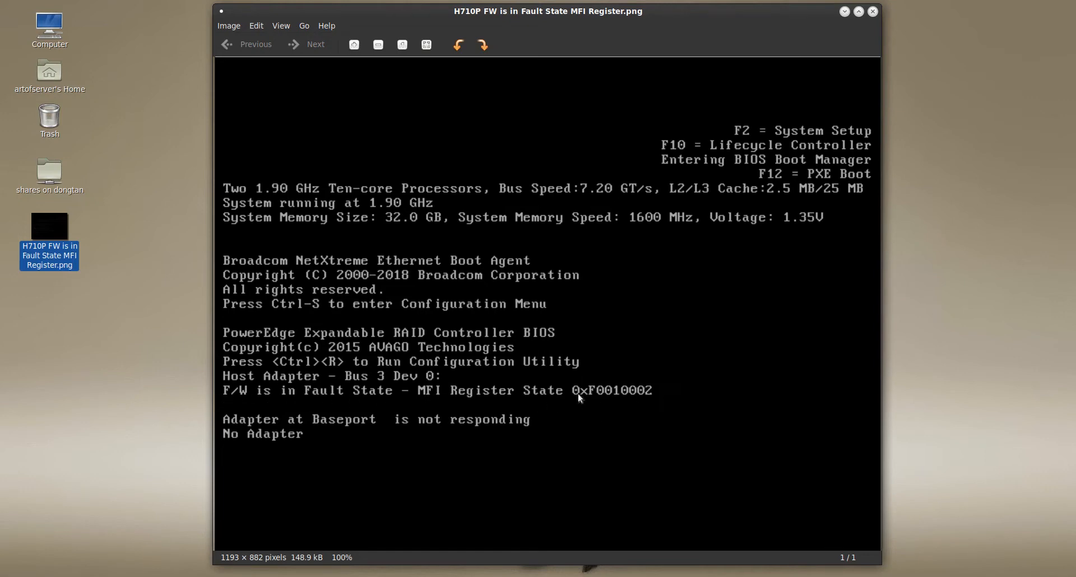
mouse_move(608, 410)
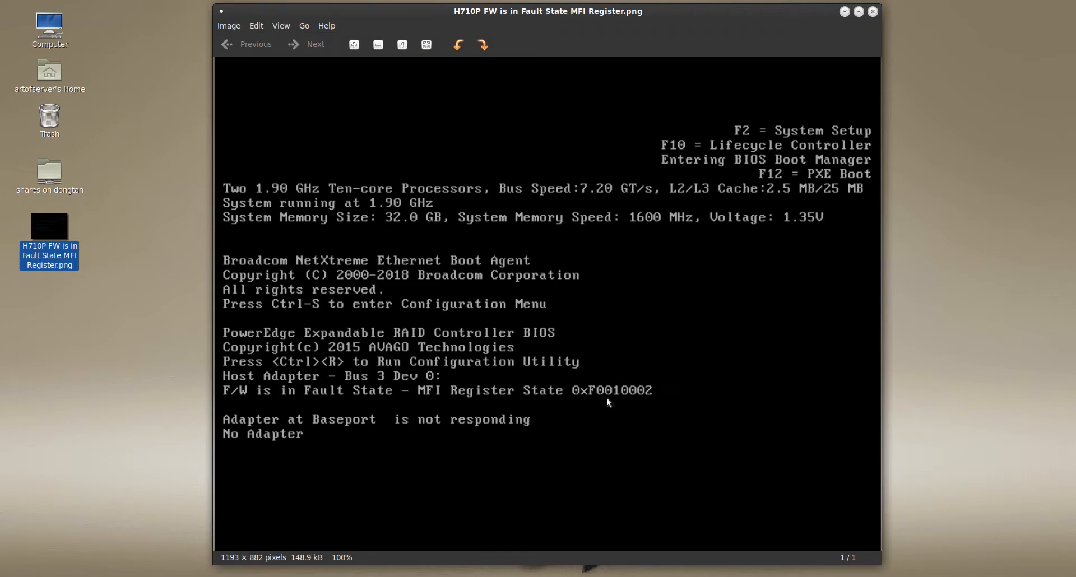
mouse_move(674, 436)
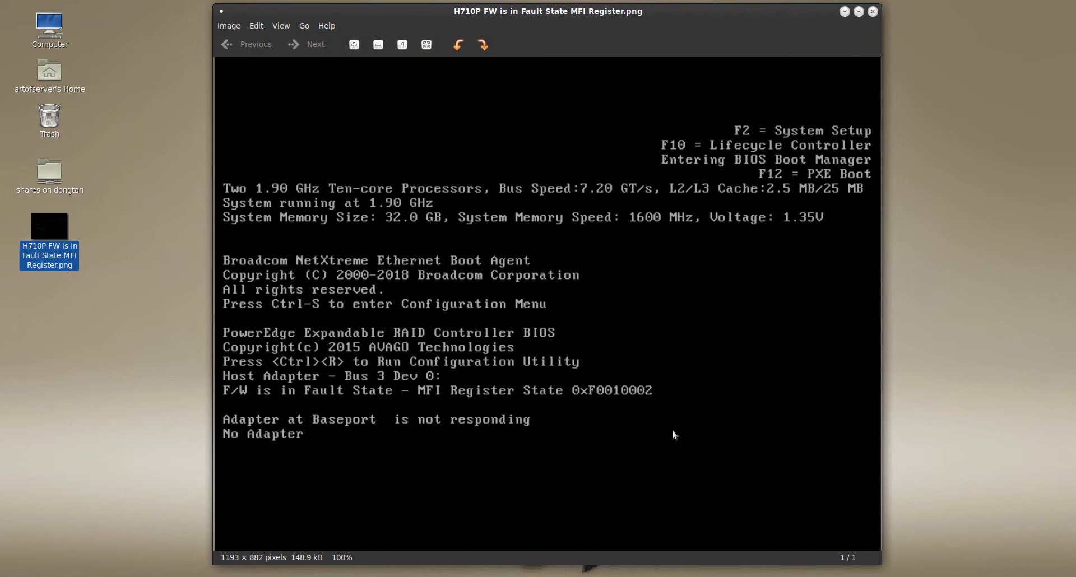
mouse_move(305, 418)
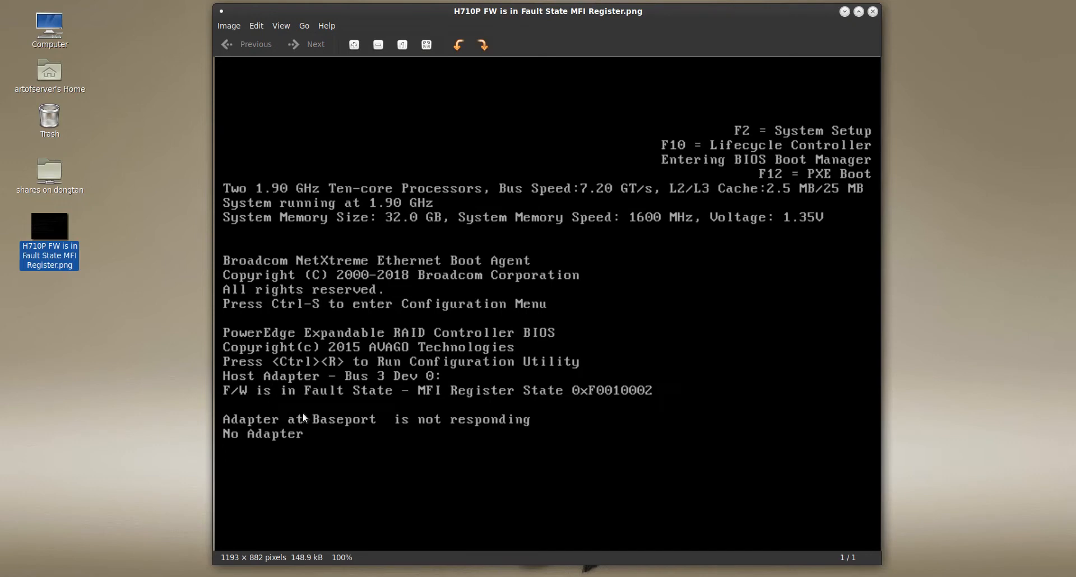
mouse_move(247, 431)
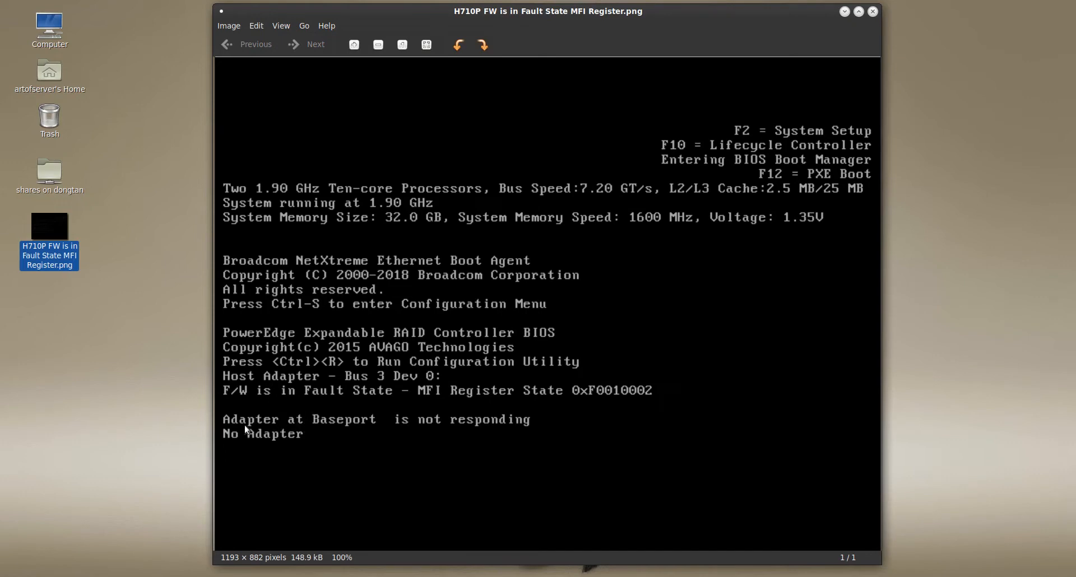
mouse_move(376, 436)
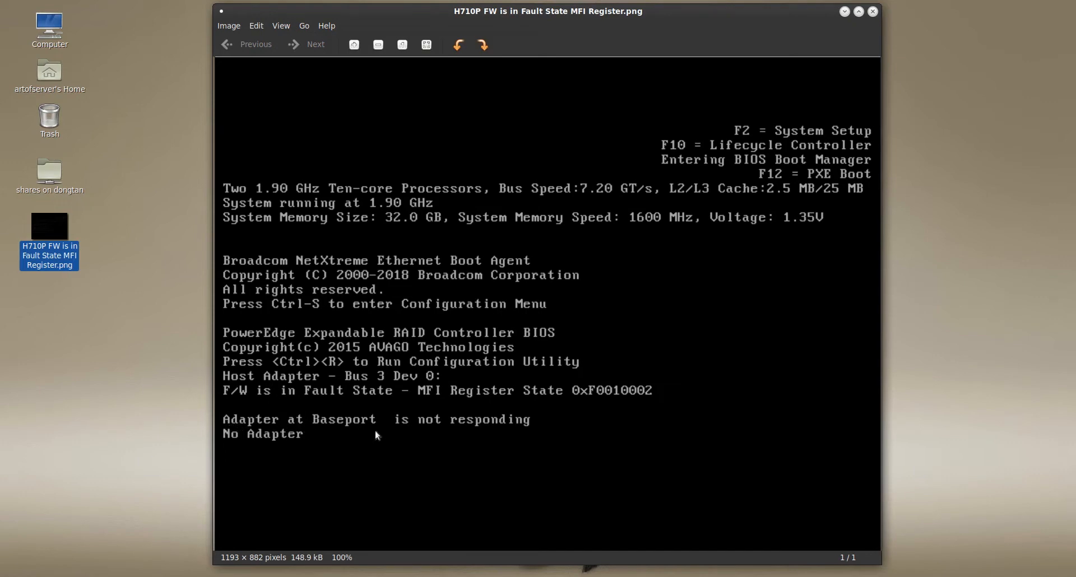
mouse_move(576, 447)
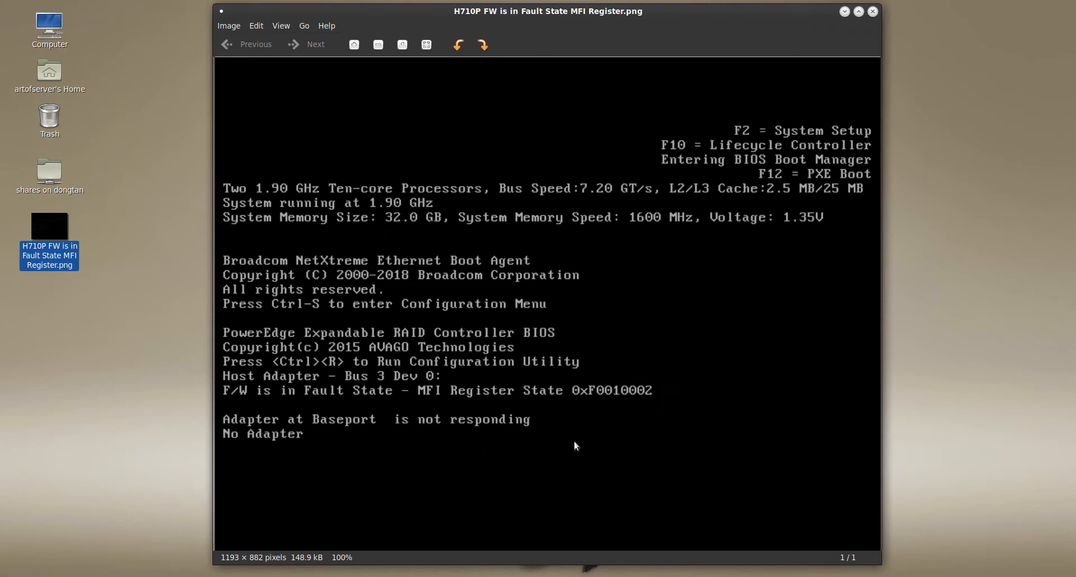
mouse_move(651, 441)
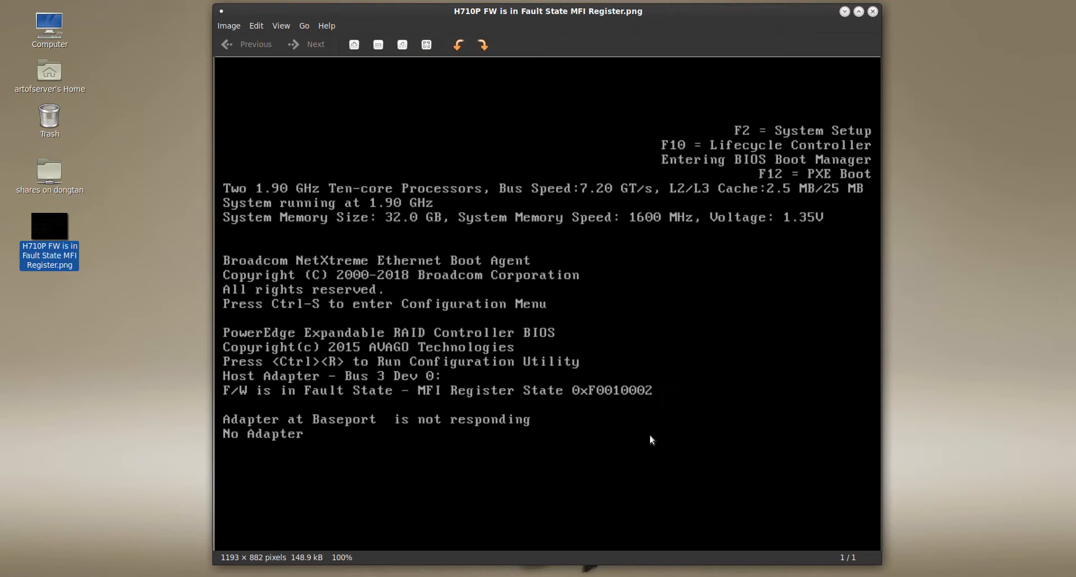
mouse_move(639, 448)
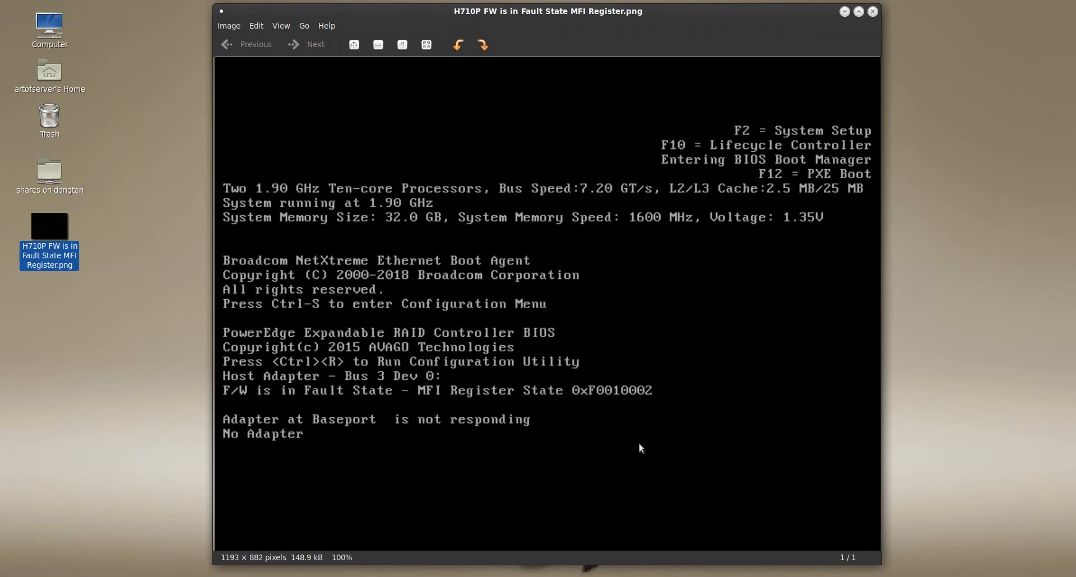
mouse_move(616, 443)
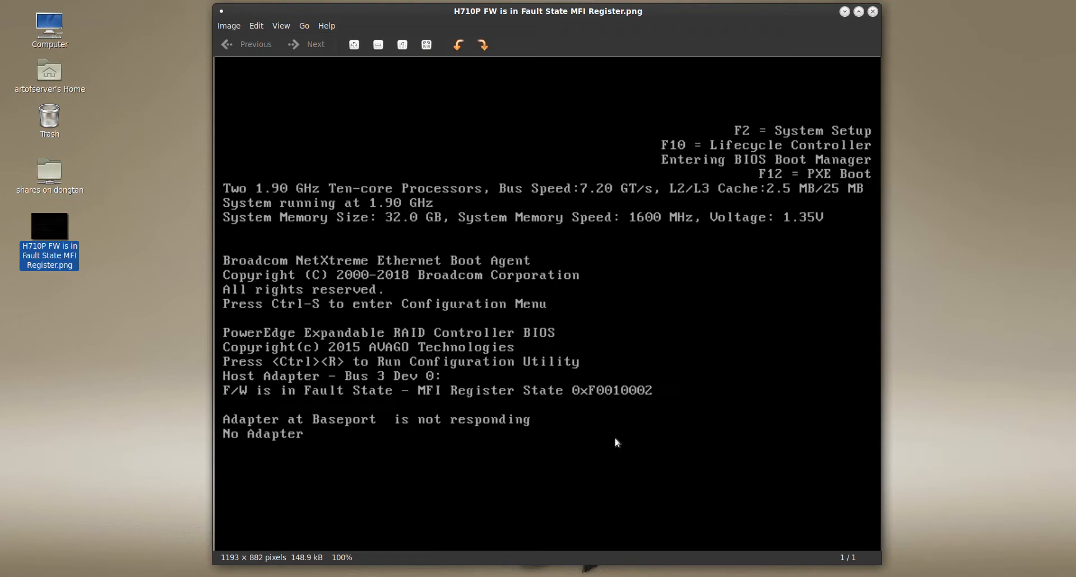
mouse_move(588, 461)
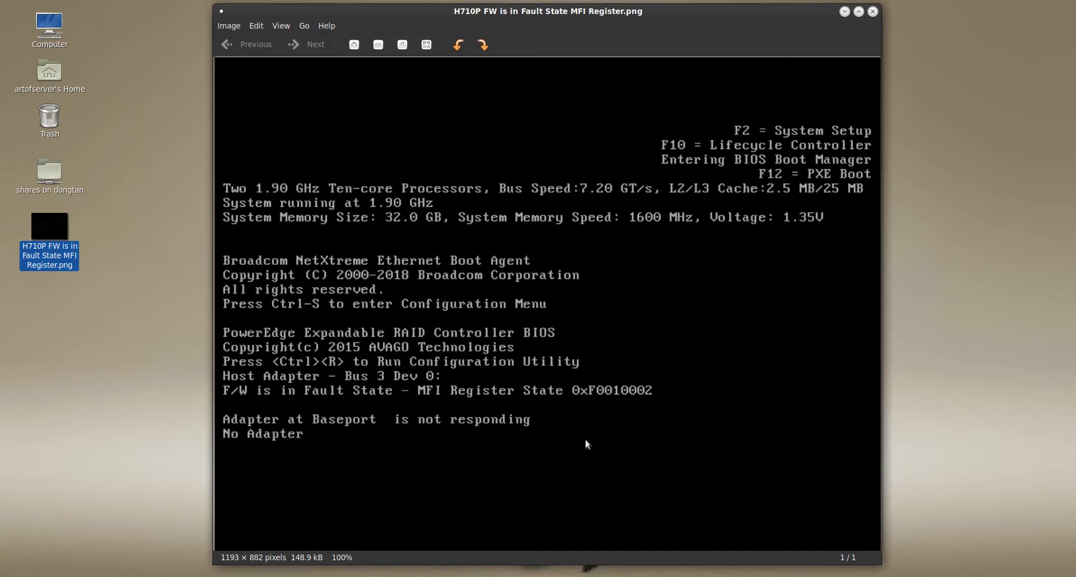
mouse_move(572, 453)
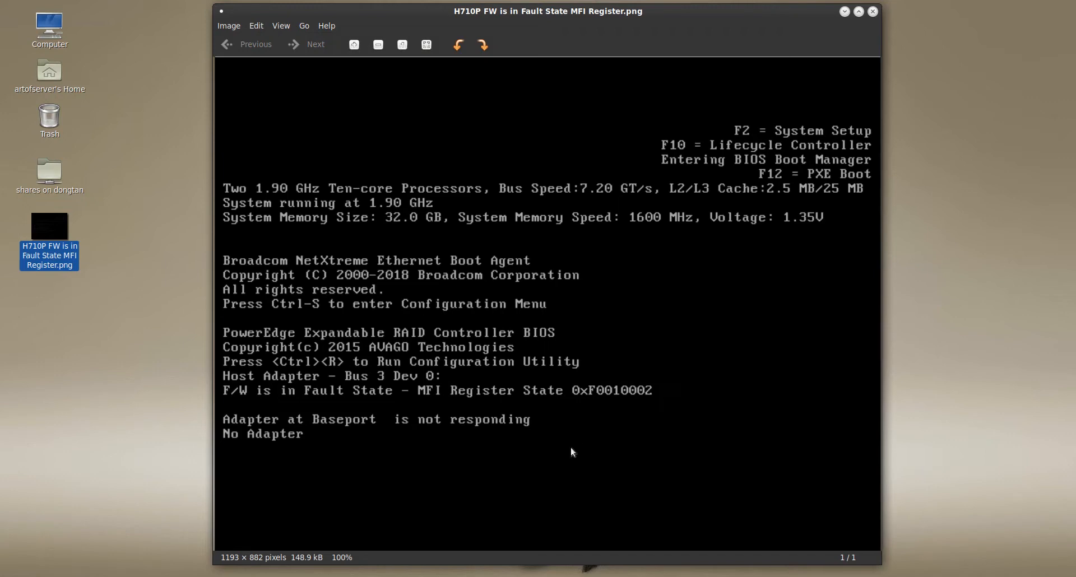
mouse_move(567, 445)
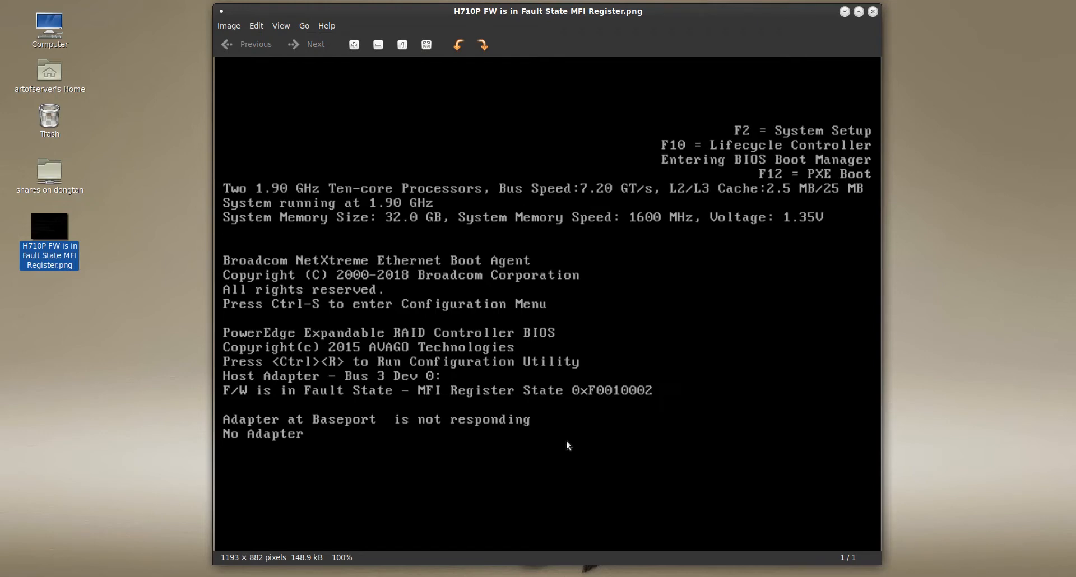
mouse_move(519, 448)
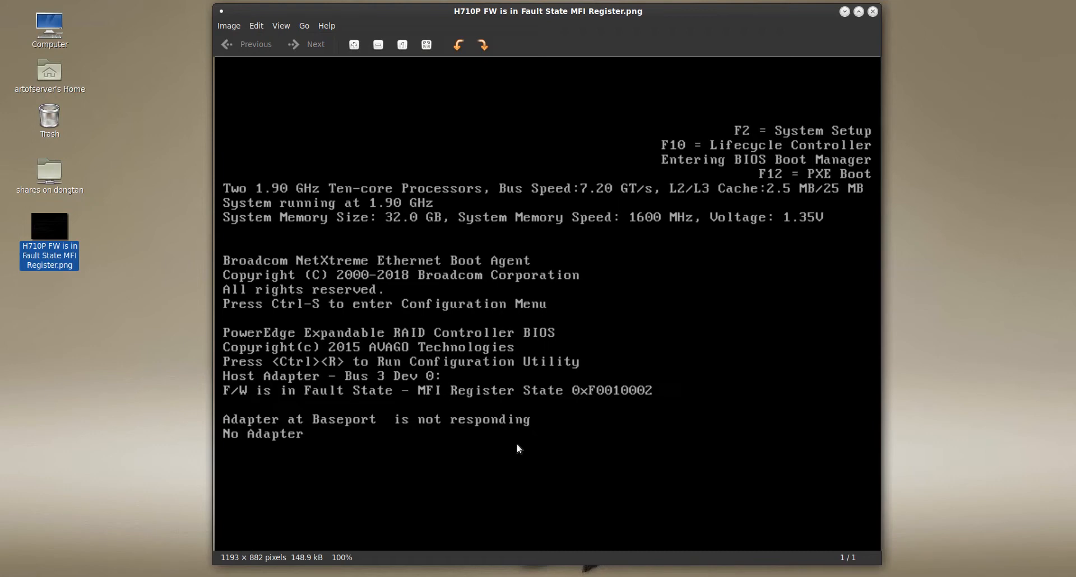
mouse_move(518, 456)
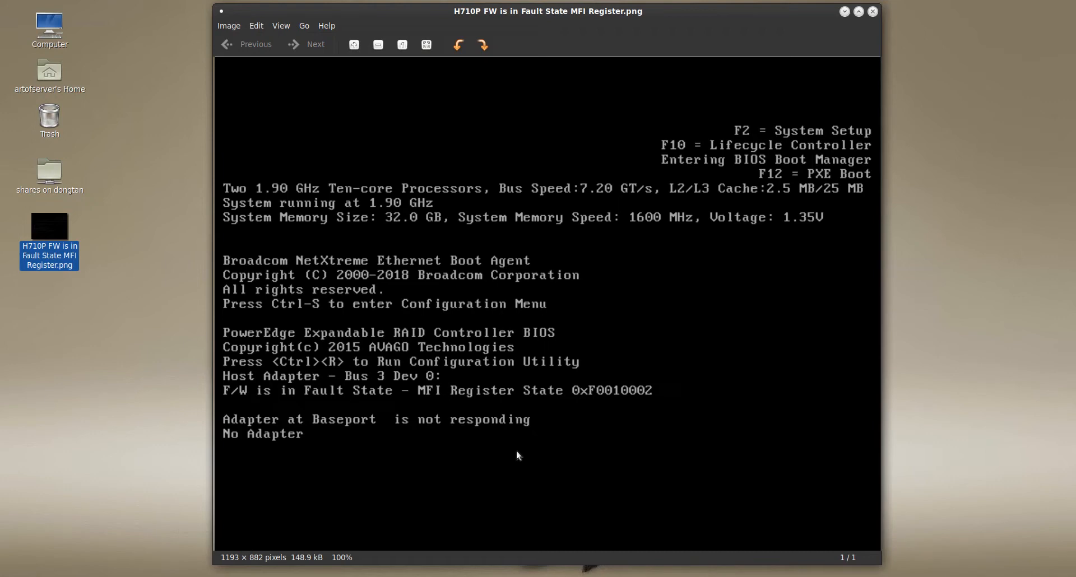
mouse_move(504, 461)
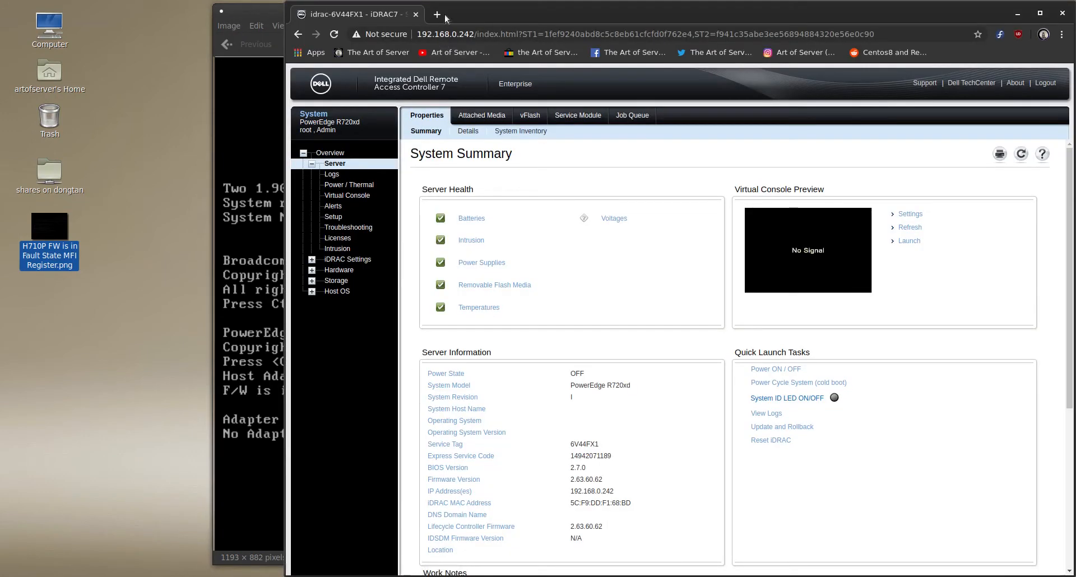
Step: In a new Chrome tab, reach the Dell PowerEdge R720 product support page via Recently Viewed
left_click(437, 14)
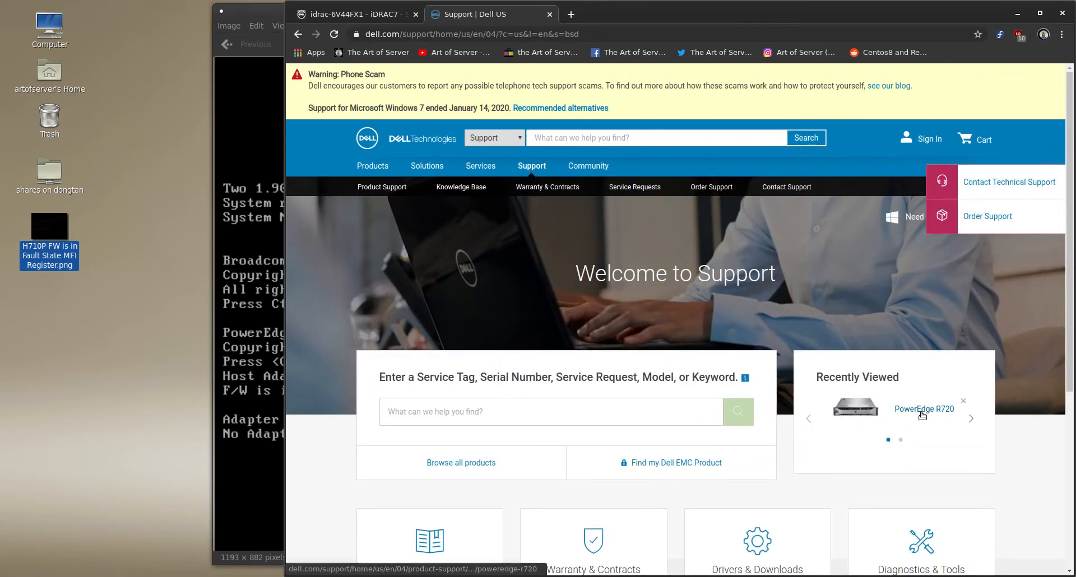
mouse_move(921, 414)
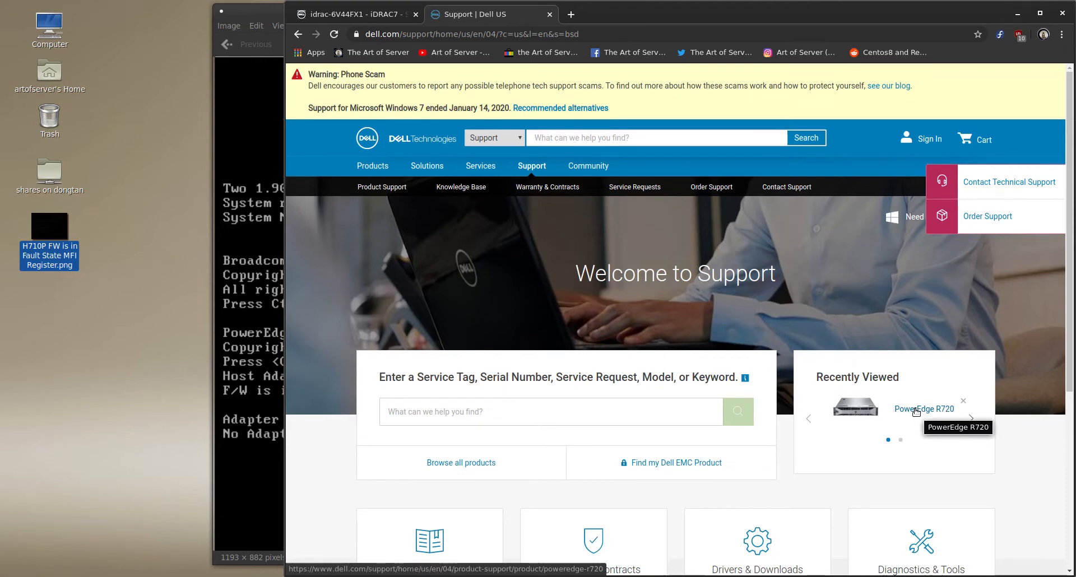
mouse_move(940, 435)
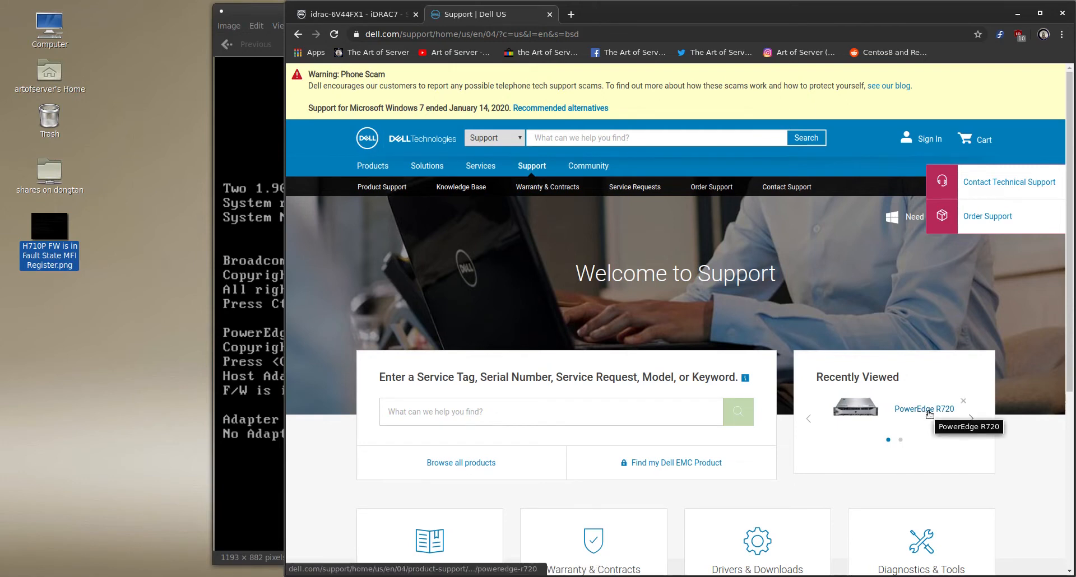
left_click(924, 409)
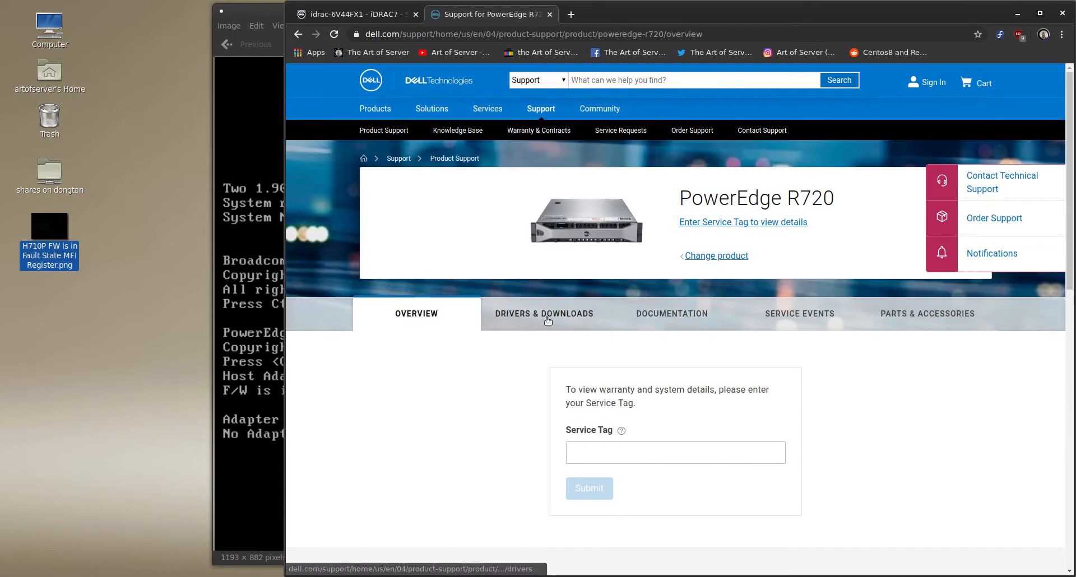
Step: Filter R720 drivers for Red Hat Enterprise Linux 7 with keyword H710P to list the PERC firmware releases
left_click(544, 314)
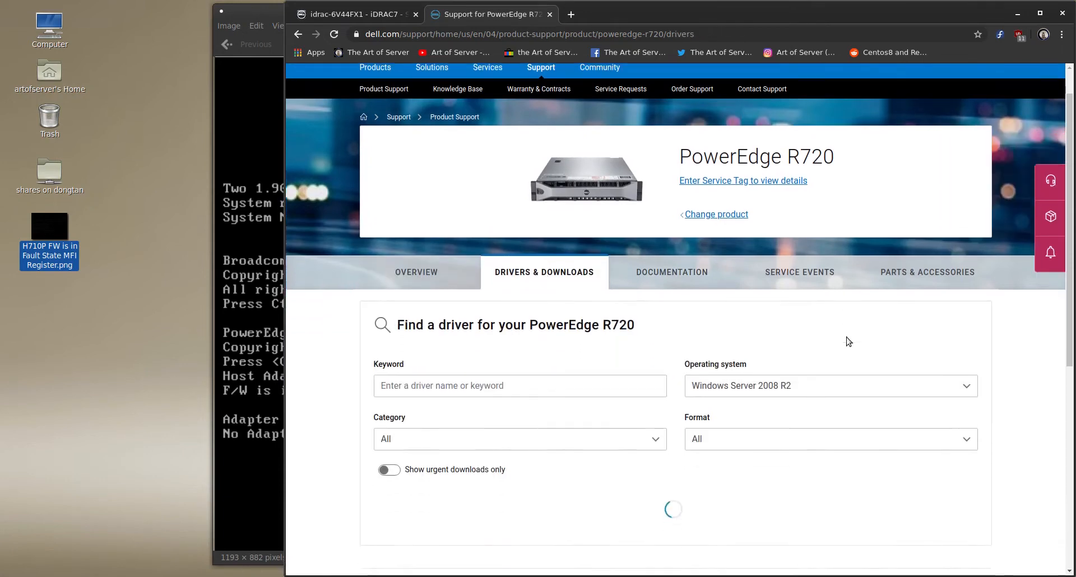
scroll("down", 3)
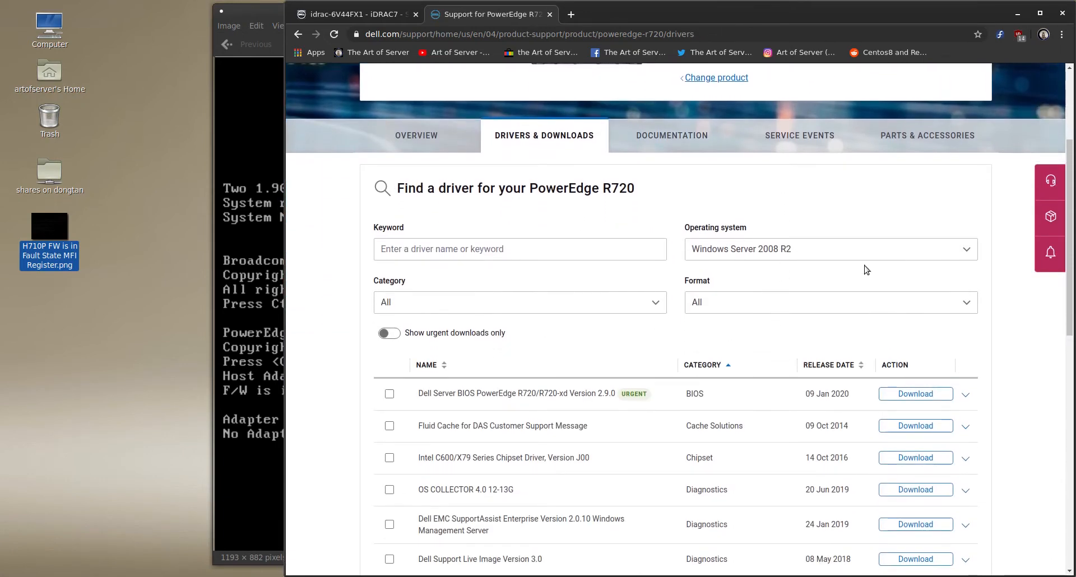
left_click(830, 250)
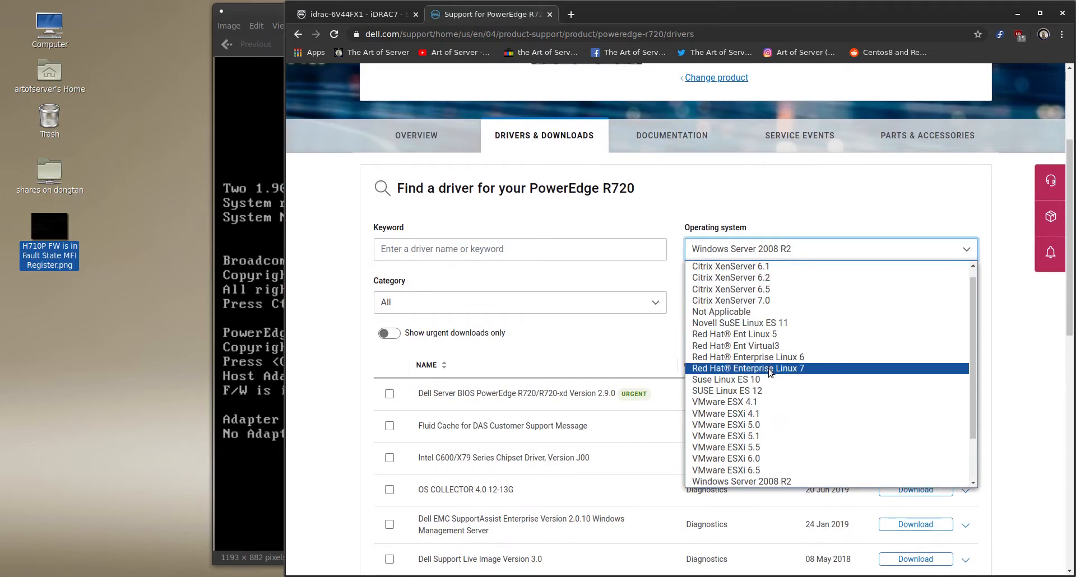
left_click(748, 369)
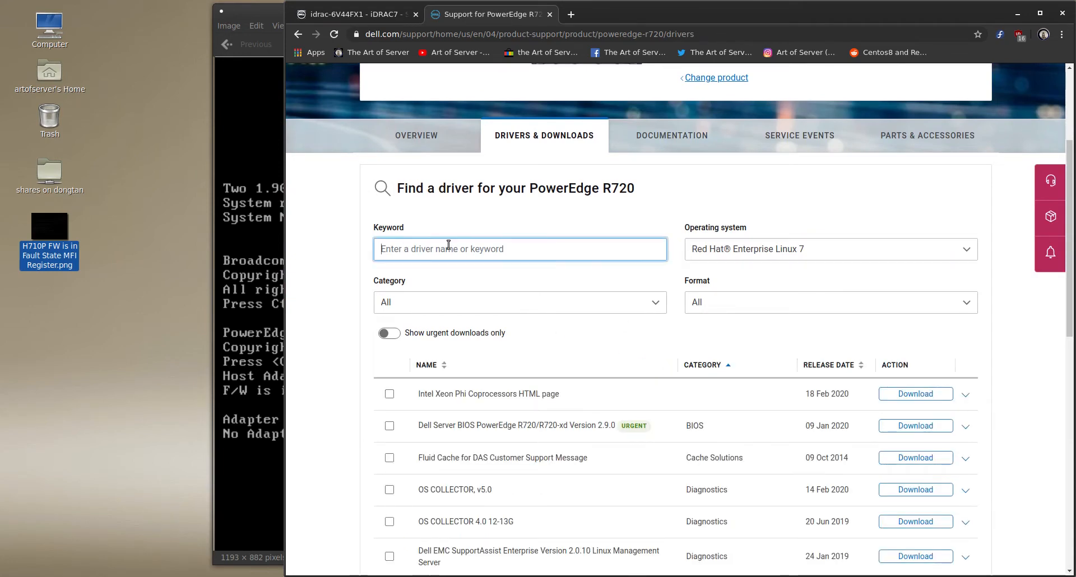
type("H")
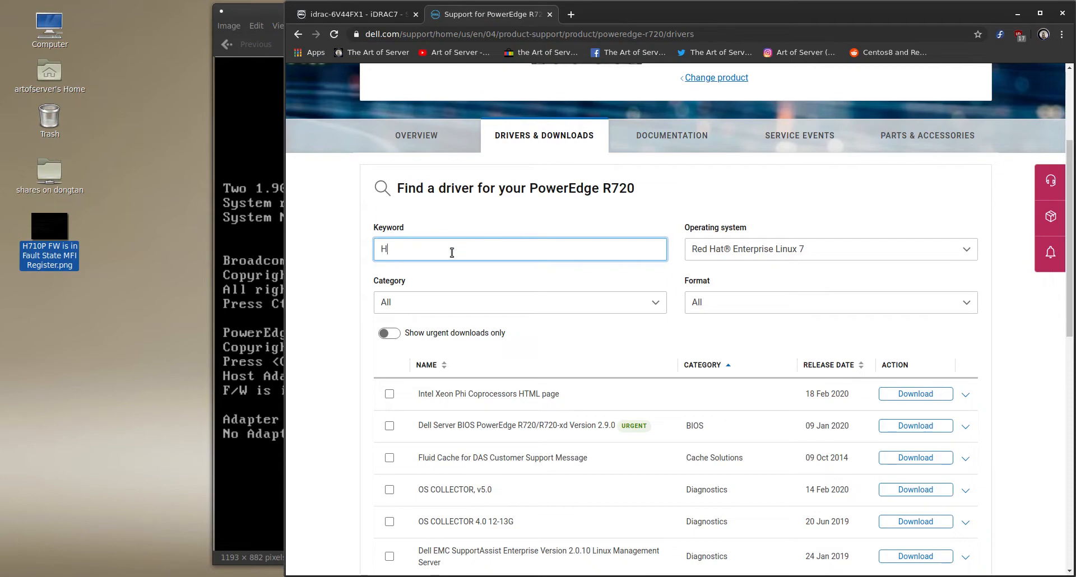
type("710P")
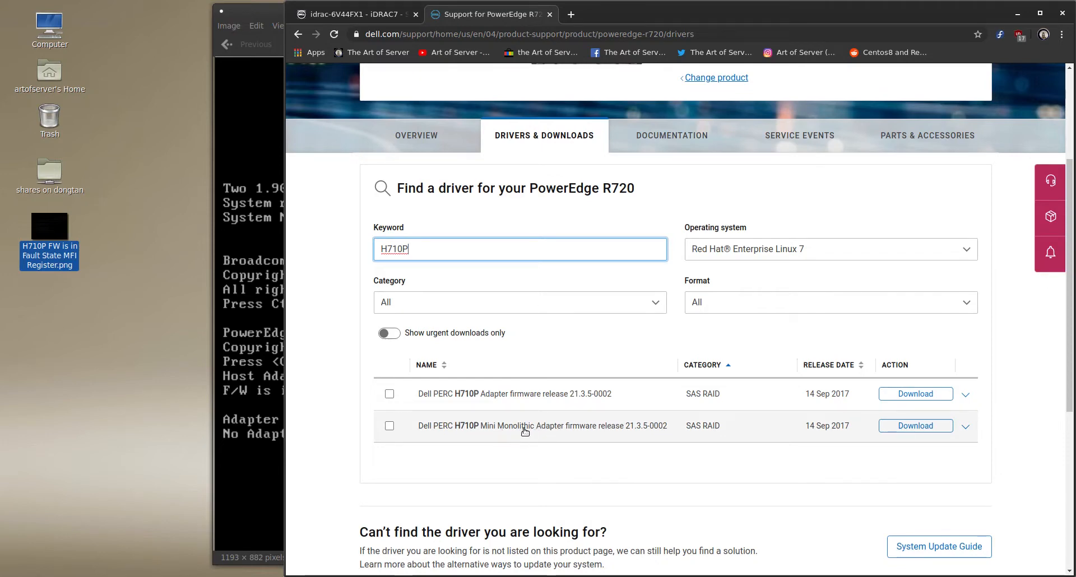
mouse_move(709, 442)
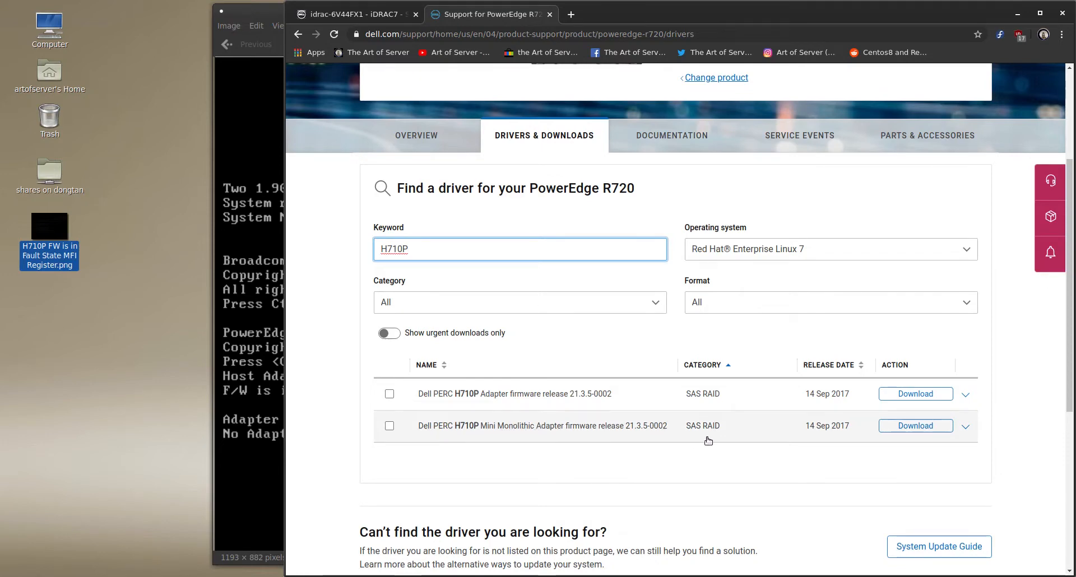
mouse_move(549, 434)
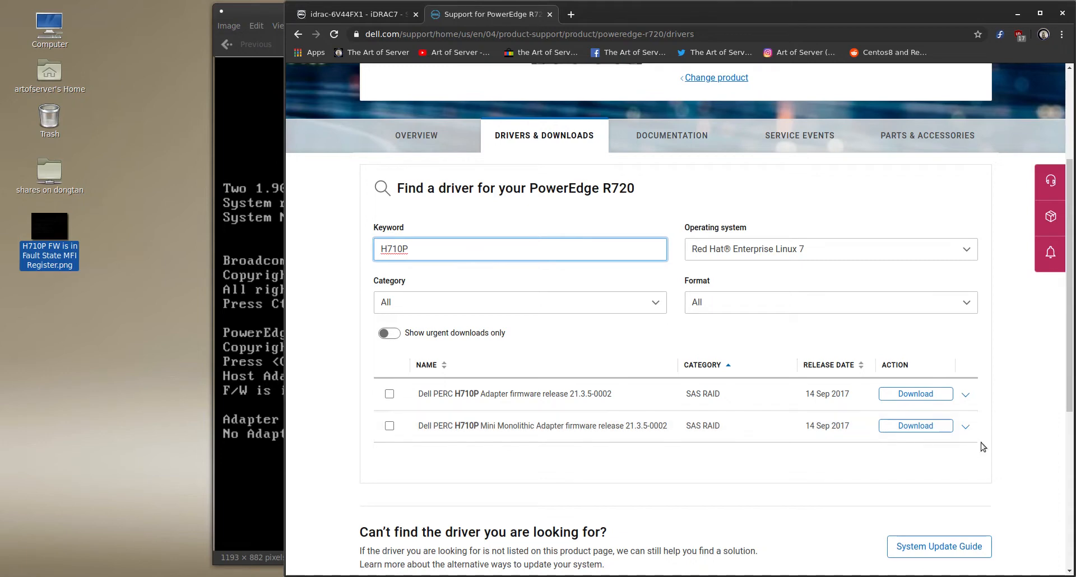
mouse_move(628, 438)
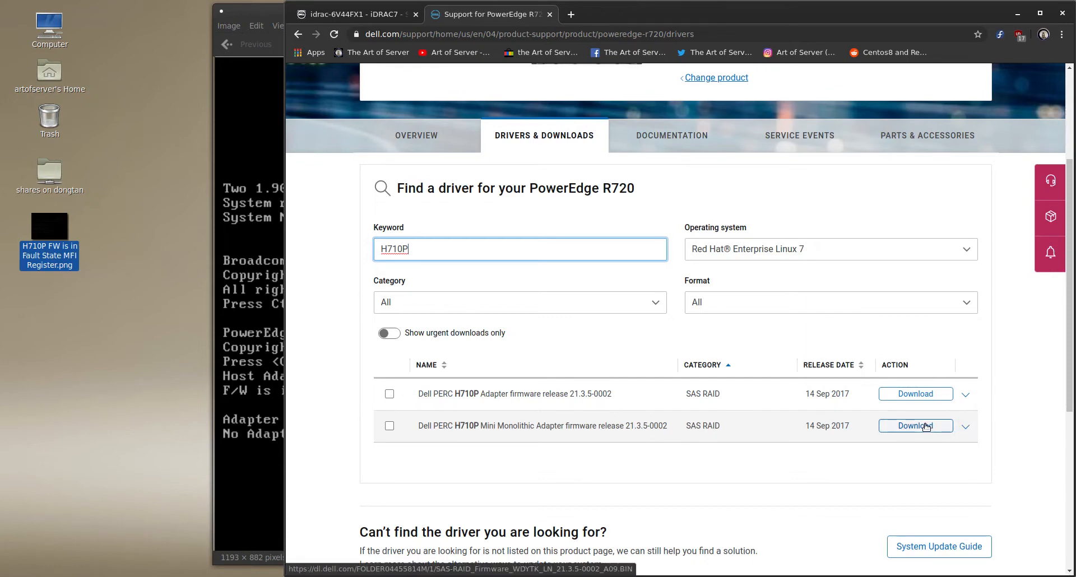
left_click(915, 426)
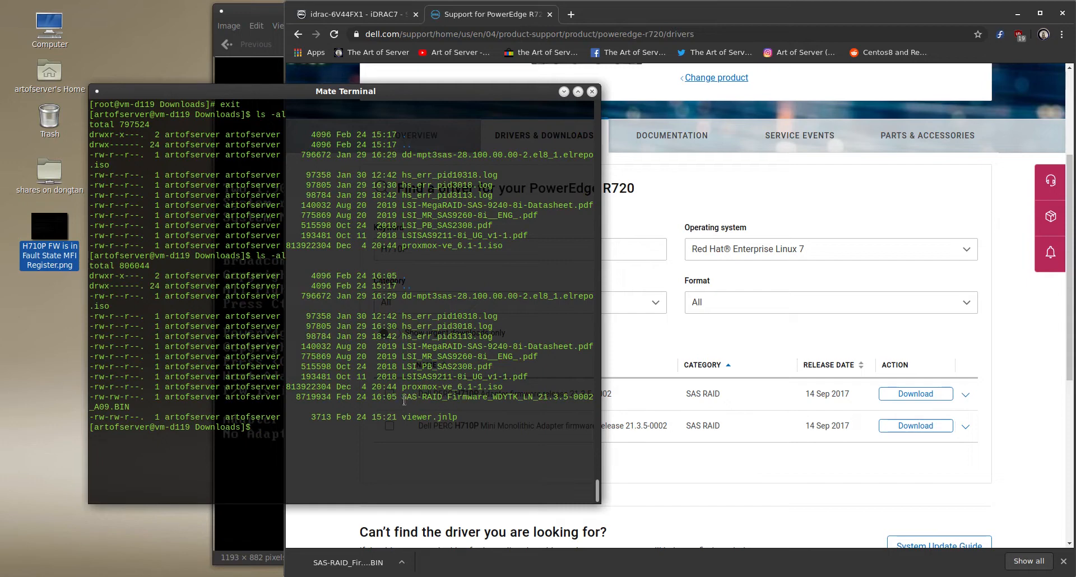
double_click(491, 397)
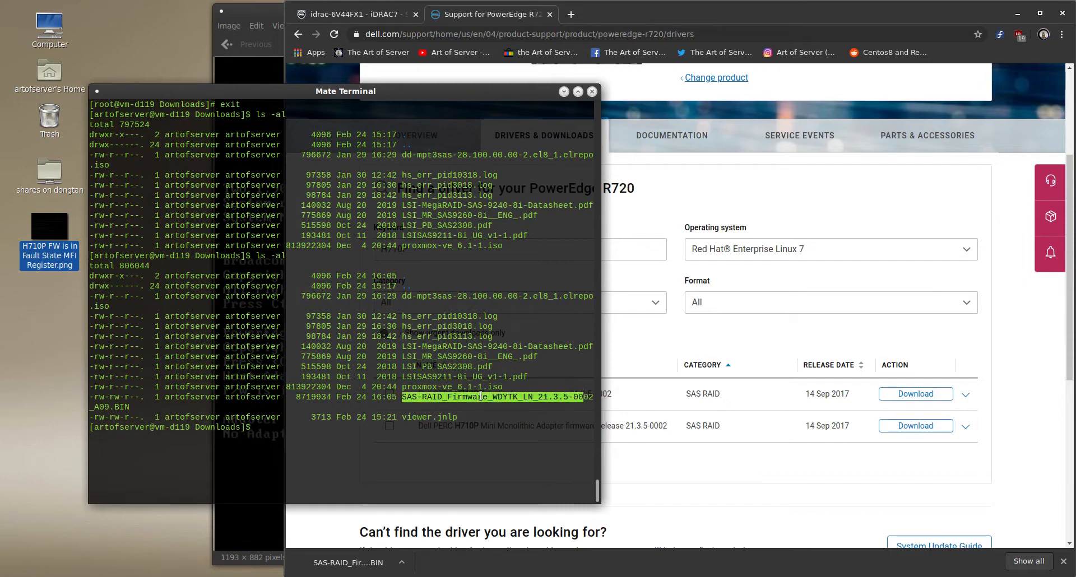
mouse_move(468, 396)
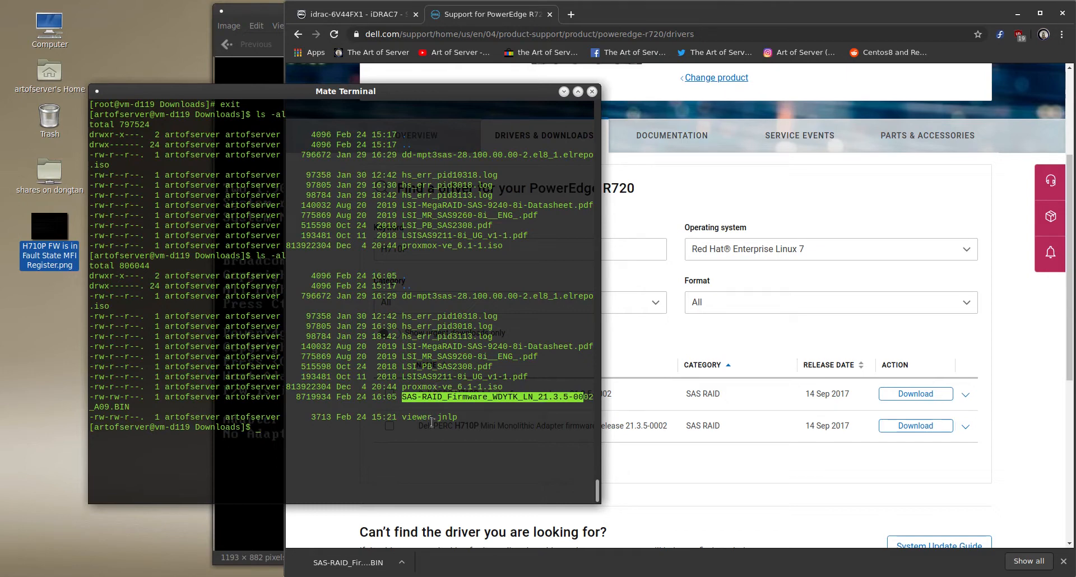
mouse_move(423, 413)
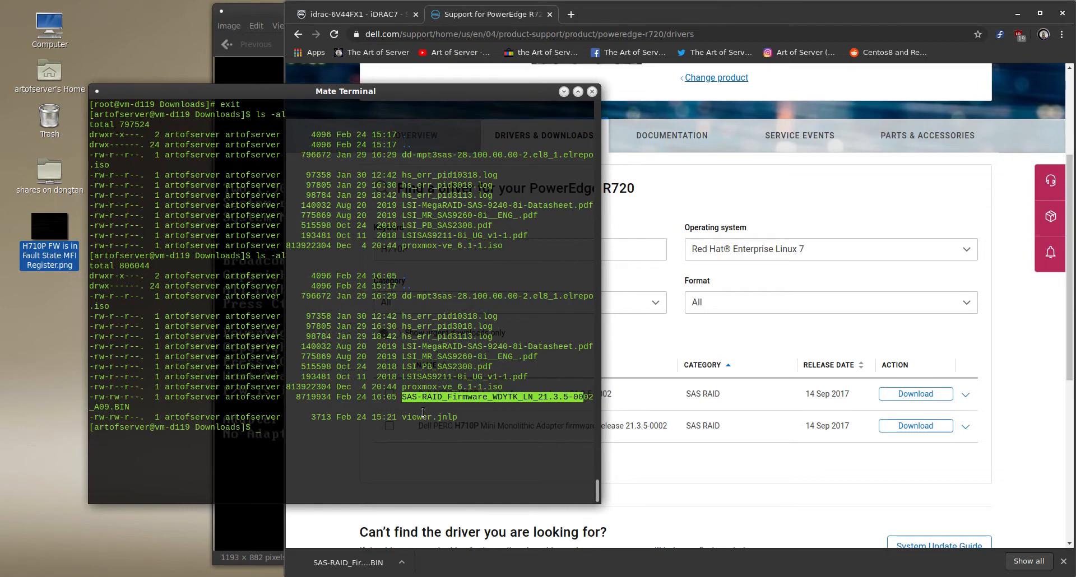
mouse_move(428, 430)
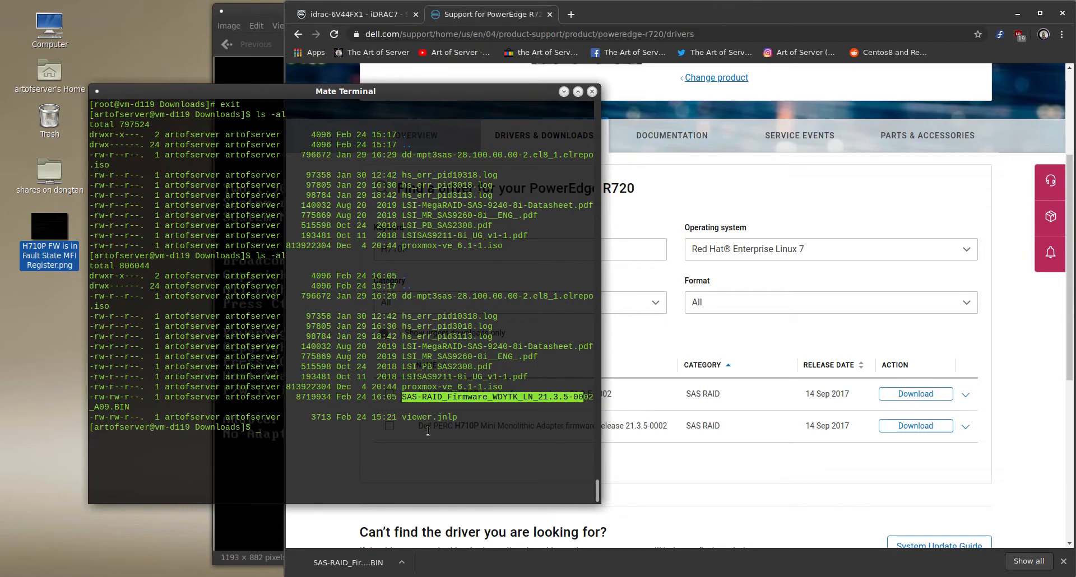
mouse_move(593, 415)
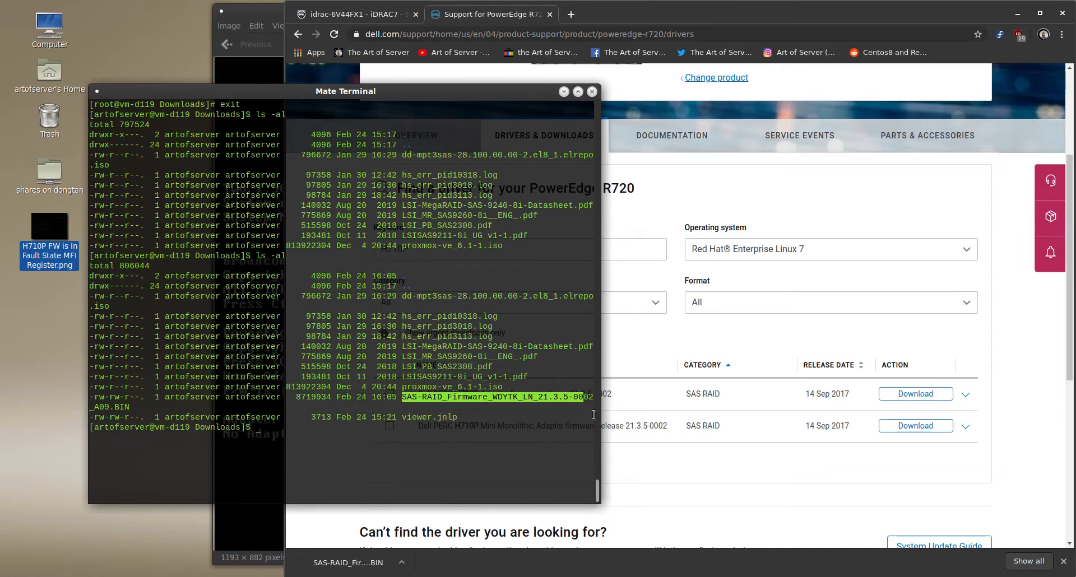
mouse_move(563, 432)
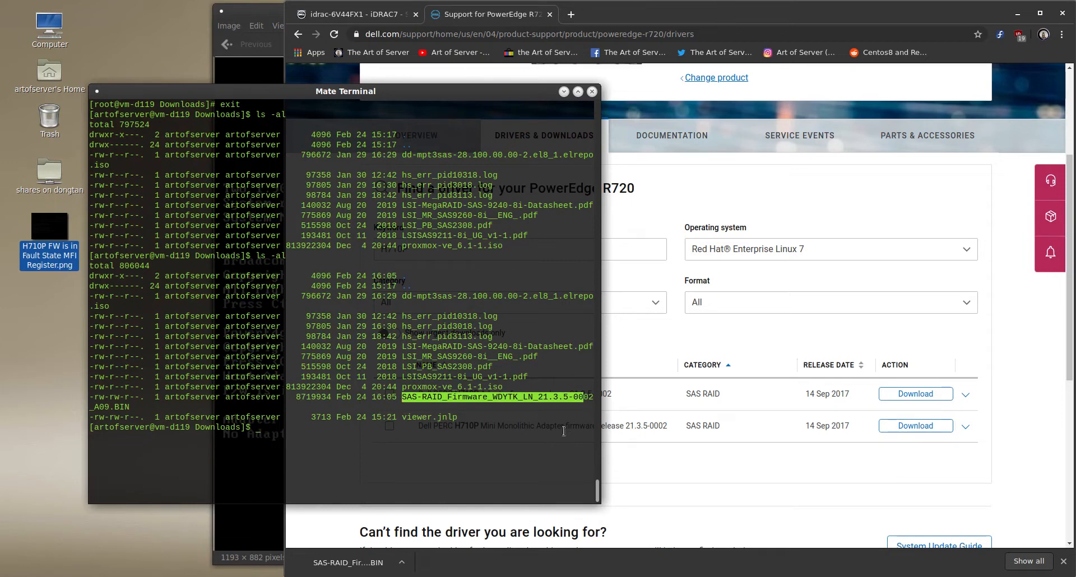
mouse_move(498, 420)
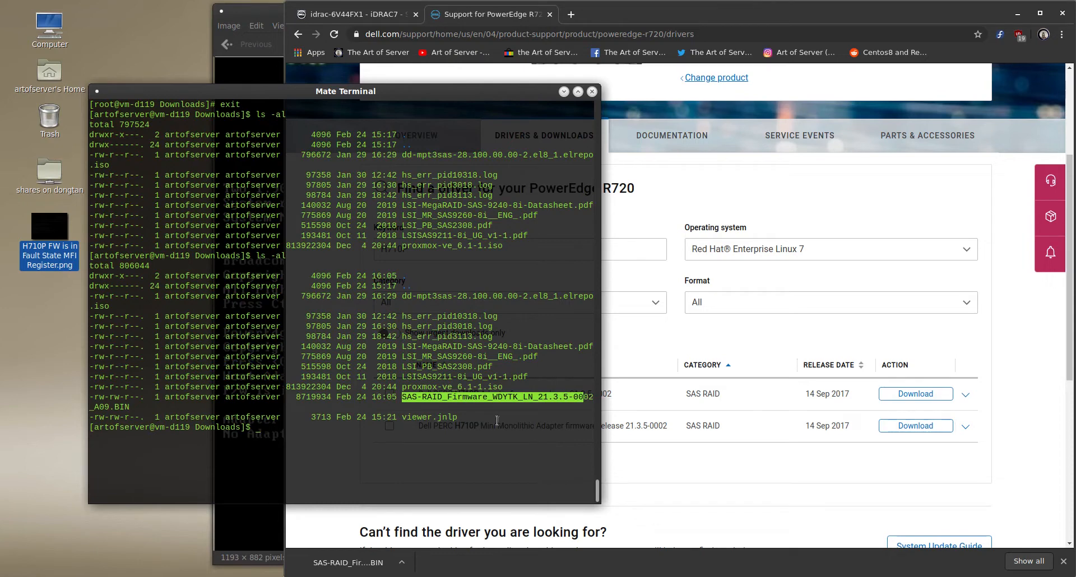
mouse_move(479, 413)
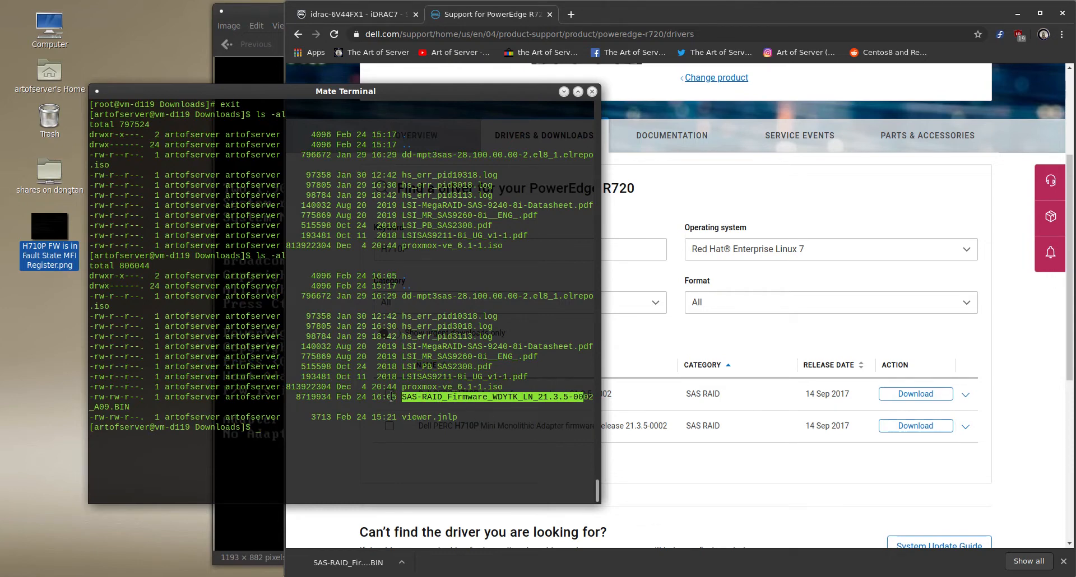
mouse_move(484, 404)
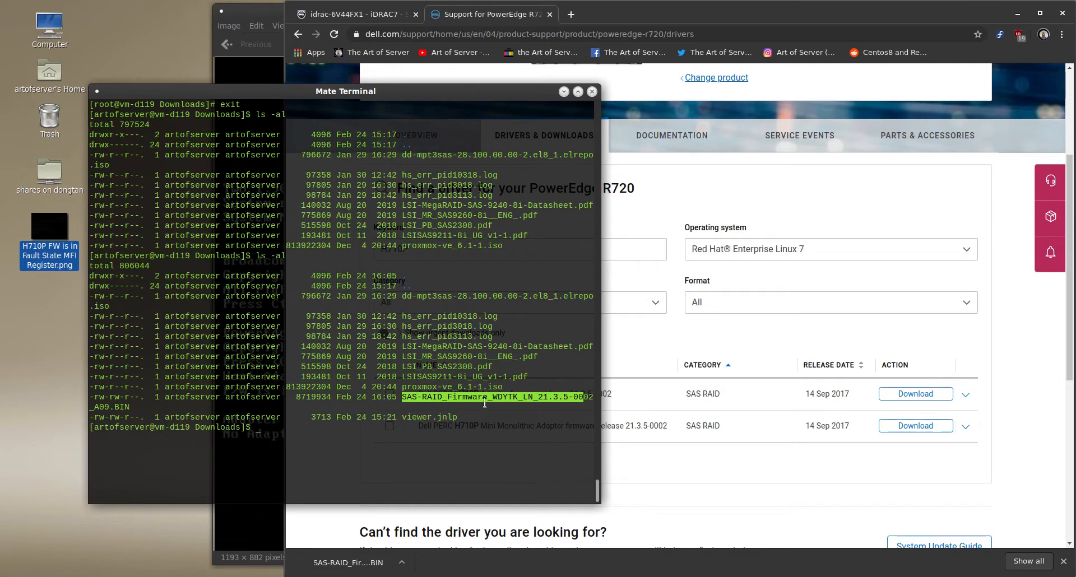
mouse_move(469, 404)
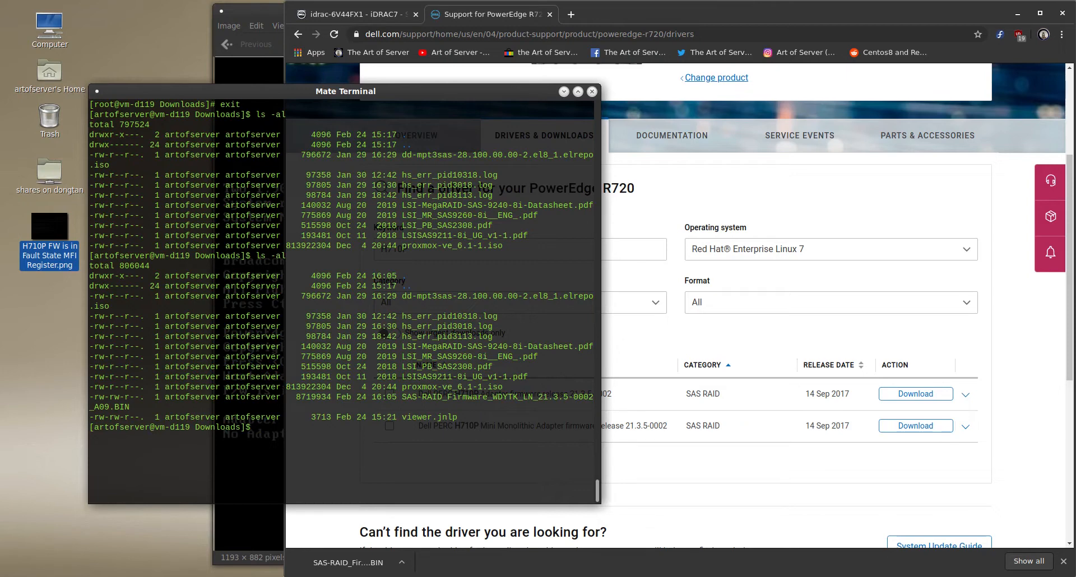
Step: Become root, create /var/tmp/dell and copy SAS-RAID_Firmware_WDYTK_LN_21.3.5-0002_A09.BIN into it
type("su")
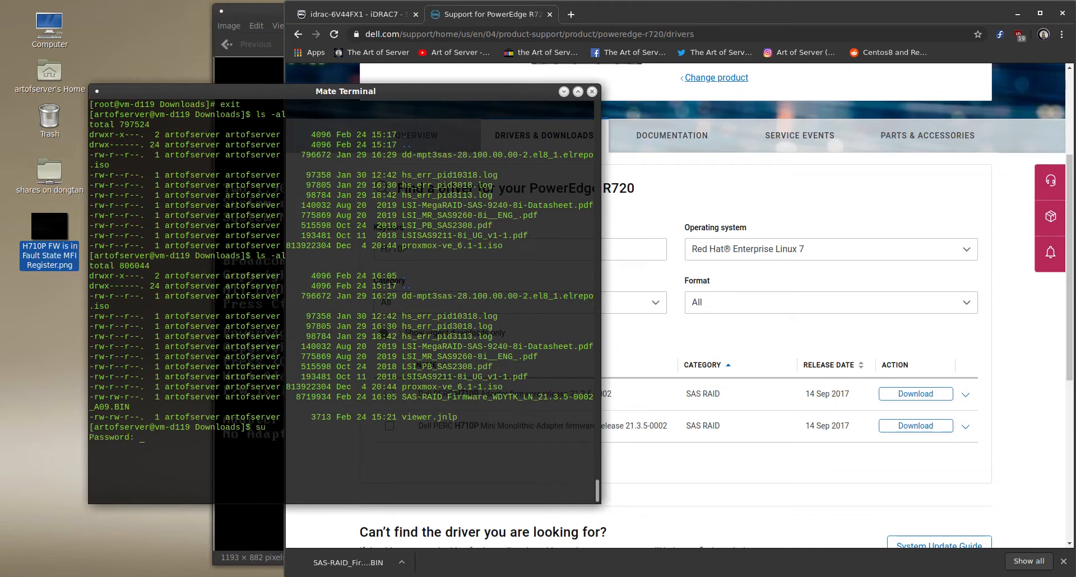
key("Return")
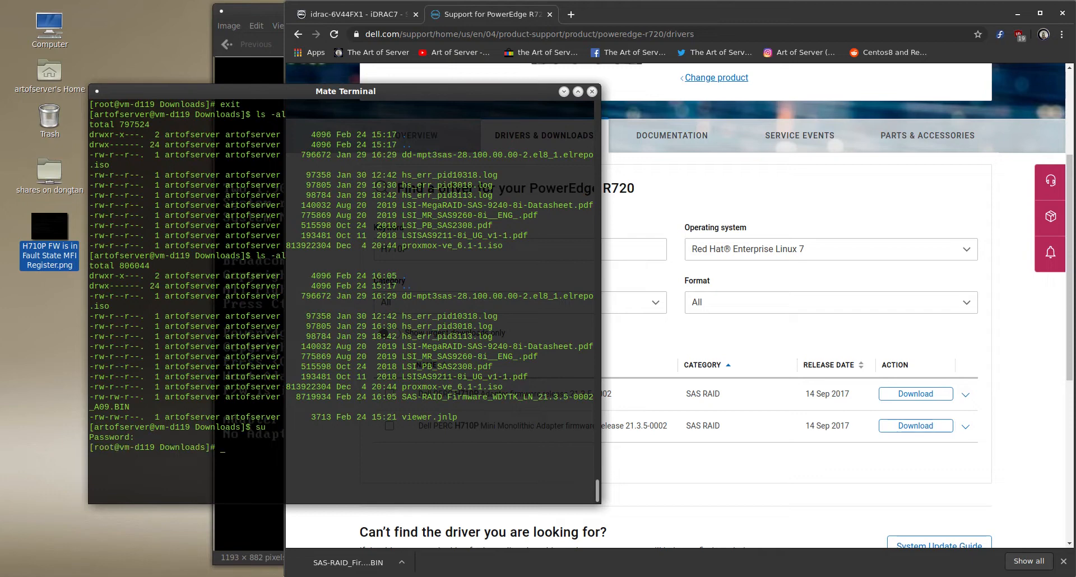
type("cp SAS-RAID_Firmware_WDYTK_LN_21.3.5-0002_A09.BIN")
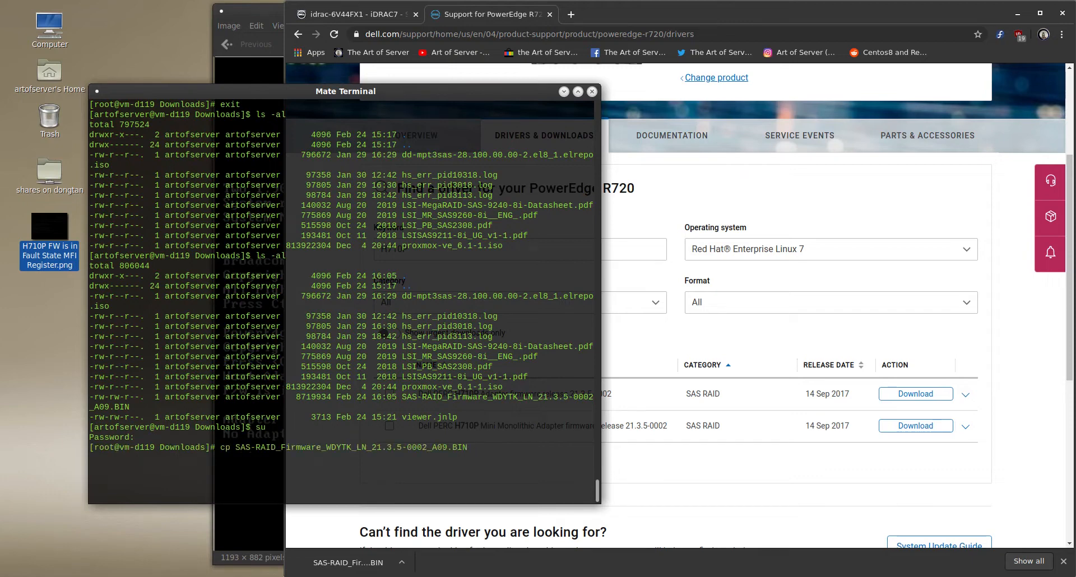
type("mkdir /vfa_")
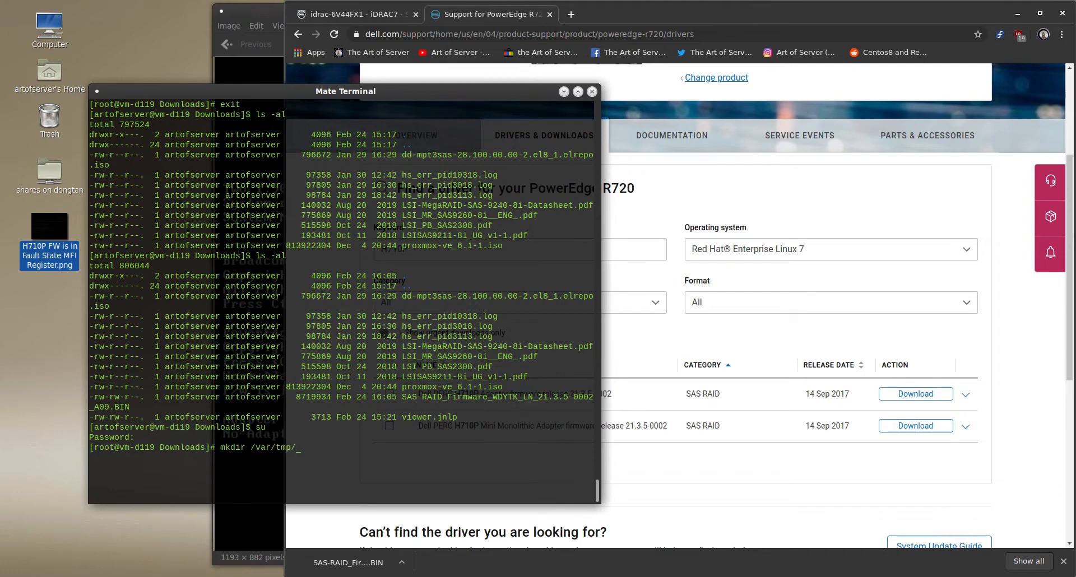
type("dell")
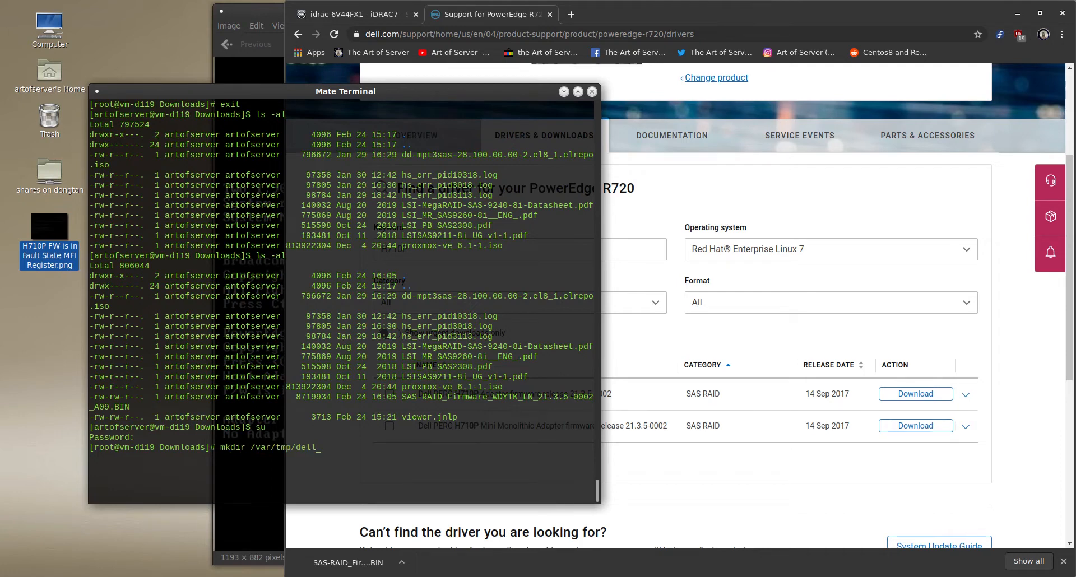
type("cp SAS-RAID_Firmware_WDYTK_LN_21.3.5-0002_A09.BIN")
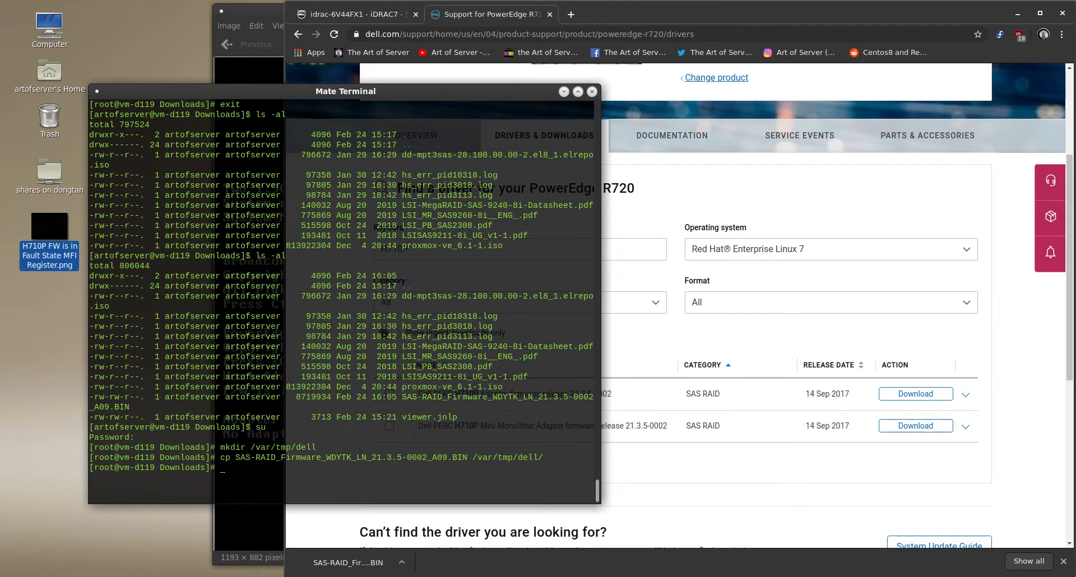
Step: Change into /var/tmp/dell and make the firmware BIN executable with chmod +x
type("cd")
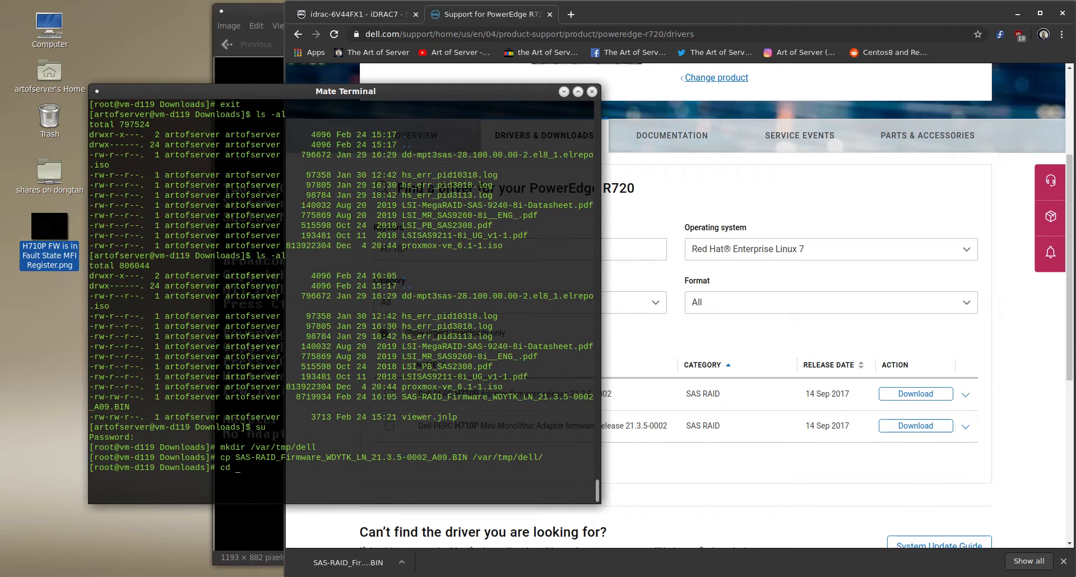
type("/var/tmp/dell/")
type("ls -al")
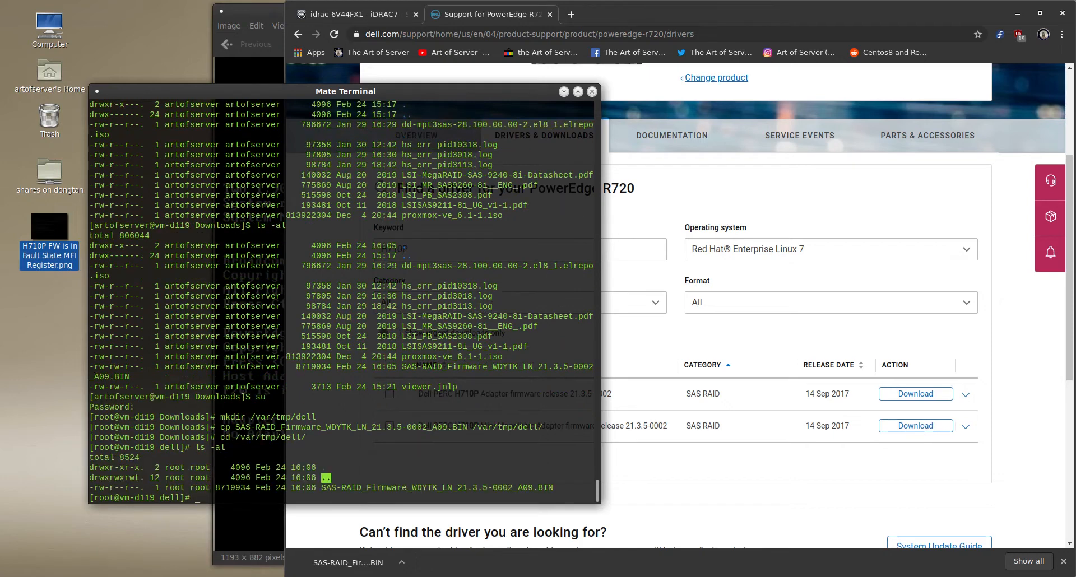
type("chmod +x")
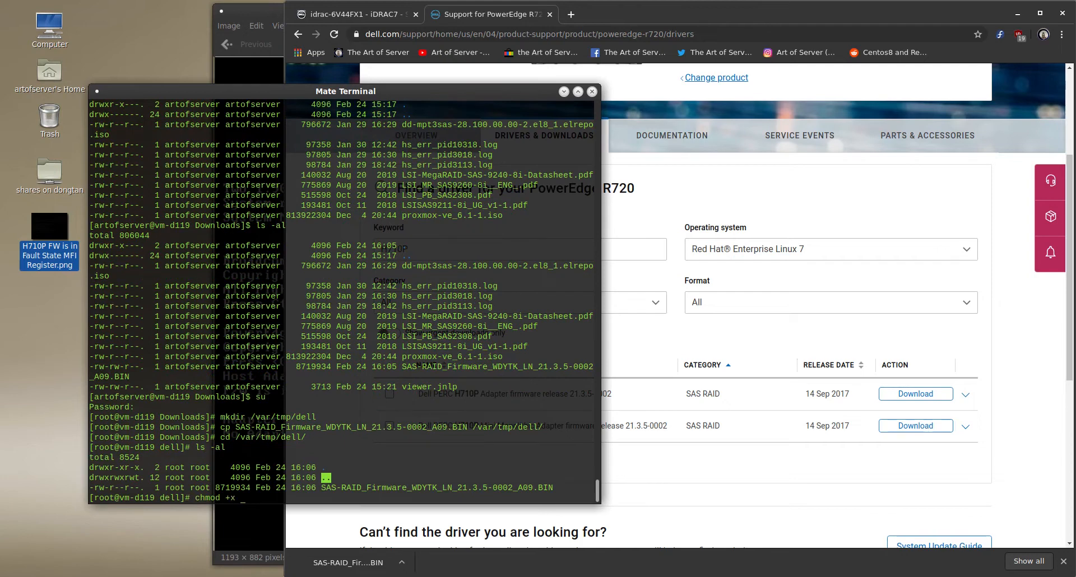
key("Return")
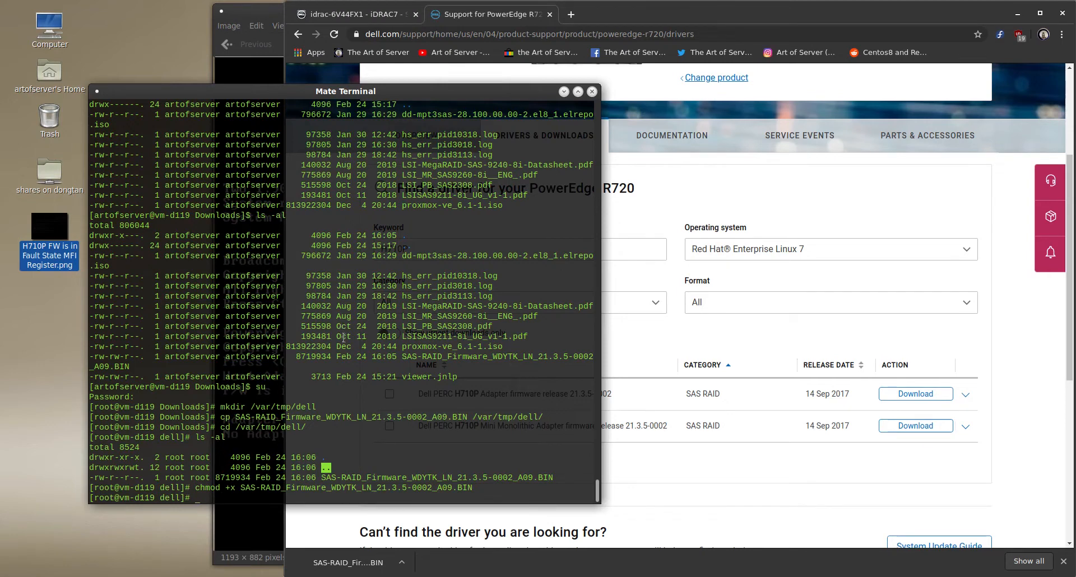
Step: Create a tmp subdirectory in /var/tmp/dell and list the folder contents
type("m")
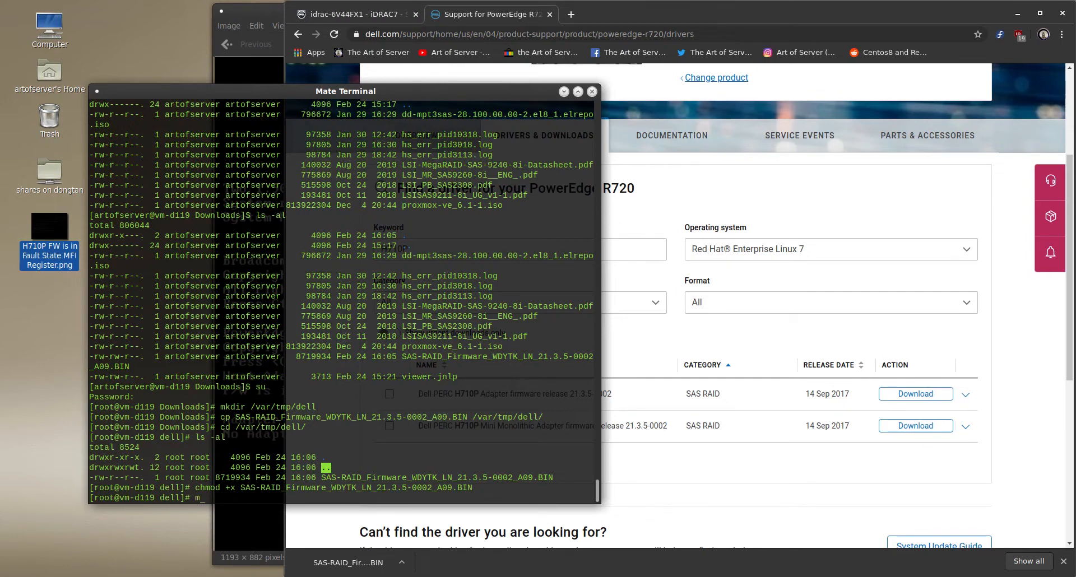
type("kt")
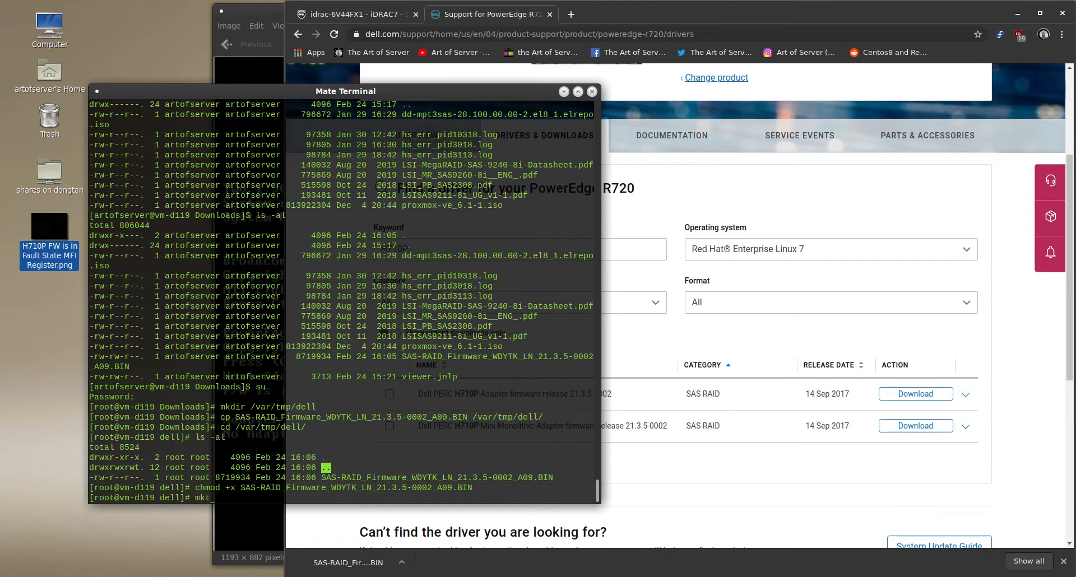
type("mkdir tmp")
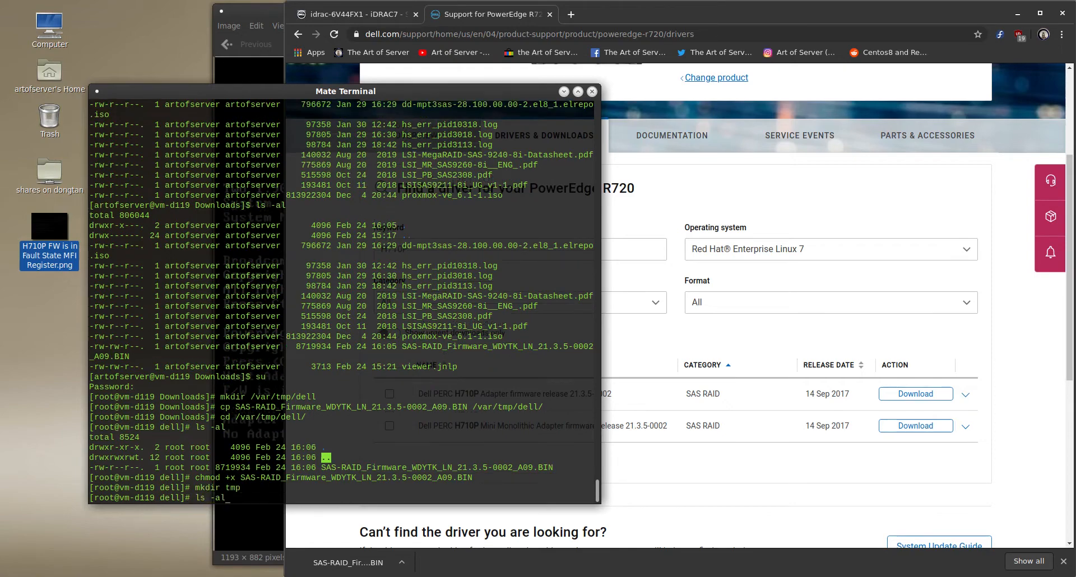
key("Return")
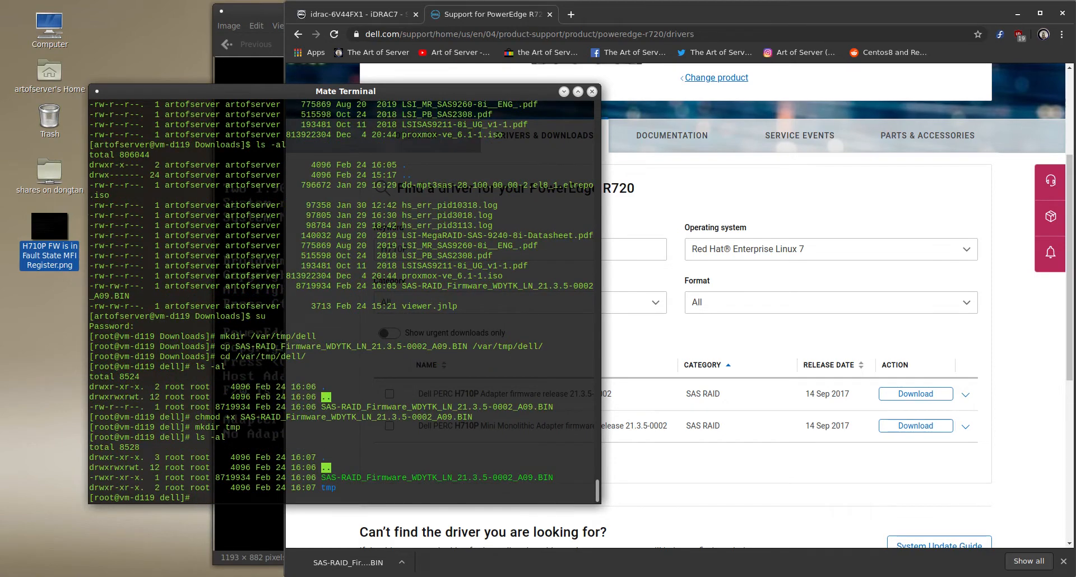
Step: Run the firmware BIN with --extract ./tmp/ and list the extraction folder
type("./")
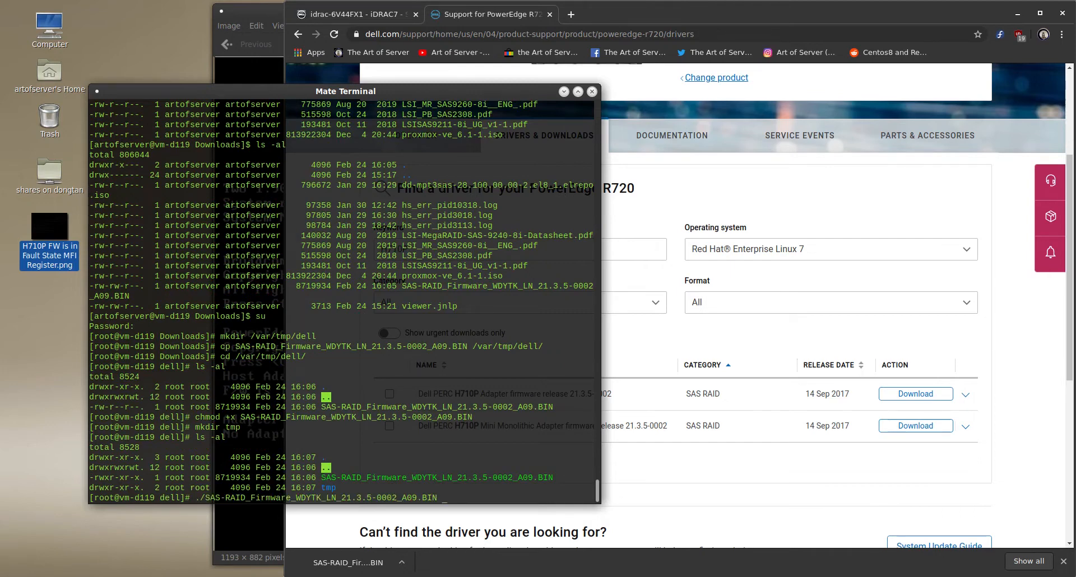
type("--")
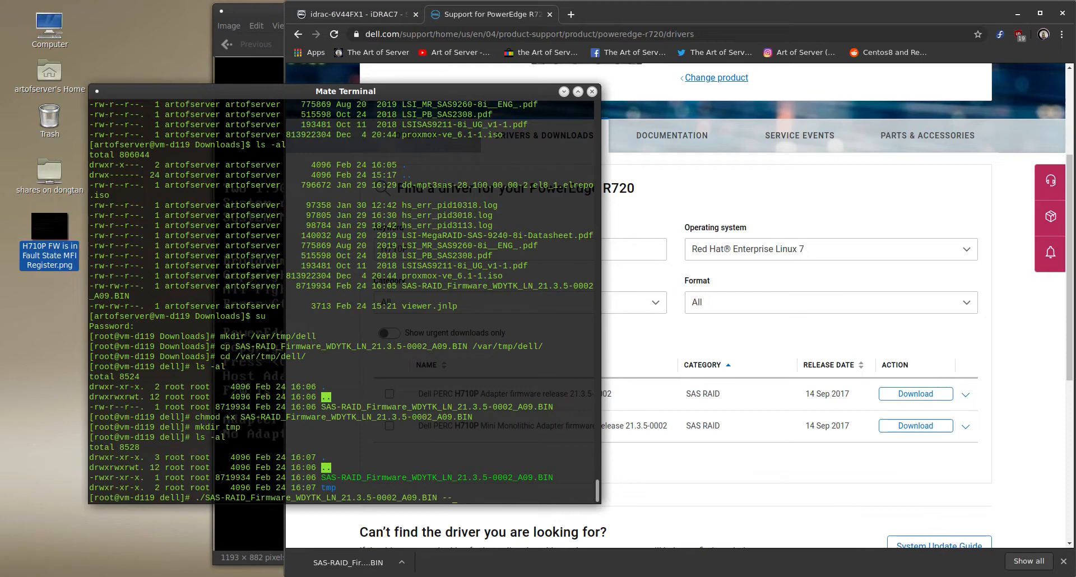
type("extract")
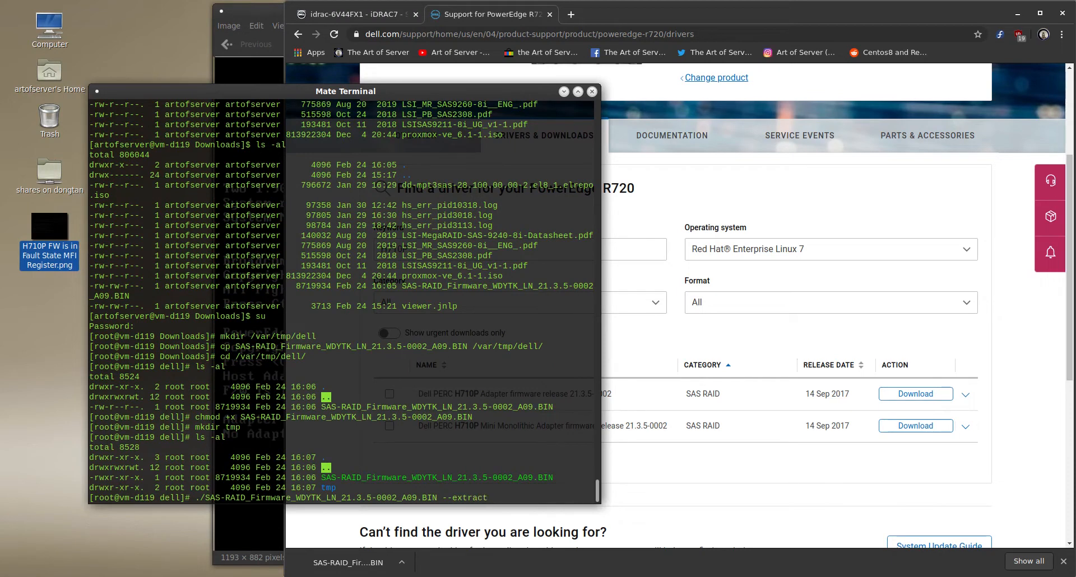
type("./tmp/")
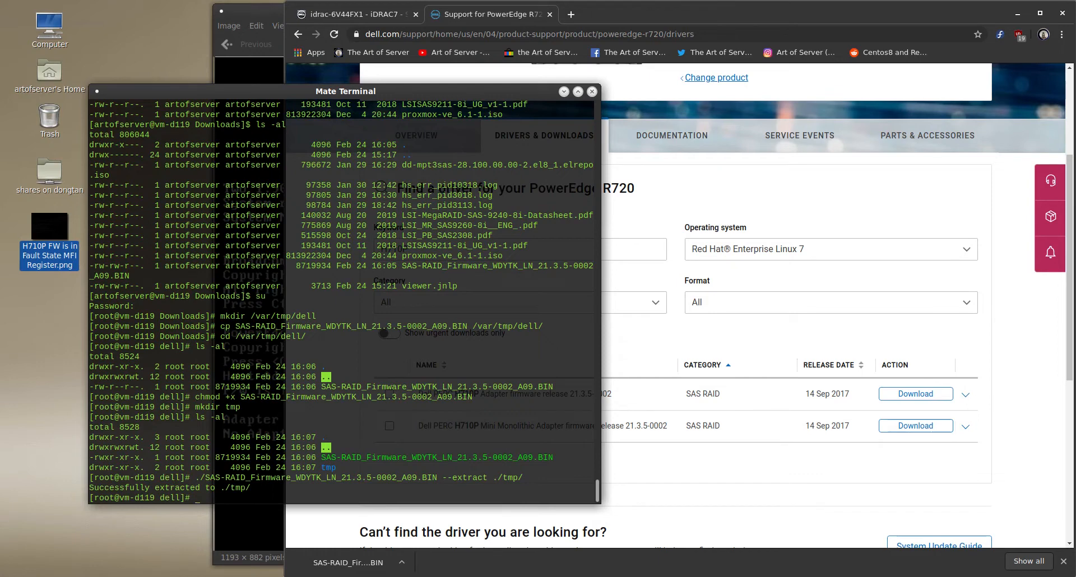
type("ls")
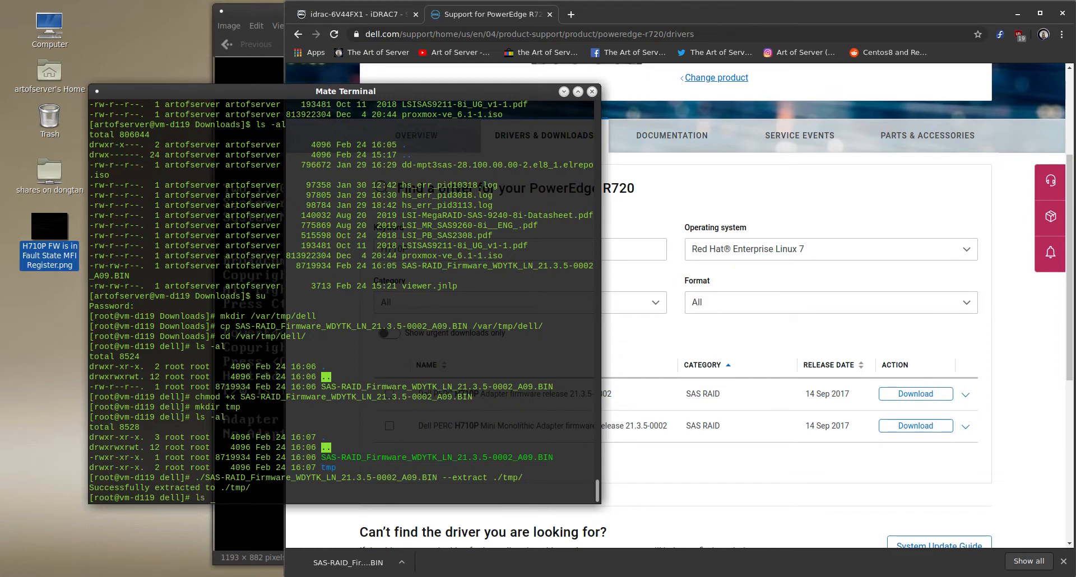
key("Return")
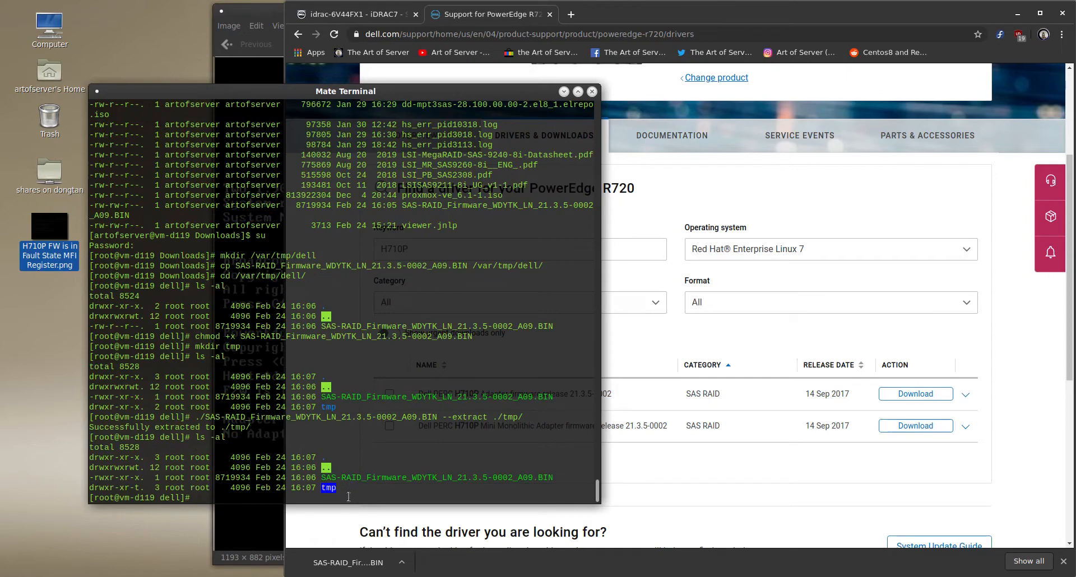
mouse_move(150, 484)
type("cd tmp/")
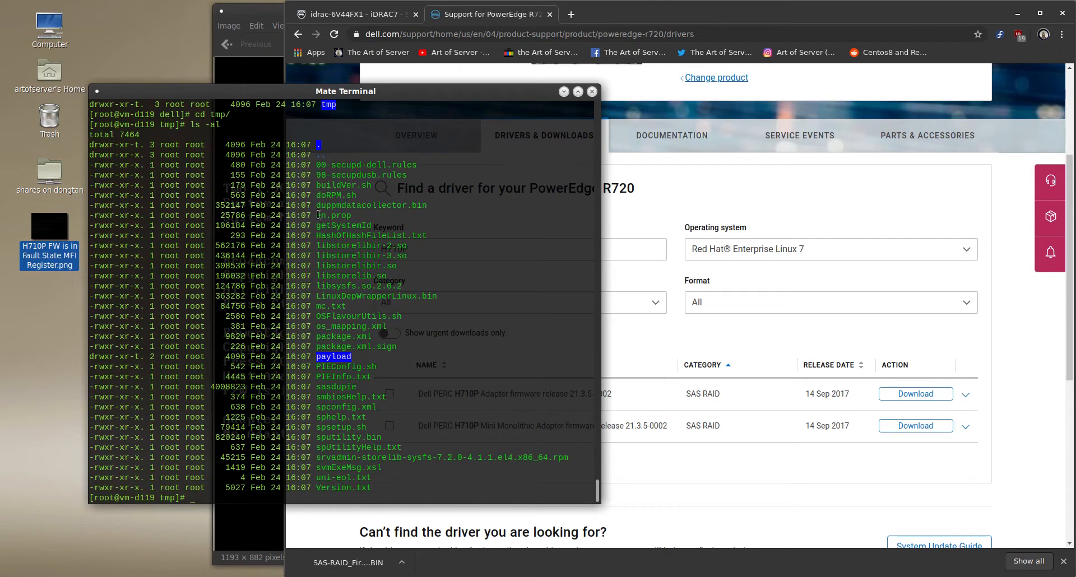
mouse_move(419, 234)
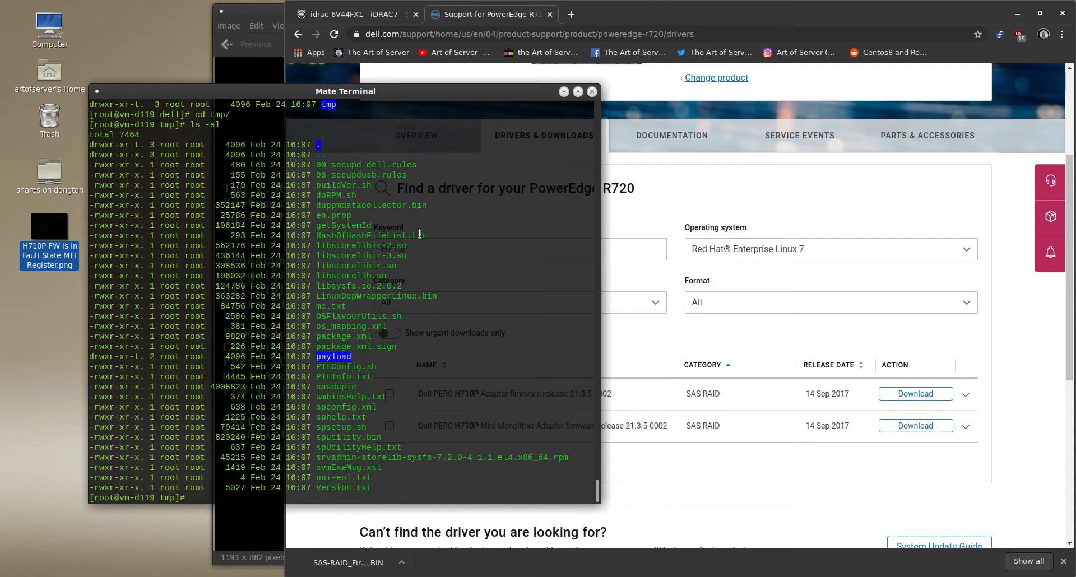
mouse_move(381, 369)
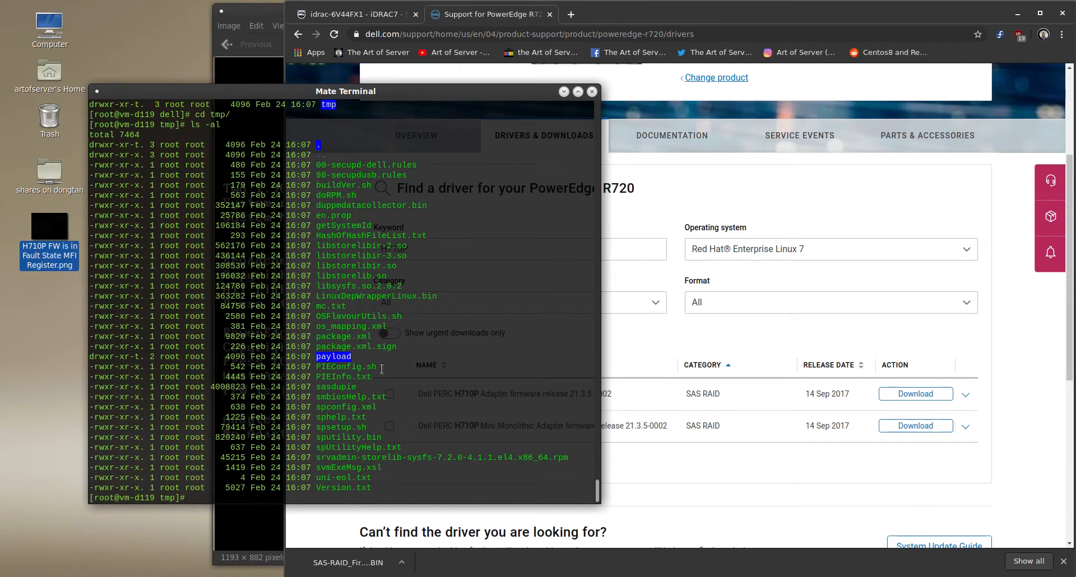
Step: Change into the extracted tmp/payload folder and list it to show FW8148PM.rom
type("cd payload/")
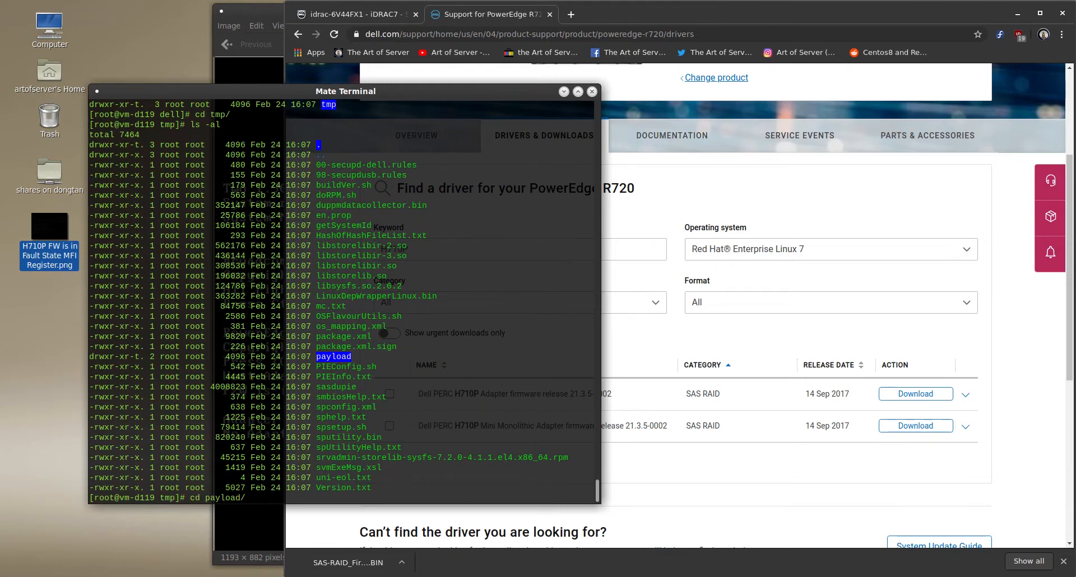
type("ls -al")
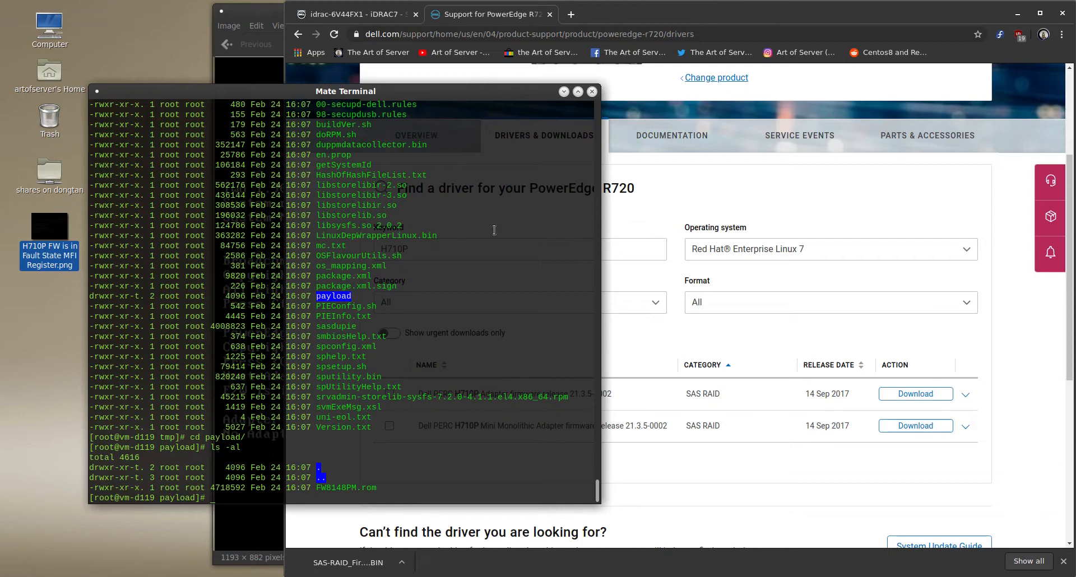
mouse_move(446, 300)
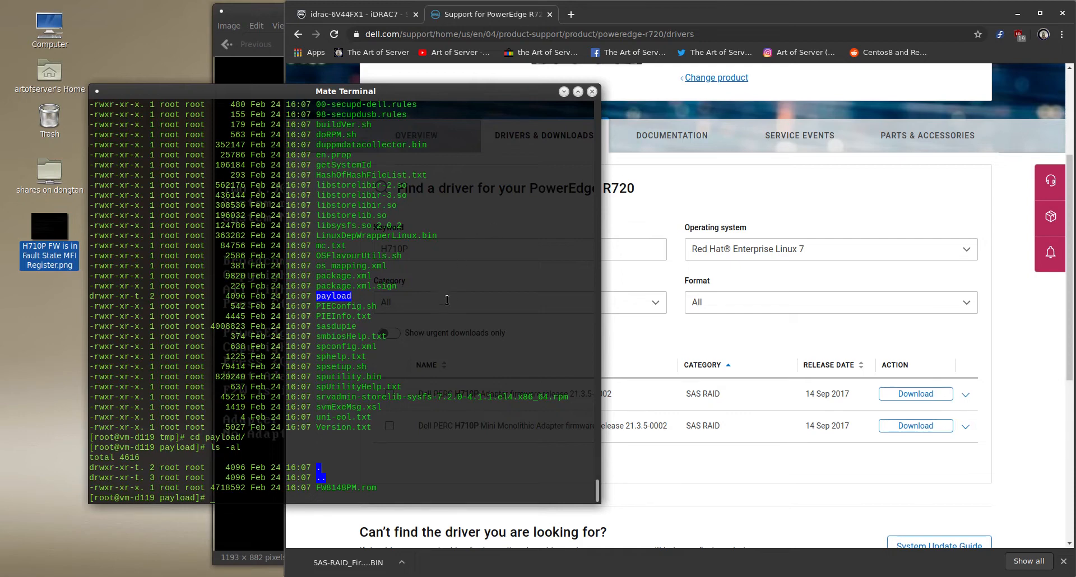
mouse_move(417, 457)
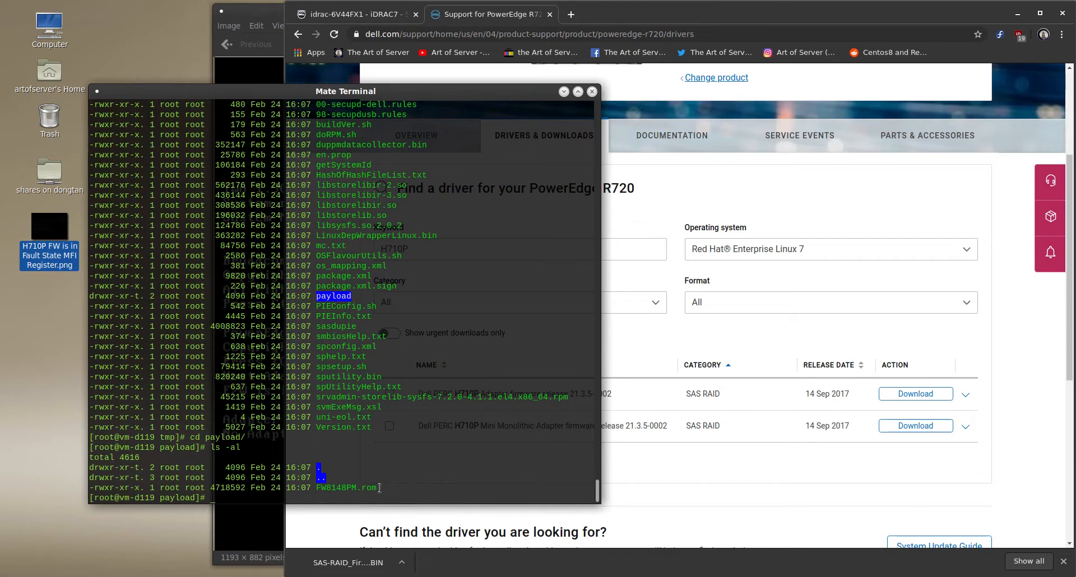
mouse_move(389, 478)
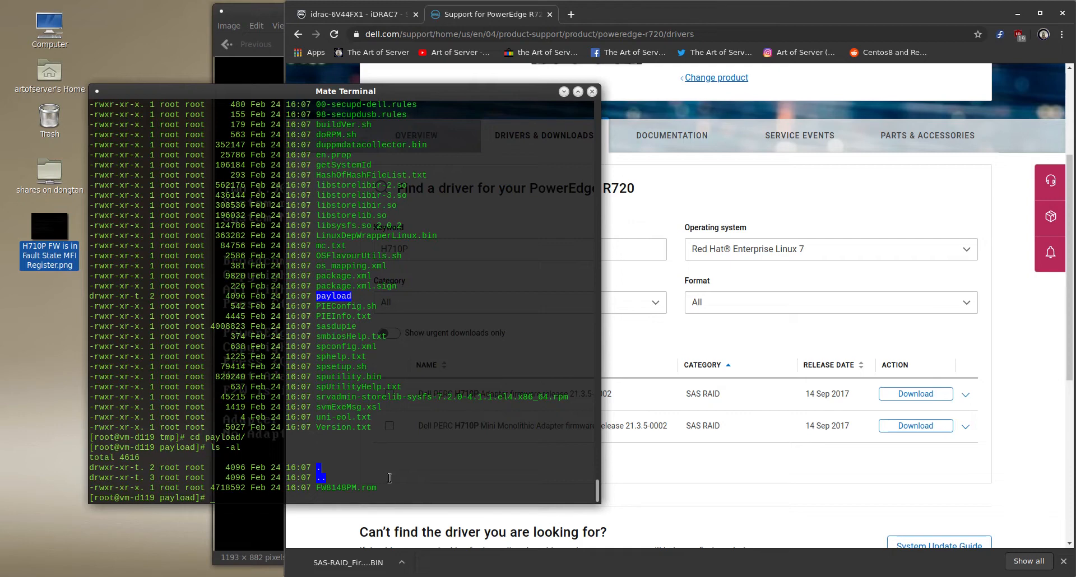
mouse_move(384, 491)
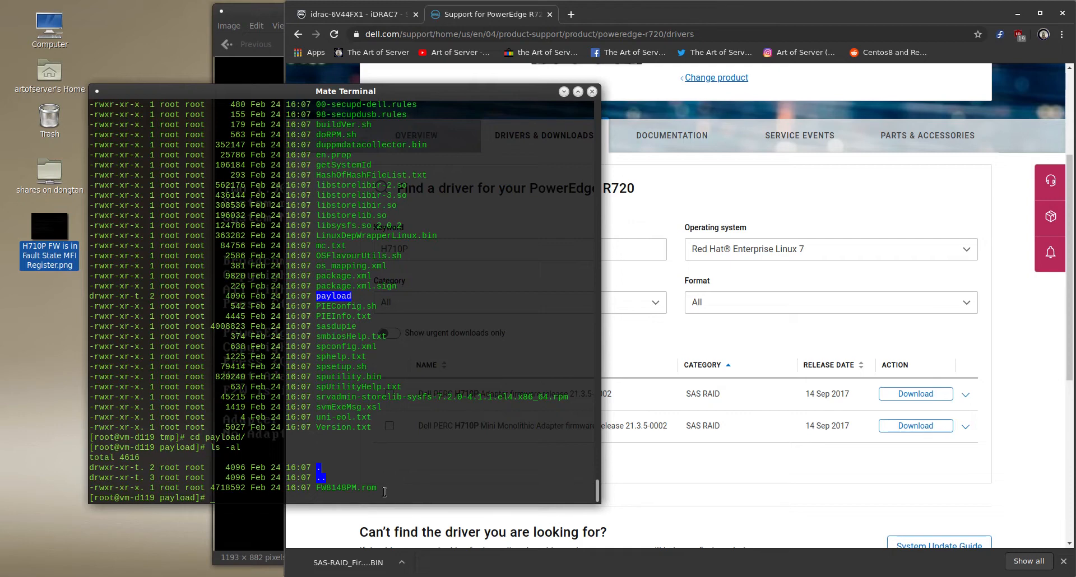
mouse_move(379, 488)
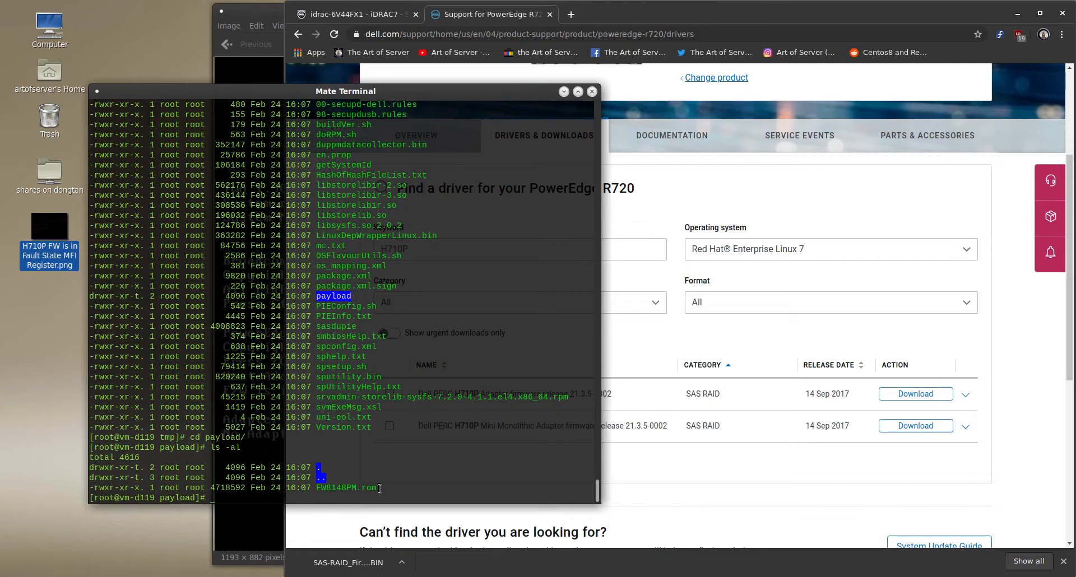
mouse_move(419, 475)
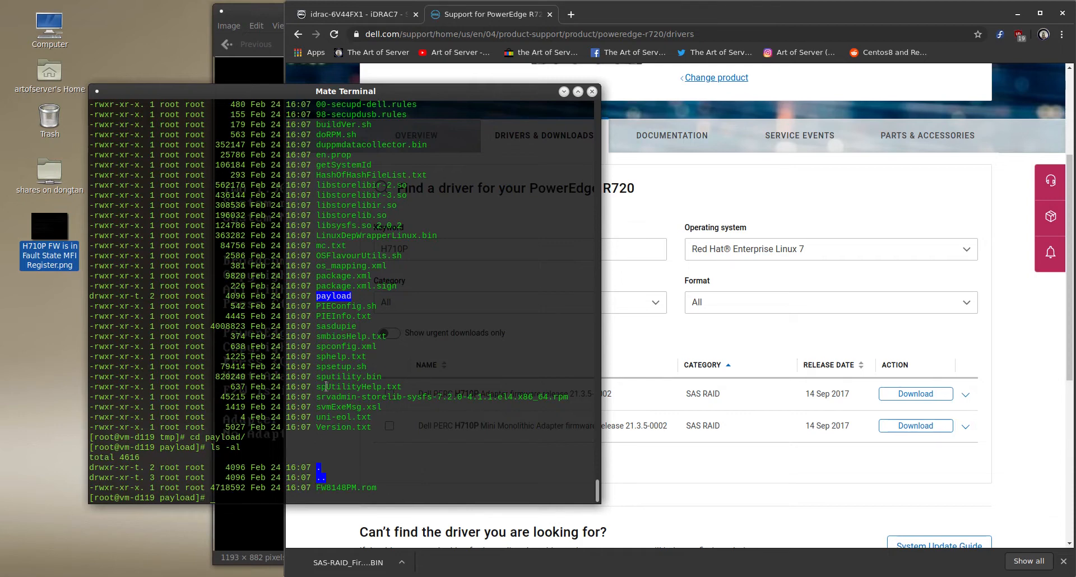
mouse_move(401, 420)
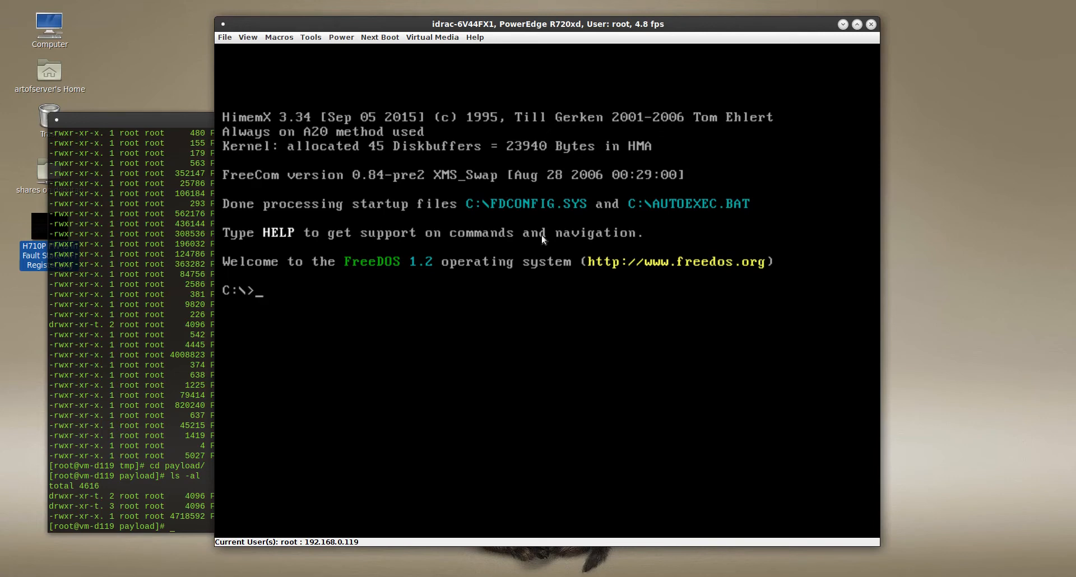
mouse_move(554, 244)
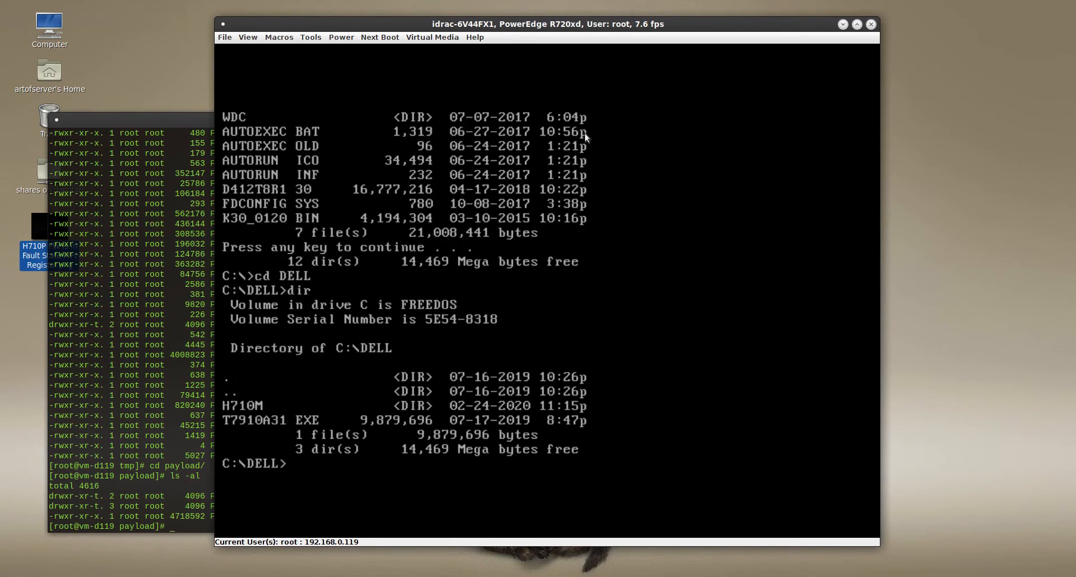
Step: Change into C:\DELL\H710M on the FreeDOS drive and list its files
type("cd H71")
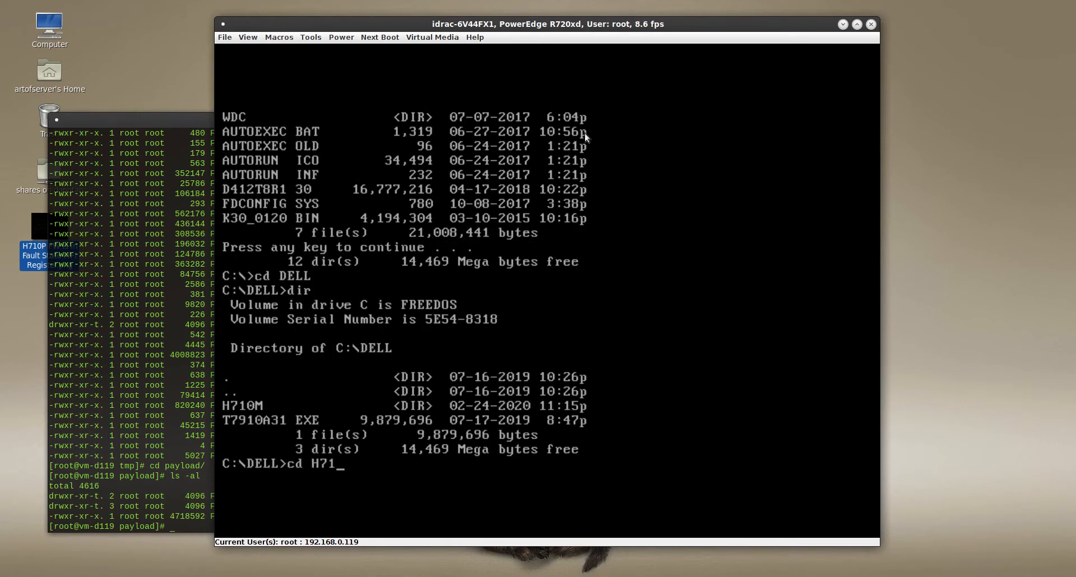
type("0M")
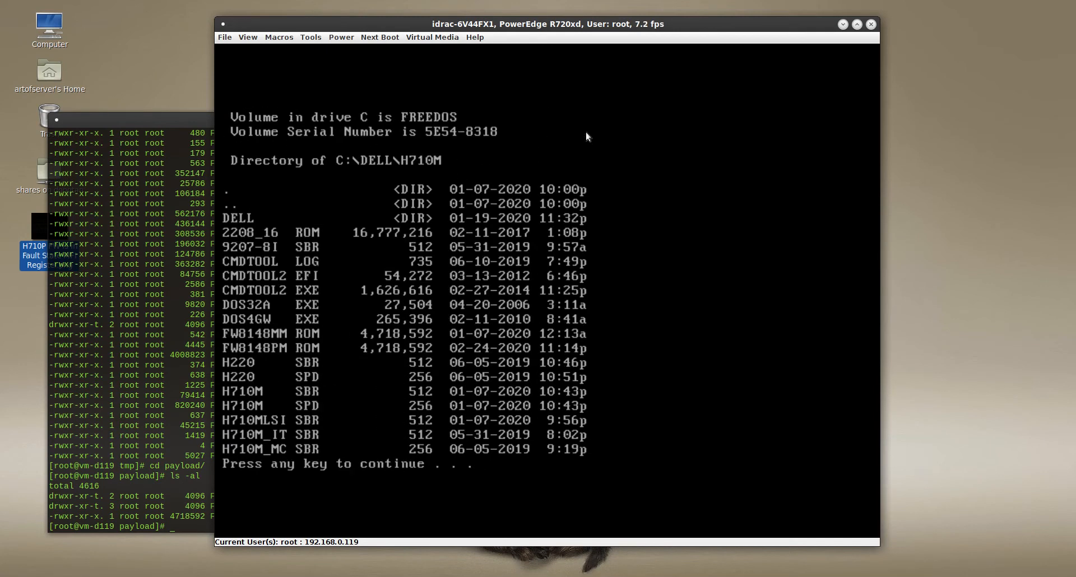
mouse_move(247, 360)
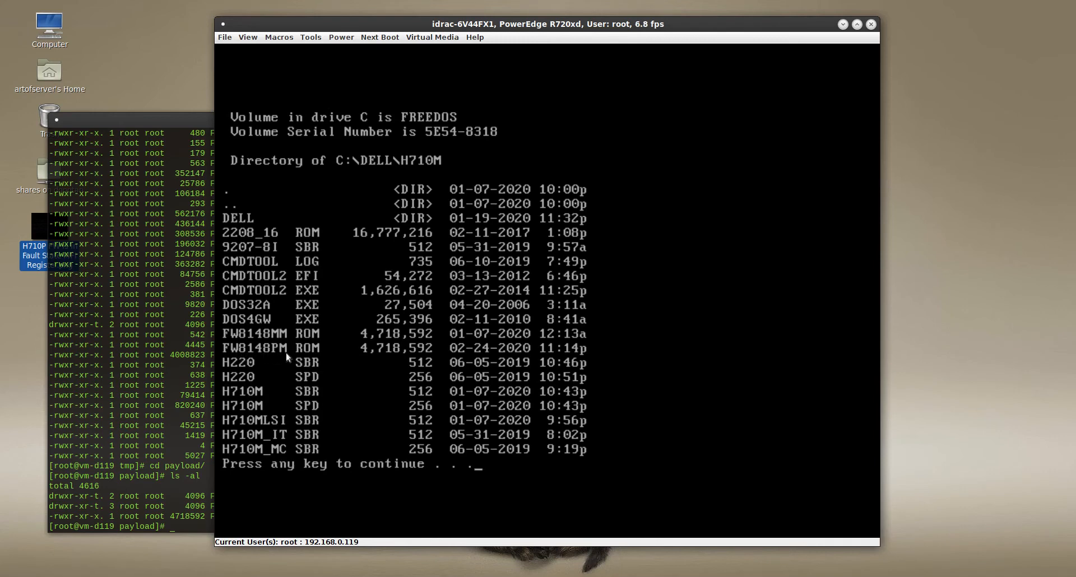
mouse_move(241, 355)
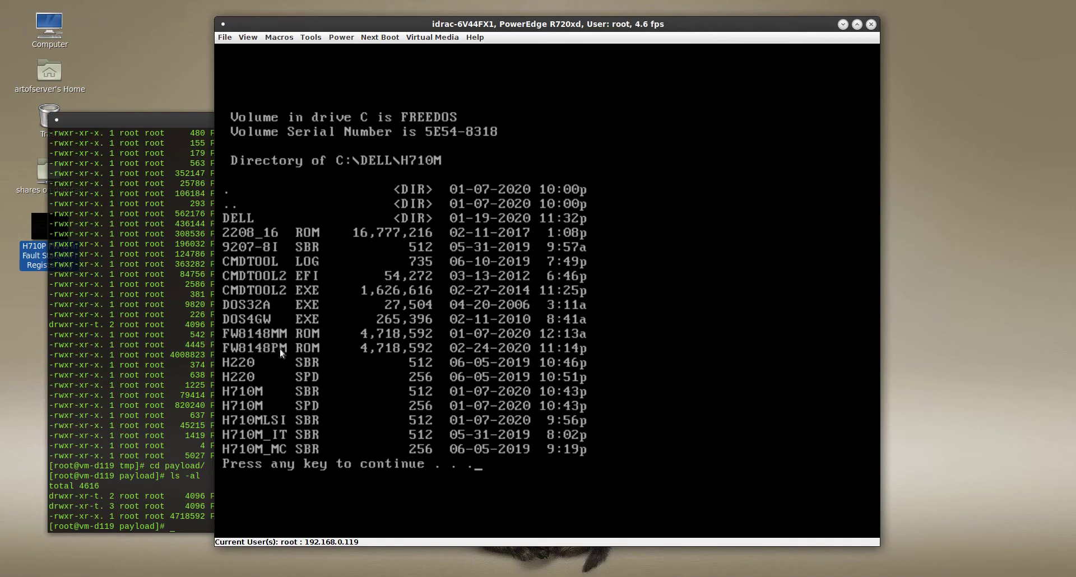
mouse_move(289, 358)
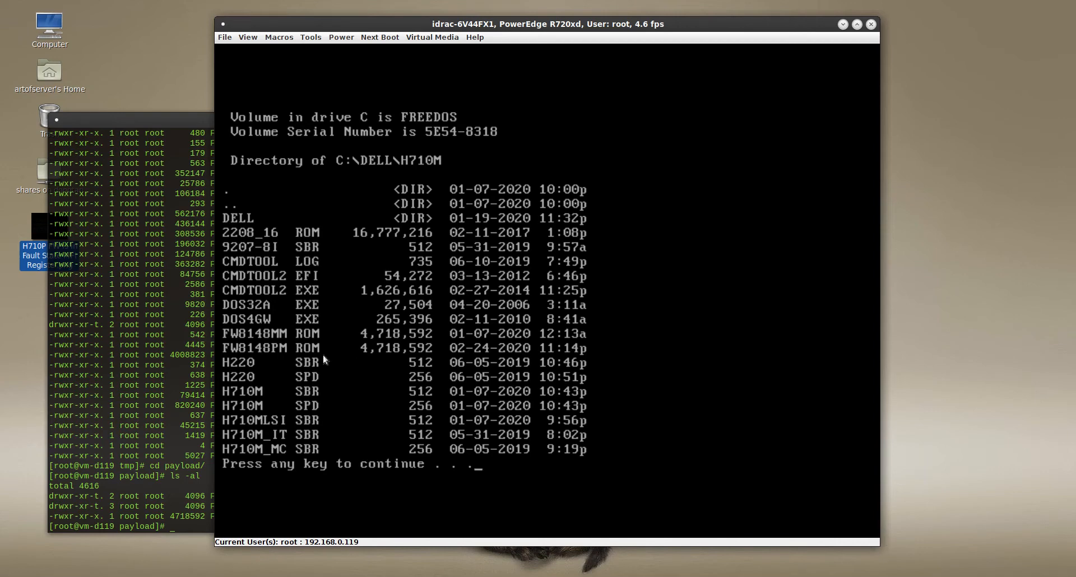
mouse_move(360, 335)
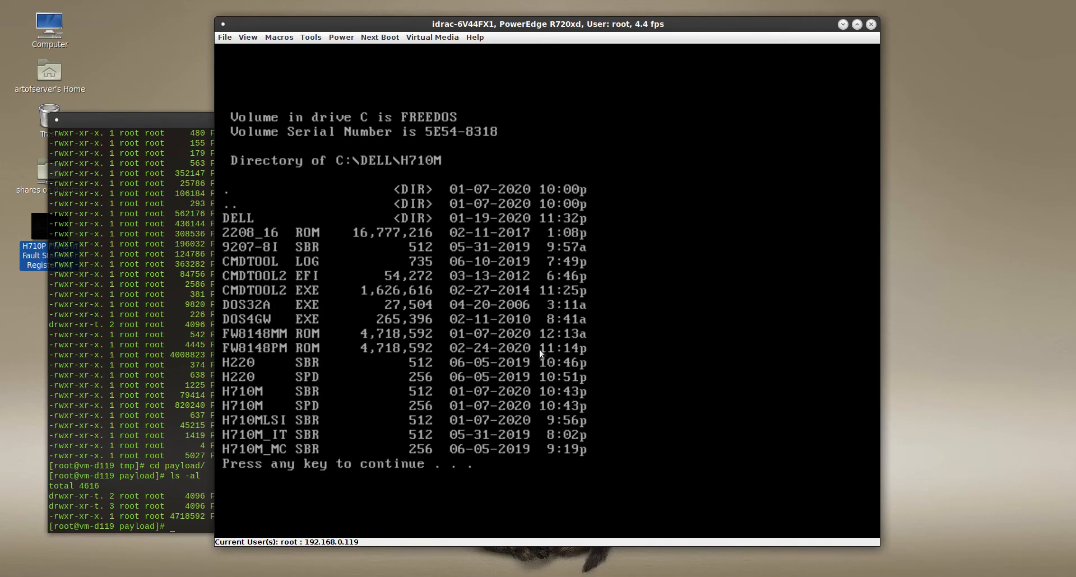
mouse_move(494, 360)
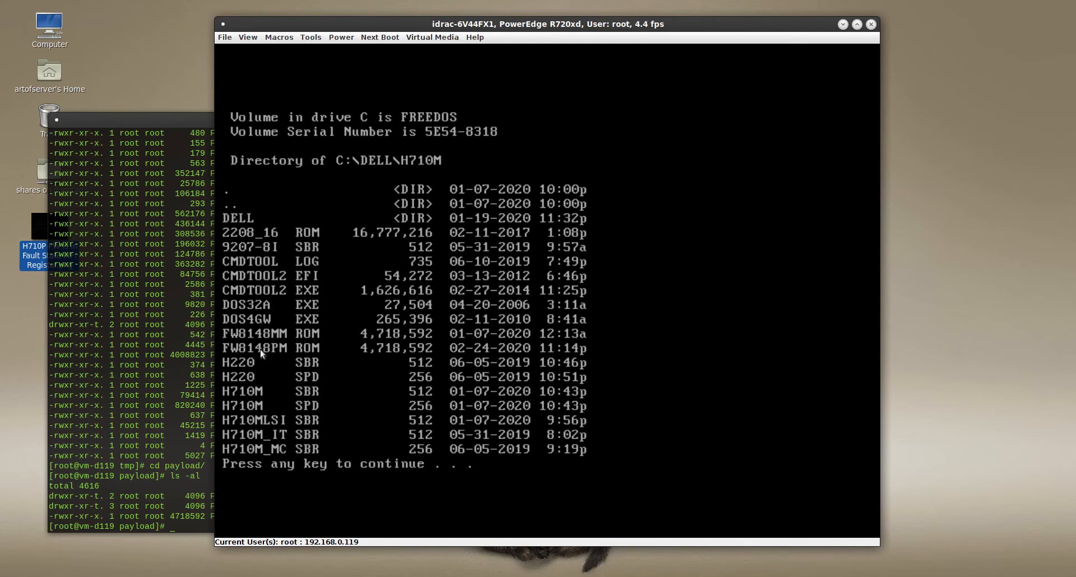
mouse_move(334, 367)
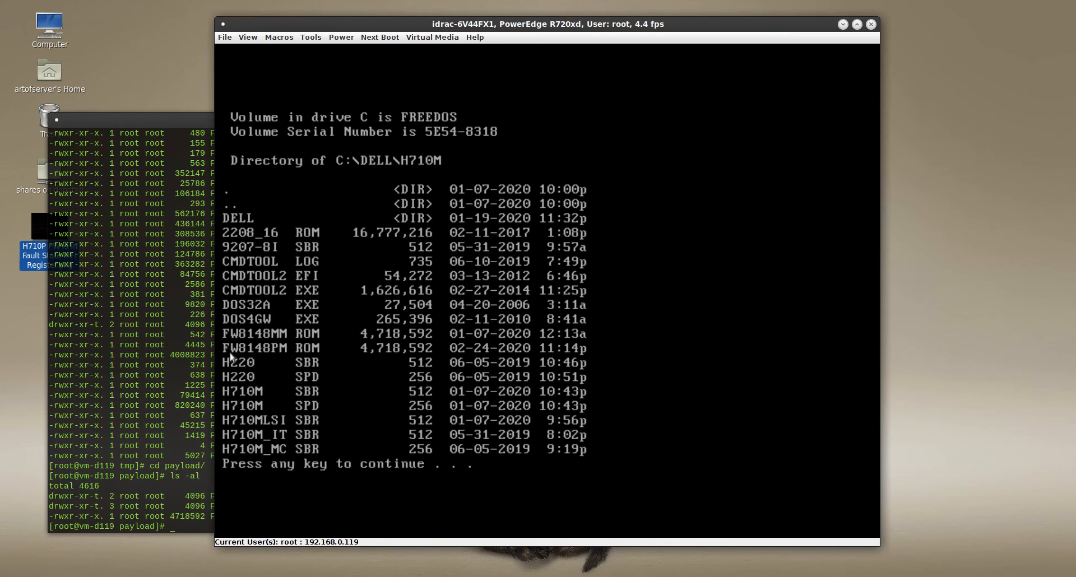
mouse_move(278, 359)
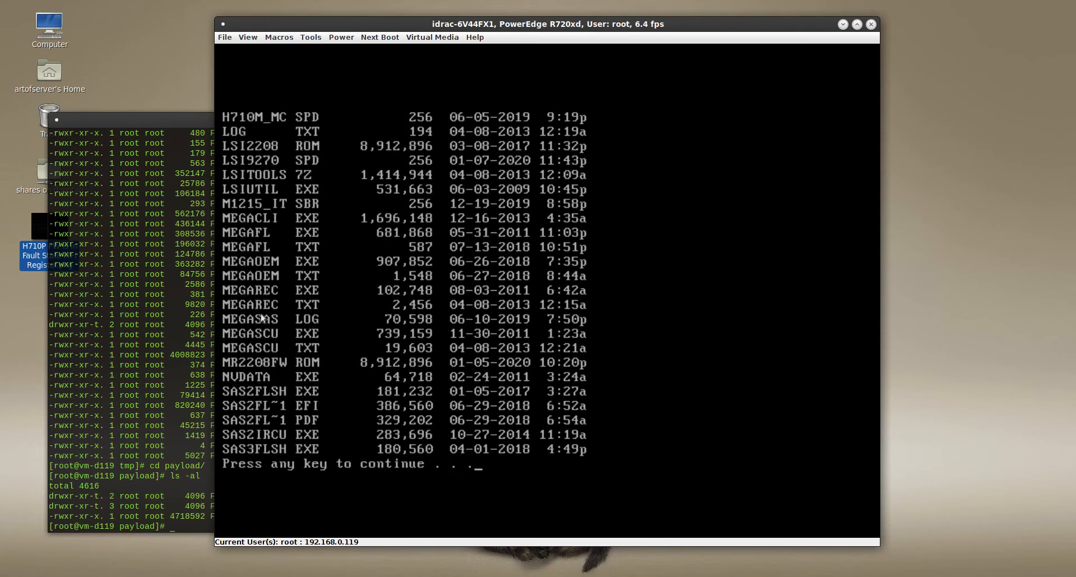
mouse_move(441, 358)
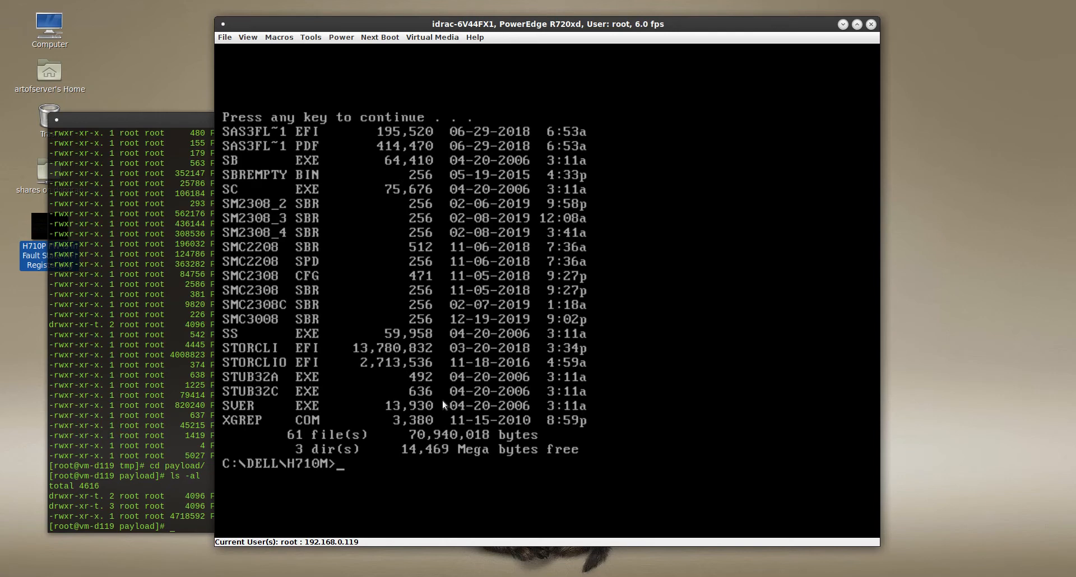
Step: Run MEGAREC -adpList, which identifies MR Card 0 (type 2208, slot 3), and return to the prompt
type("MEGAREC -adpList")
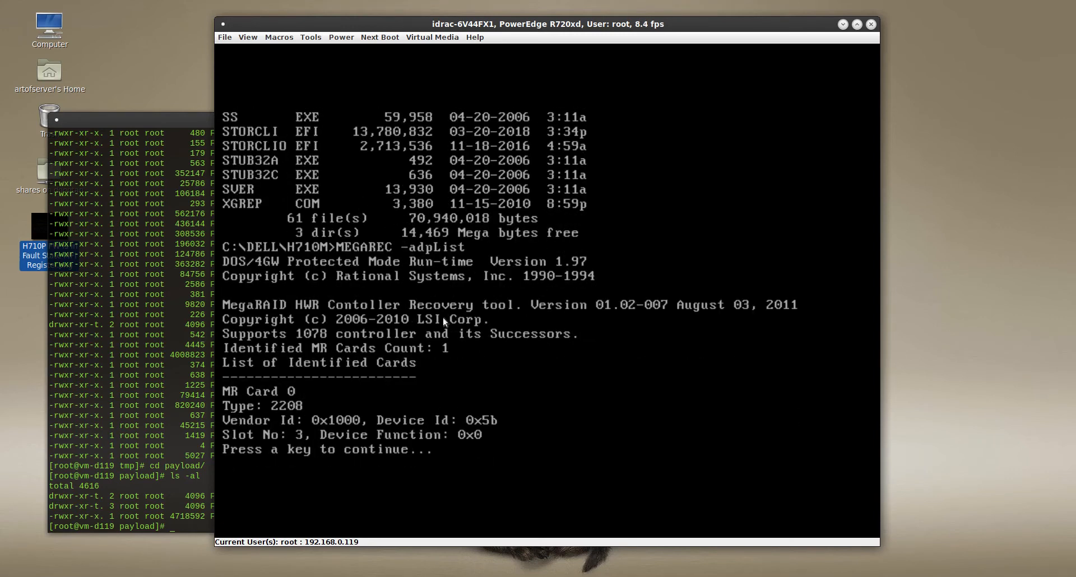
key("enter")
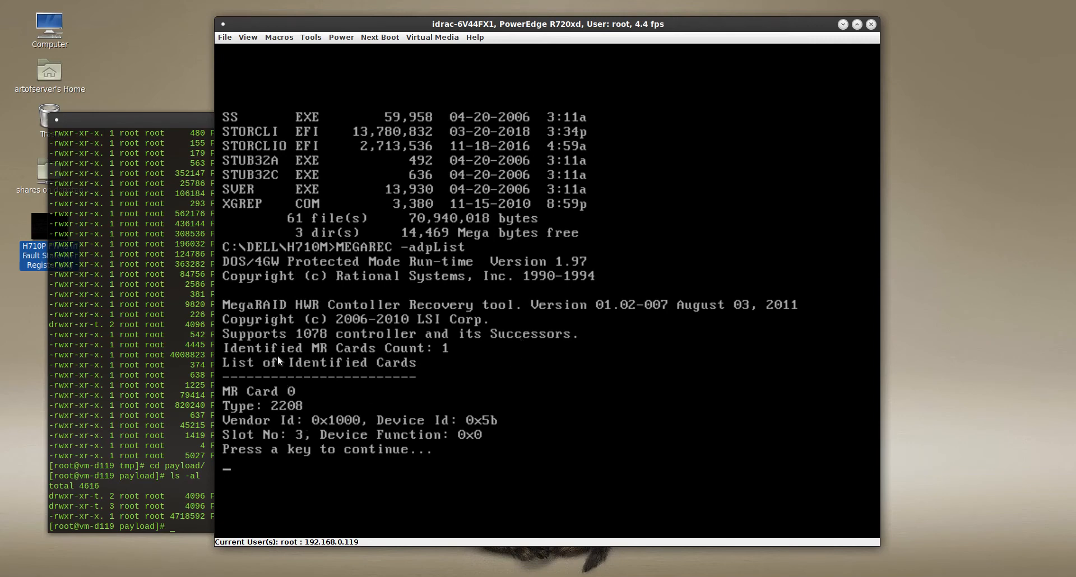
mouse_move(446, 359)
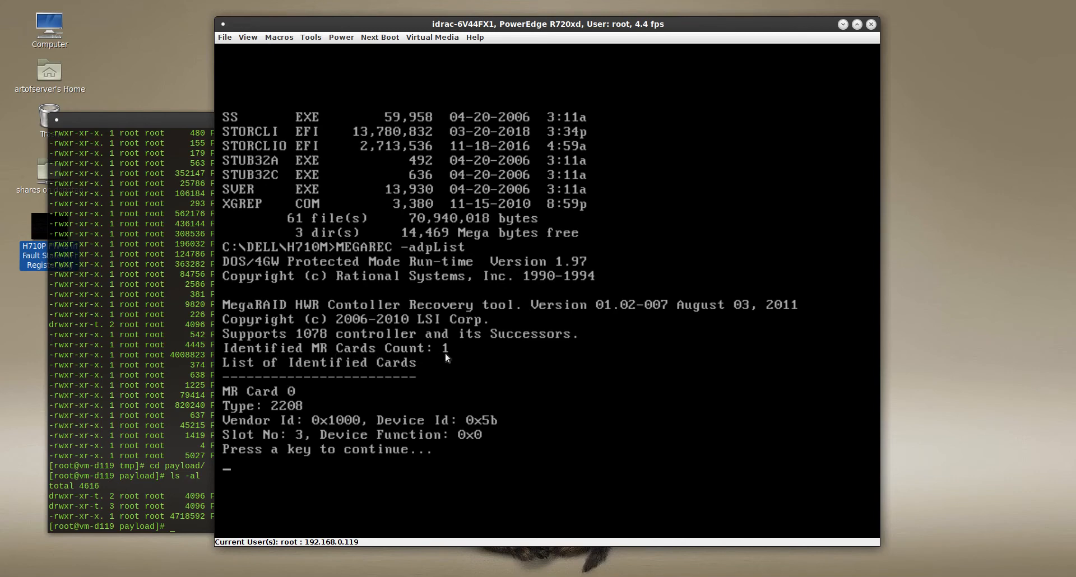
mouse_move(229, 408)
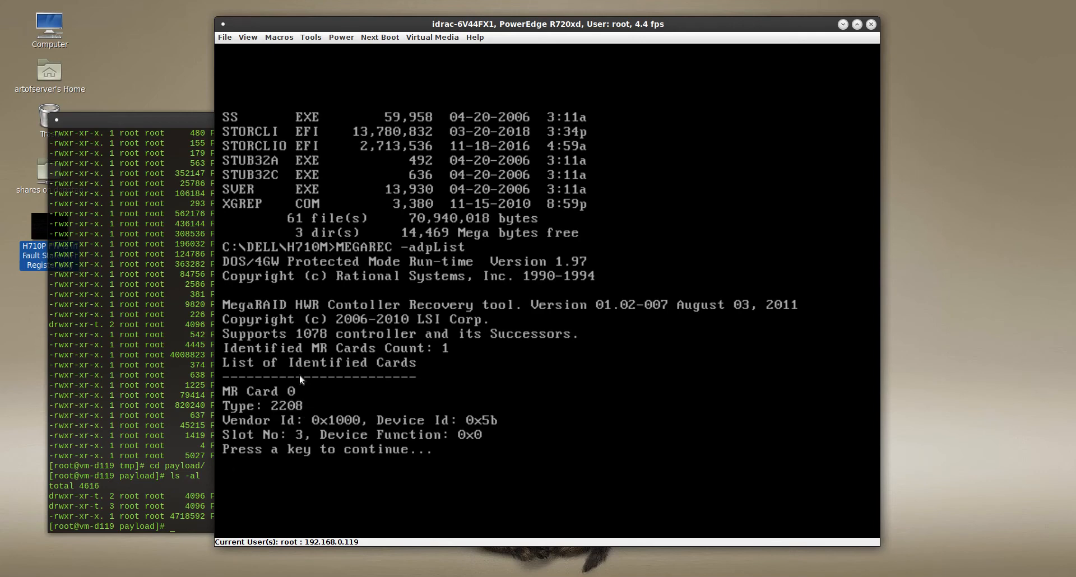
key("enter")
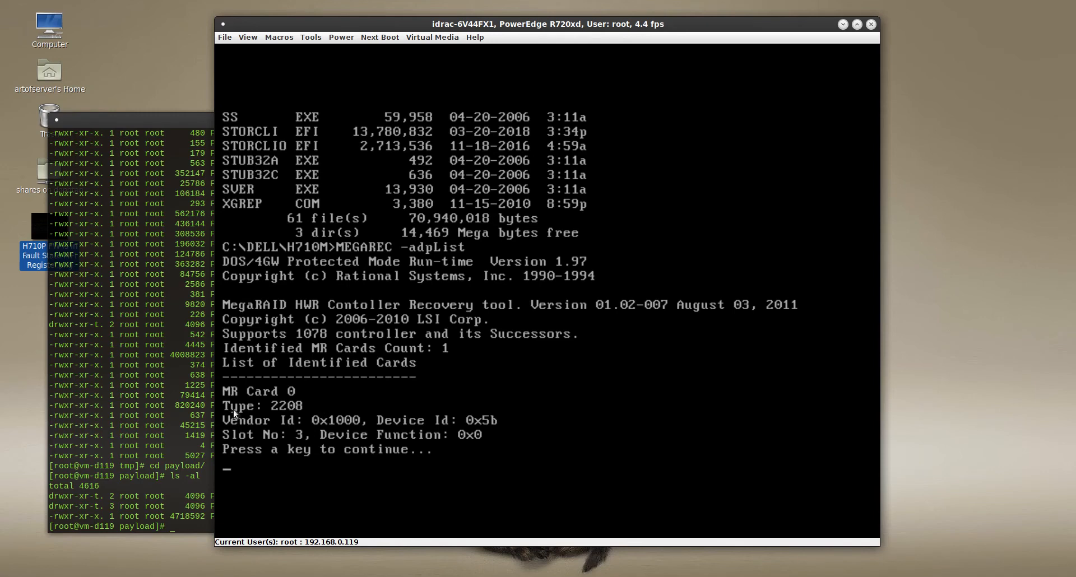
mouse_move(320, 414)
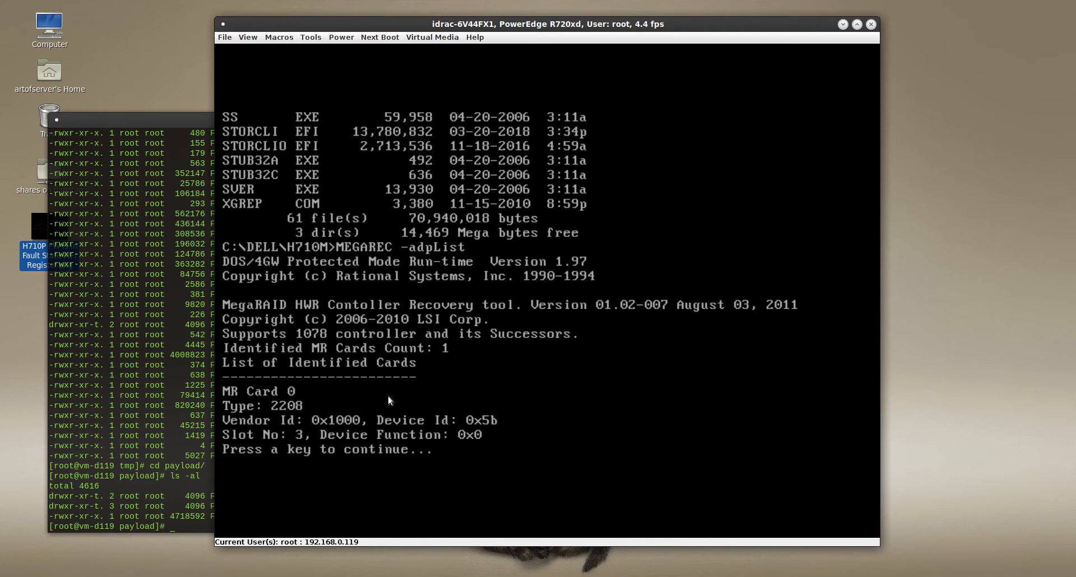
mouse_move(323, 427)
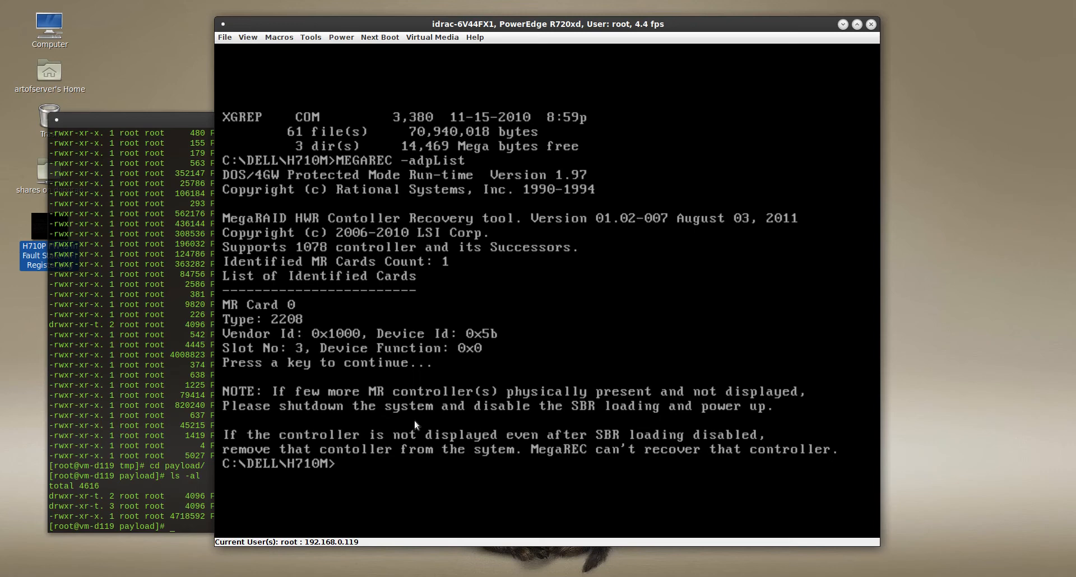
Step: Run MEGAREC -m0flash 0 FW8148PM.ROM to flash the firmware onto controller 0 until Success
type("MEGAREC -a")
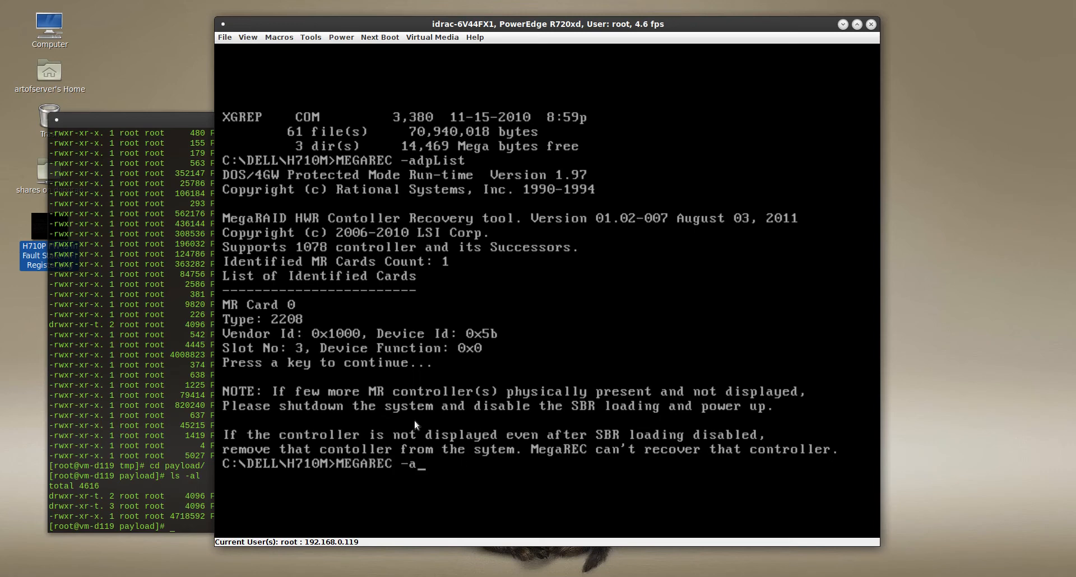
key("BackSpace")
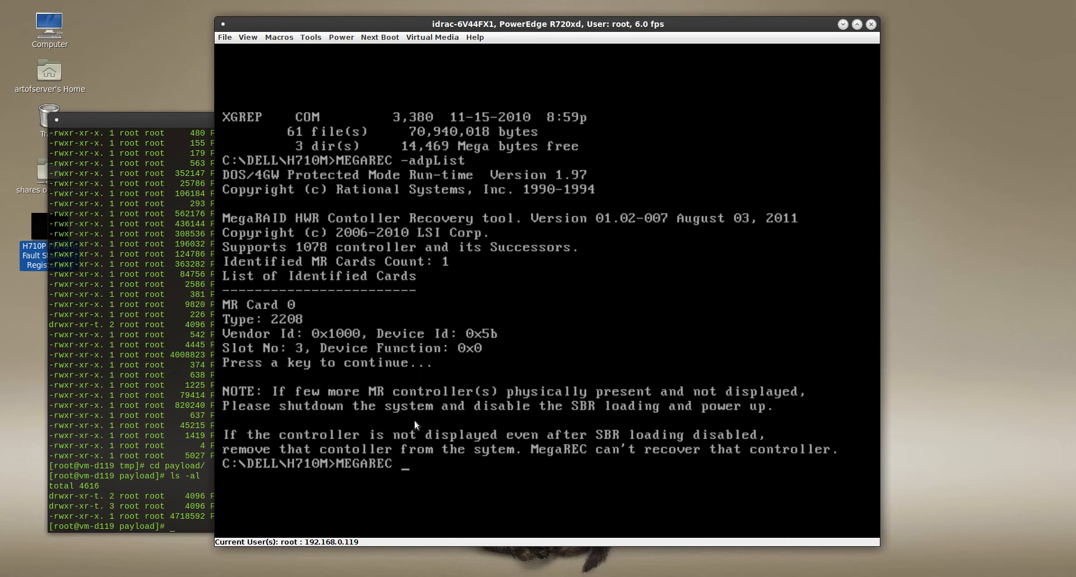
type("-m0flash 0")
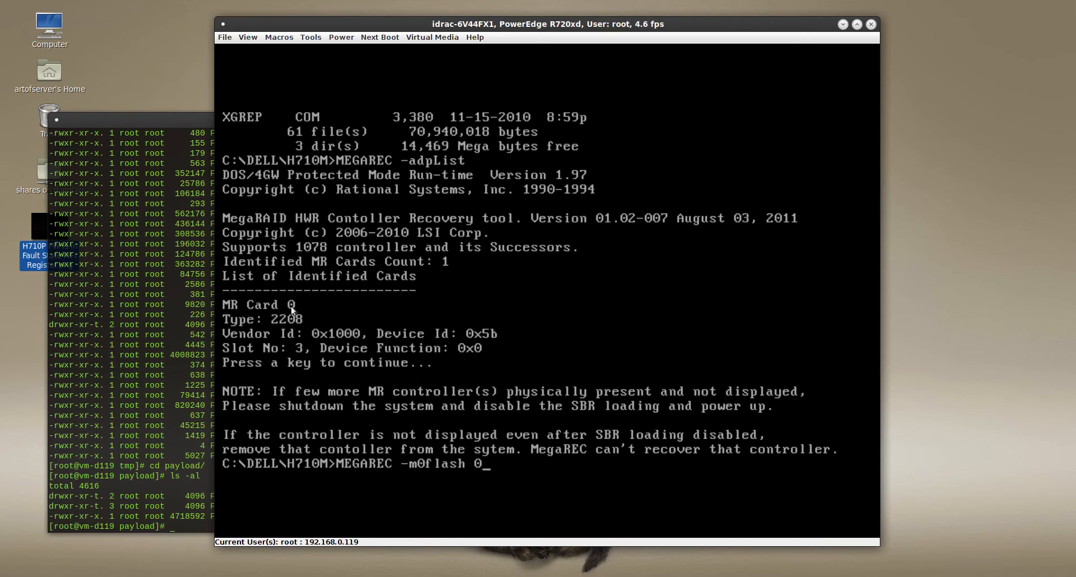
mouse_move(259, 316)
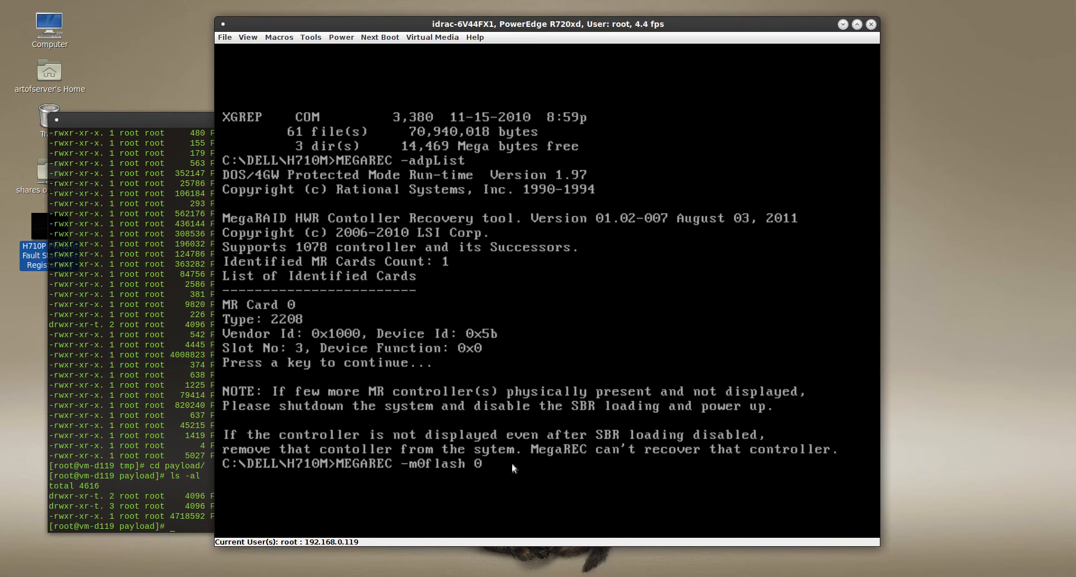
type("FW0148")
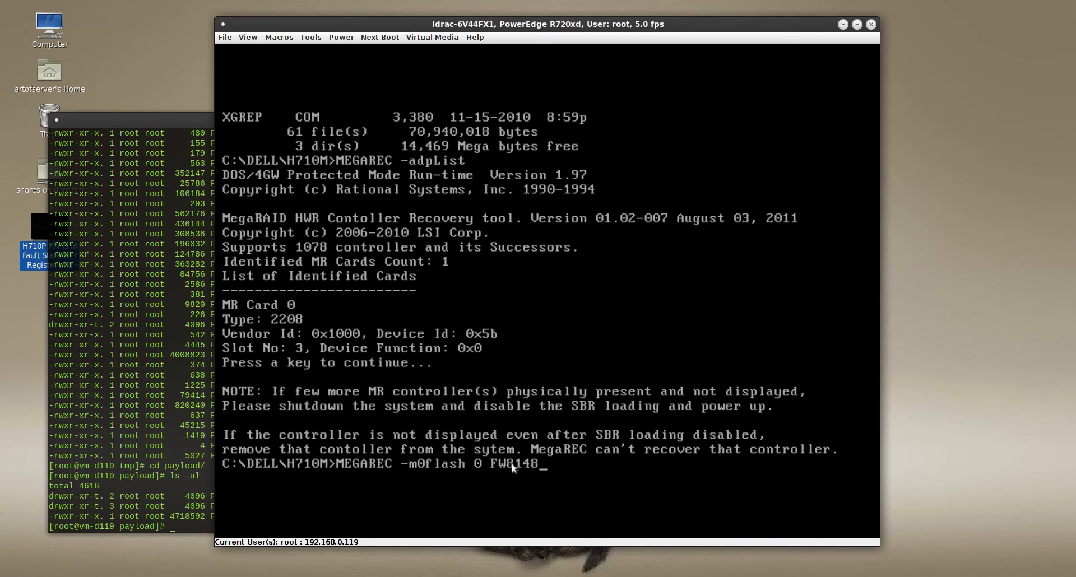
type("PM.ROM")
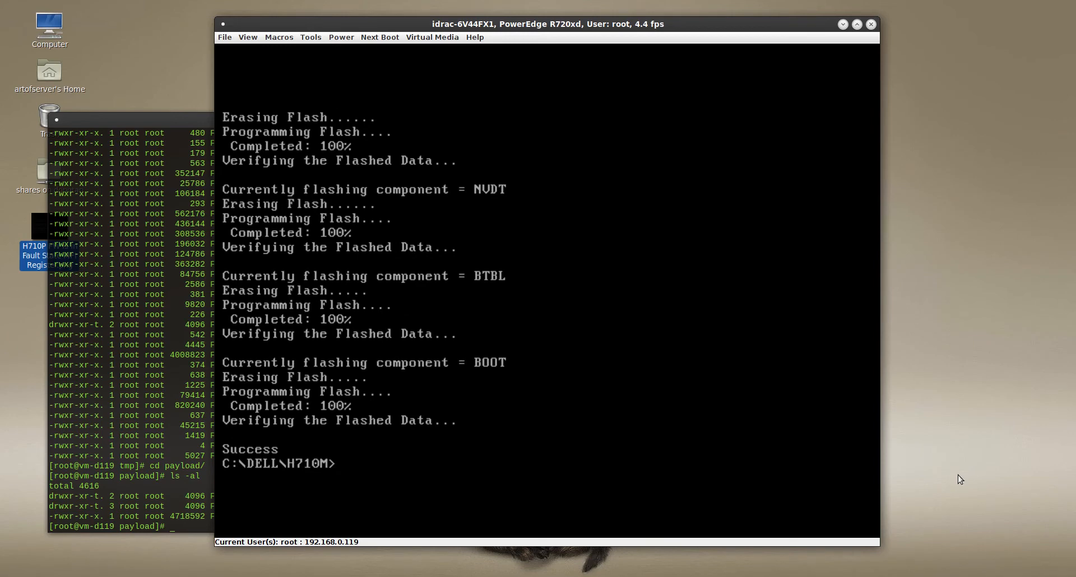
mouse_move(629, 300)
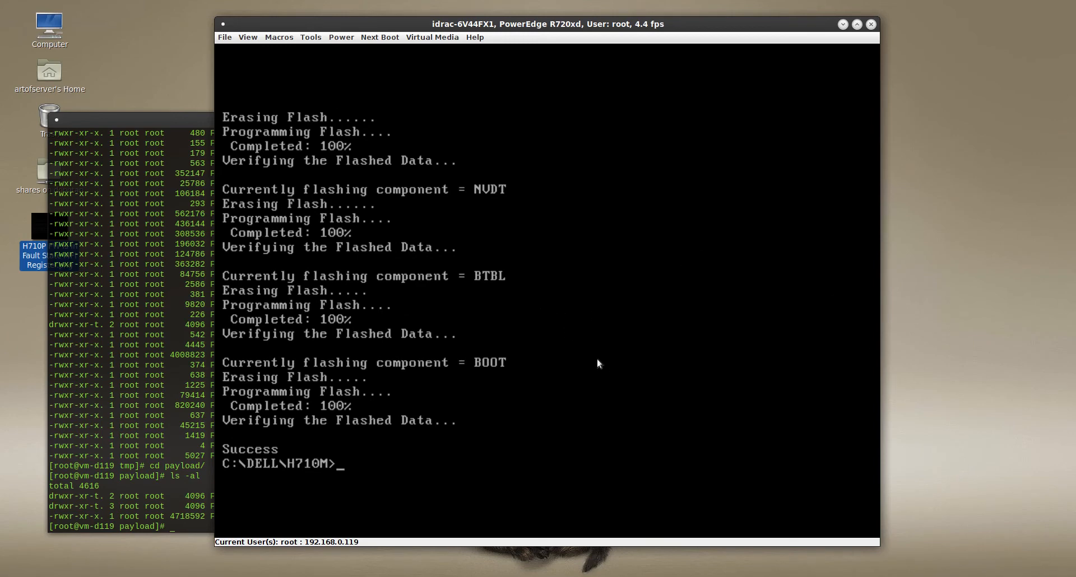
Step: Reboot the server from the FreeDOS prompt and watch POST detect the PERC controller
type("re")
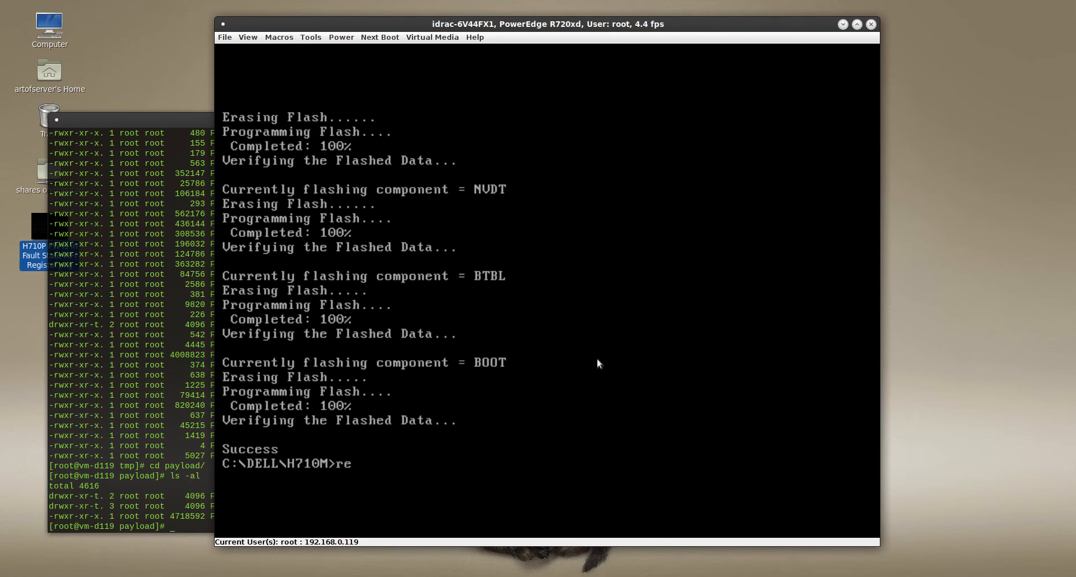
type("reboot")
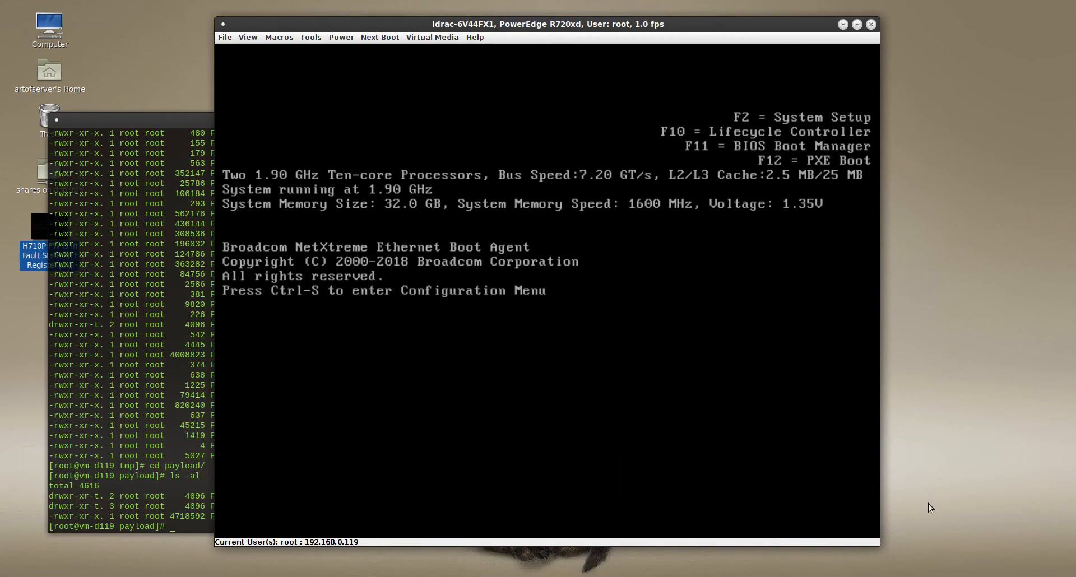
mouse_move(962, 340)
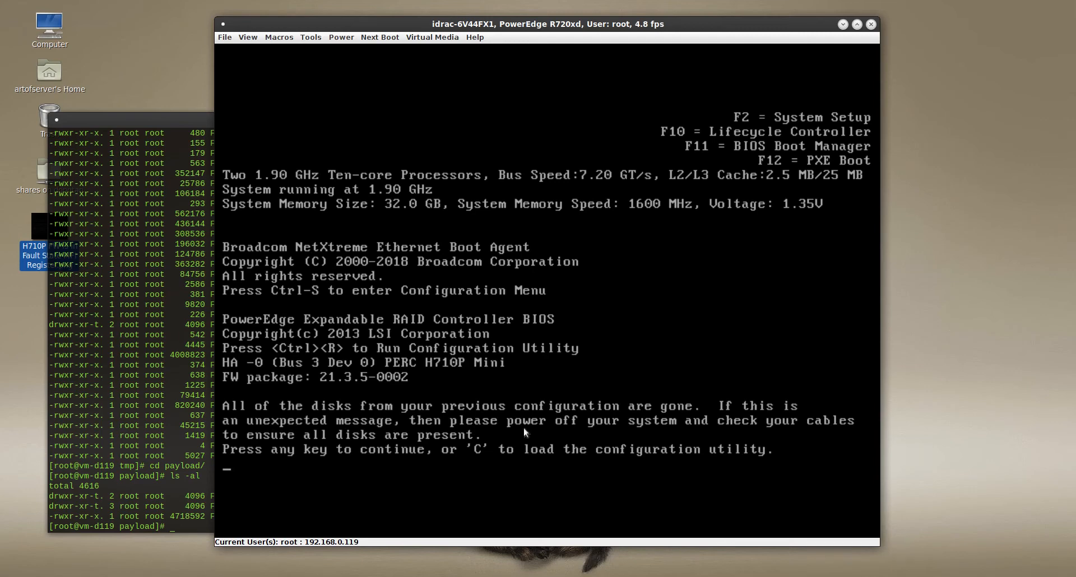
mouse_move(457, 425)
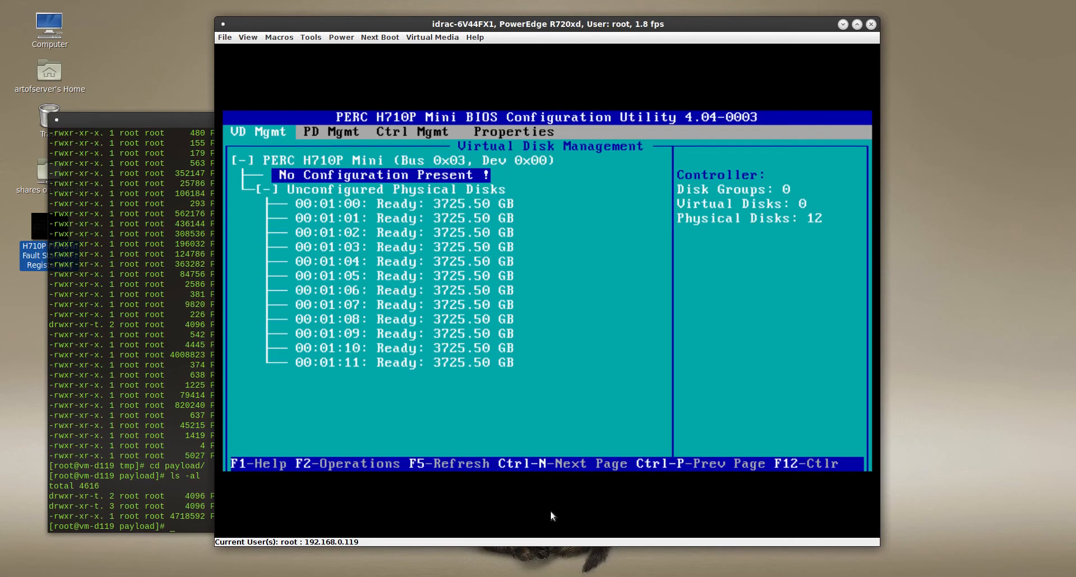
Step: Review the PD Mgmt, Ctrl Mgmt and Properties pages, showing 12 ready disks and firmware 3.131.05-8148
left_click(330, 132)
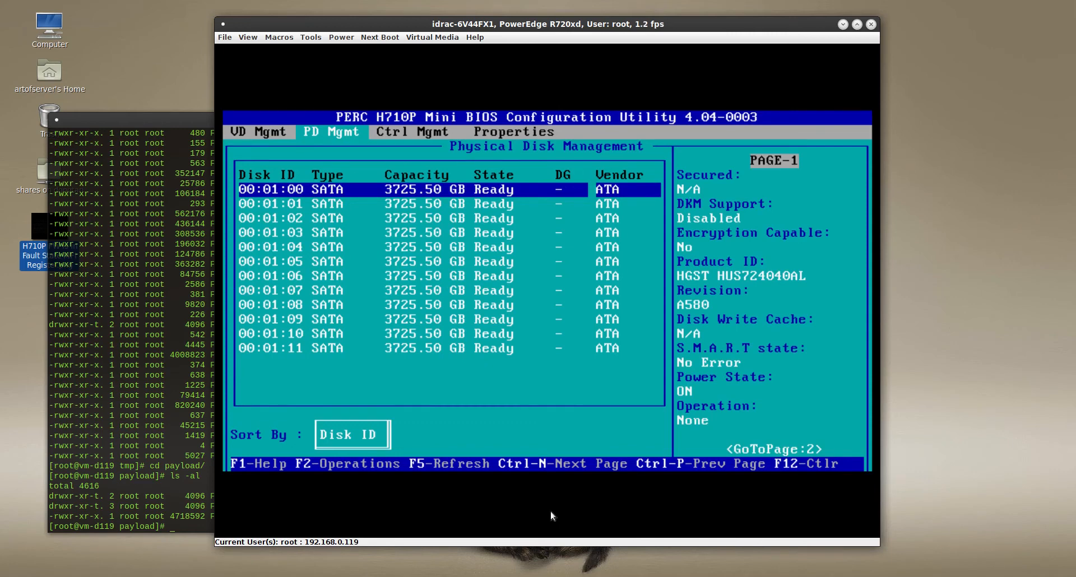
left_click(412, 132)
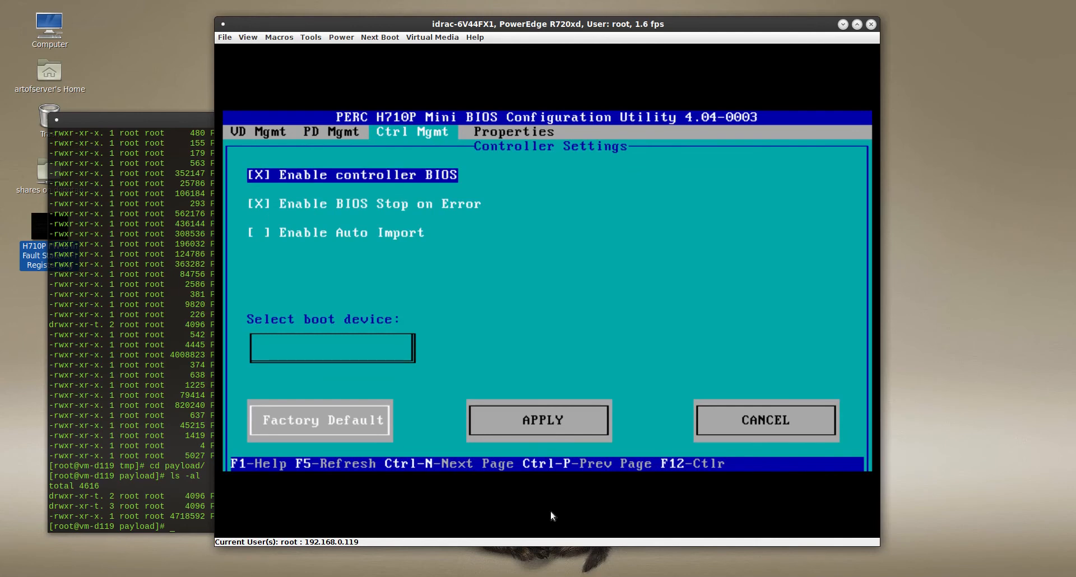
left_click(513, 132)
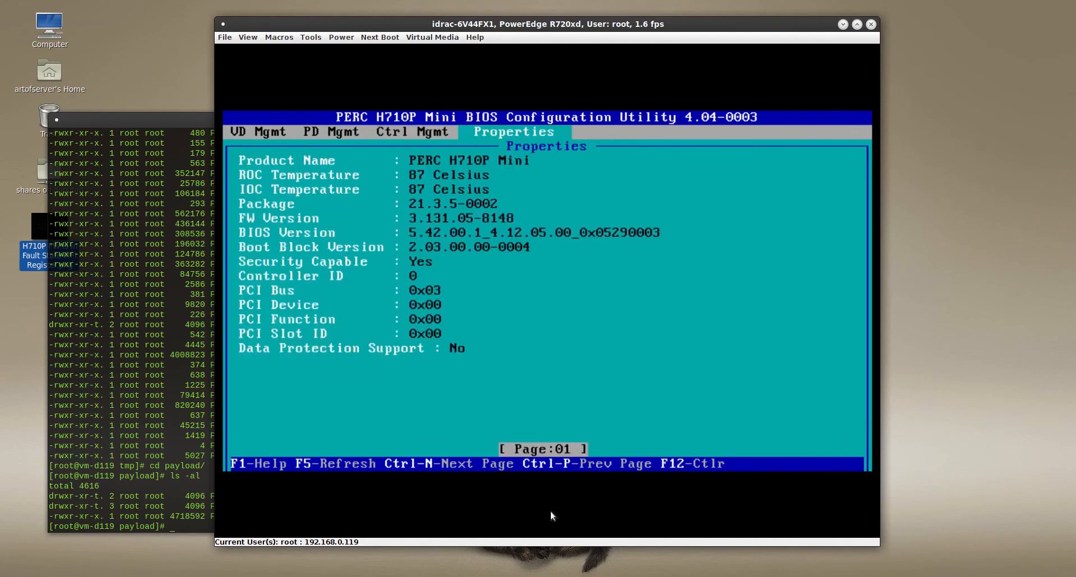
mouse_move(500, 535)
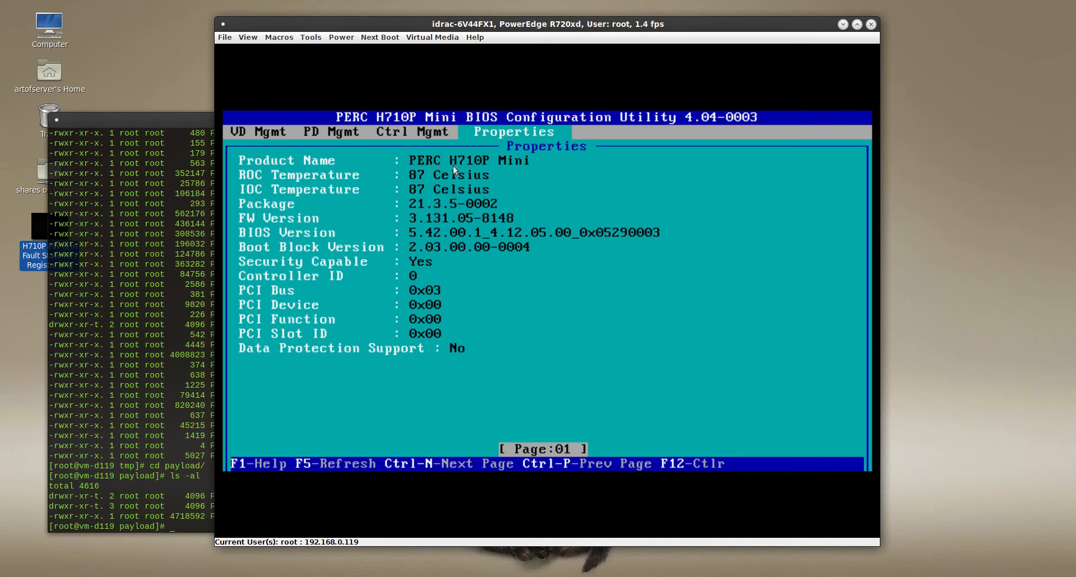
mouse_move(292, 185)
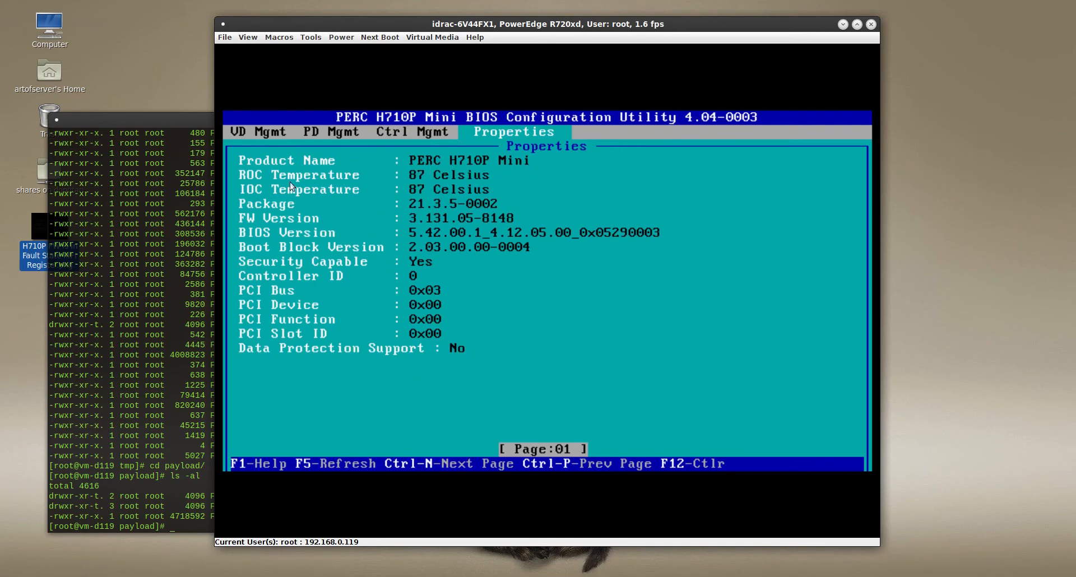
mouse_move(410, 185)
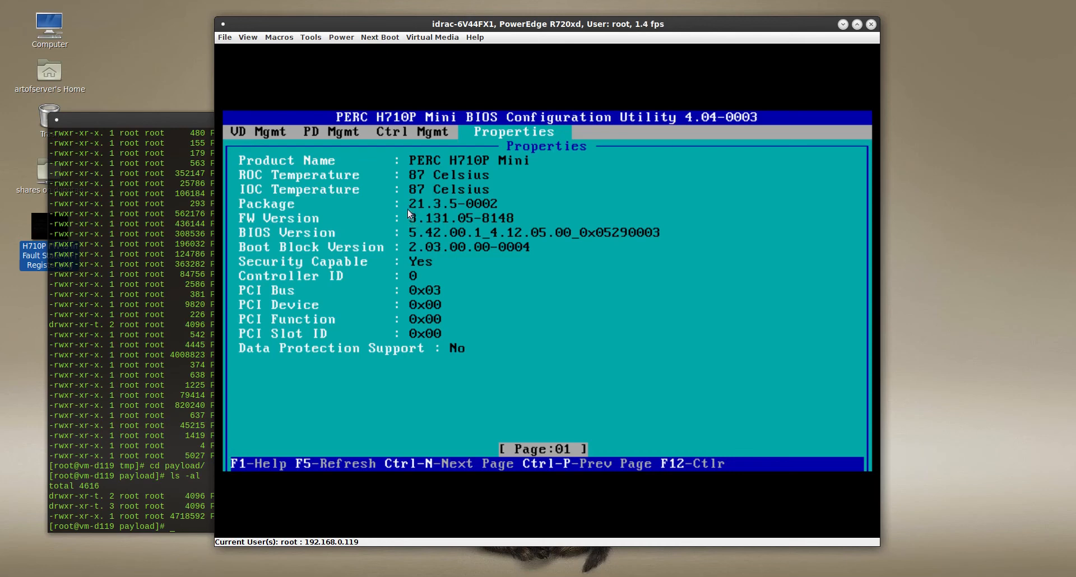
mouse_move(390, 260)
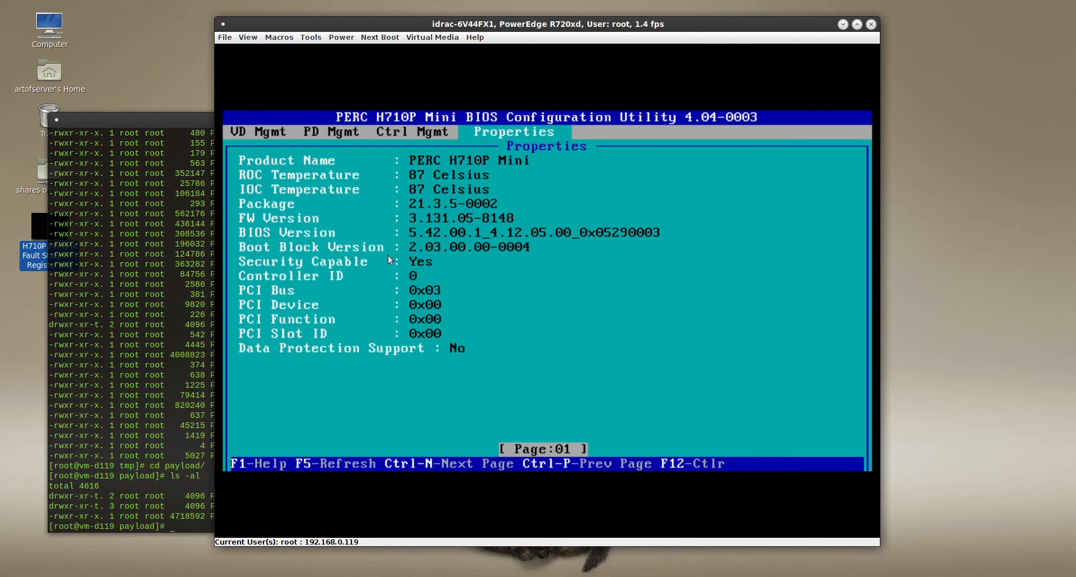
mouse_move(368, 336)
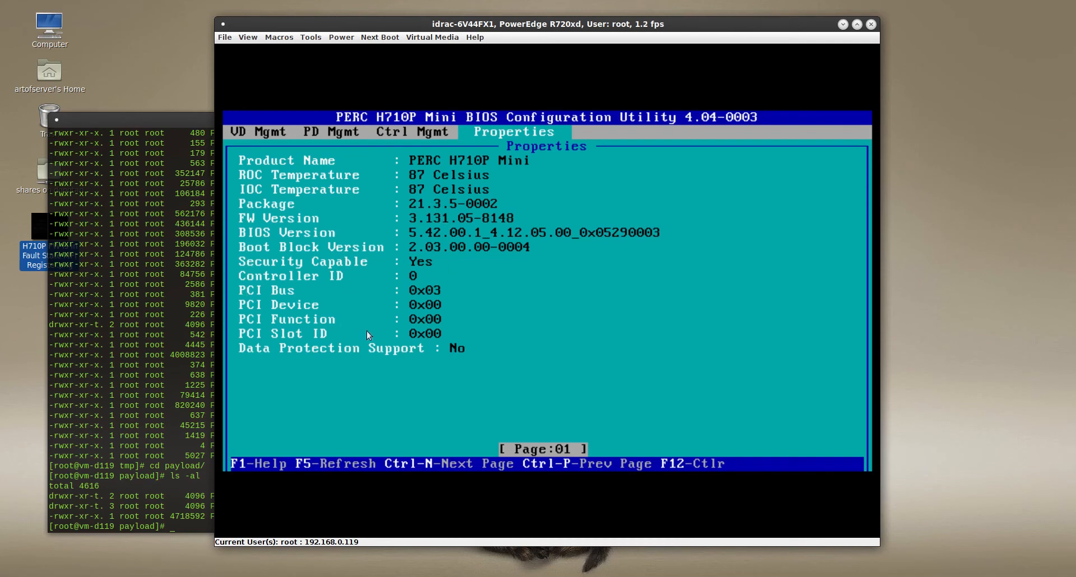
mouse_move(506, 311)
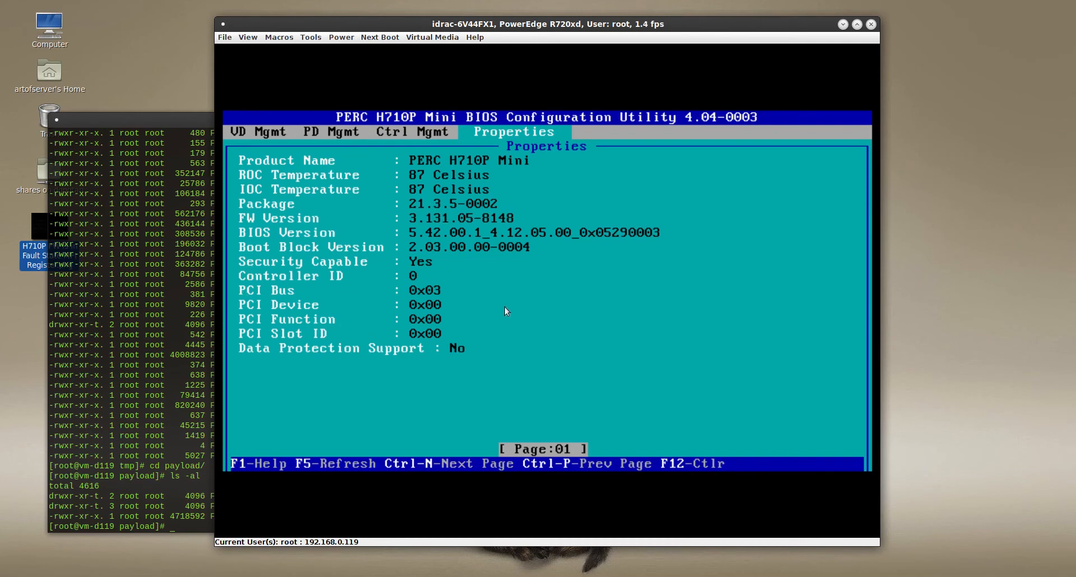
mouse_move(399, 209)
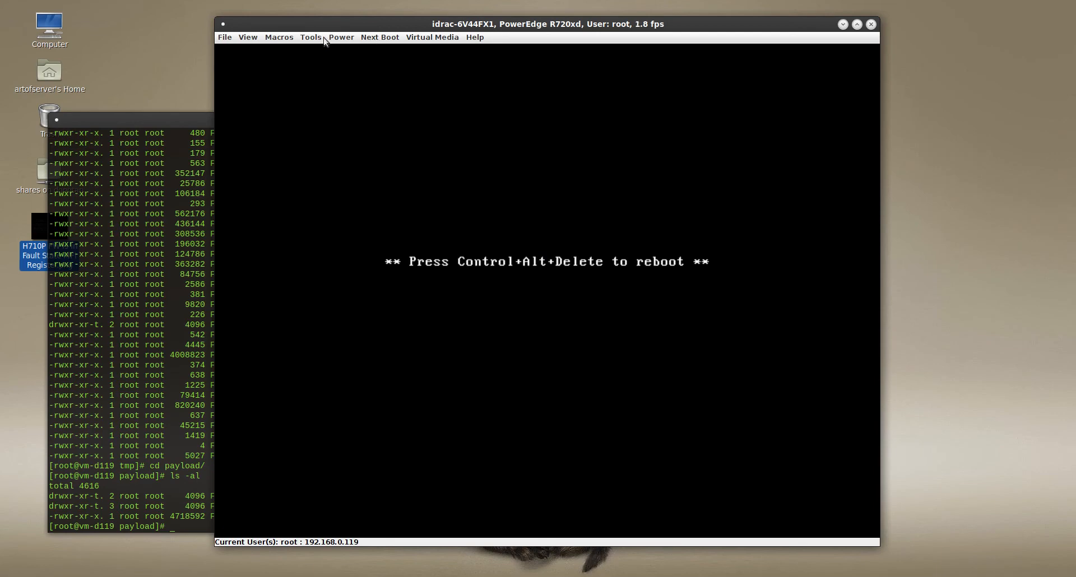
Step: Reboot the server with the Macros Ctrl-Alt-Del key sequence from the virtual console
left_click(278, 38)
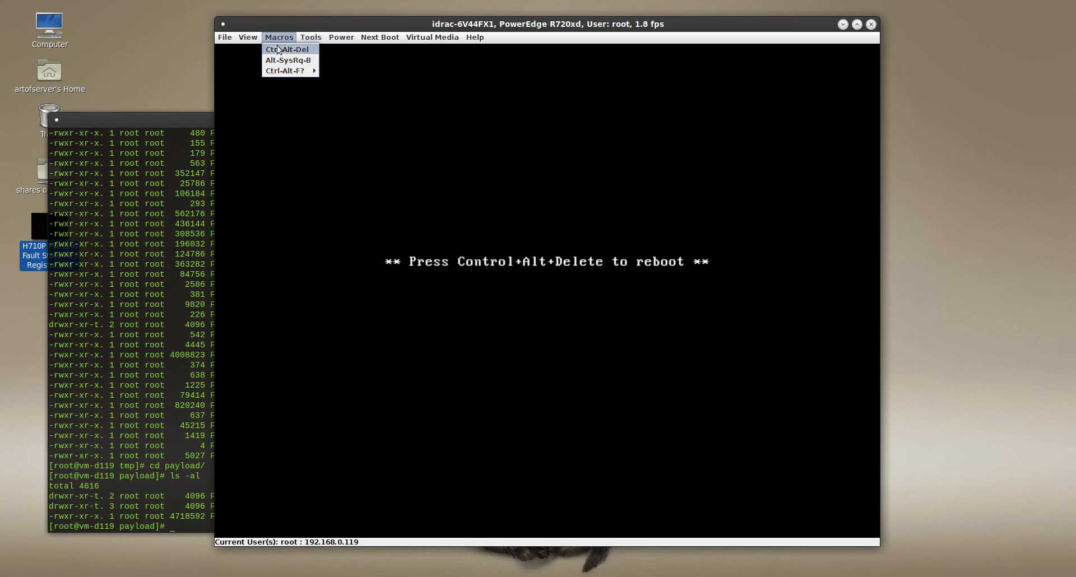
left_click(285, 49)
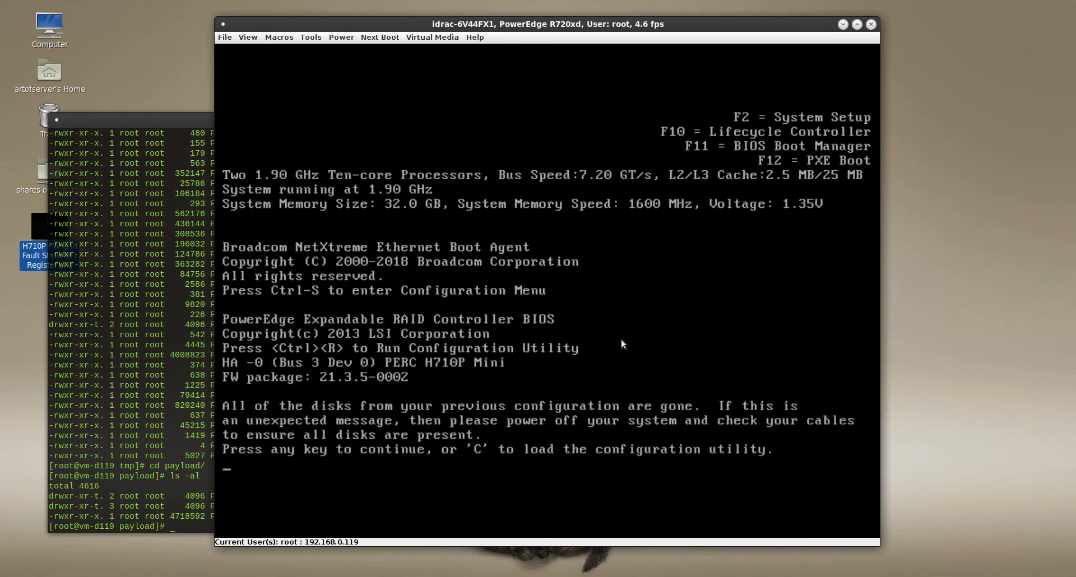
mouse_move(616, 364)
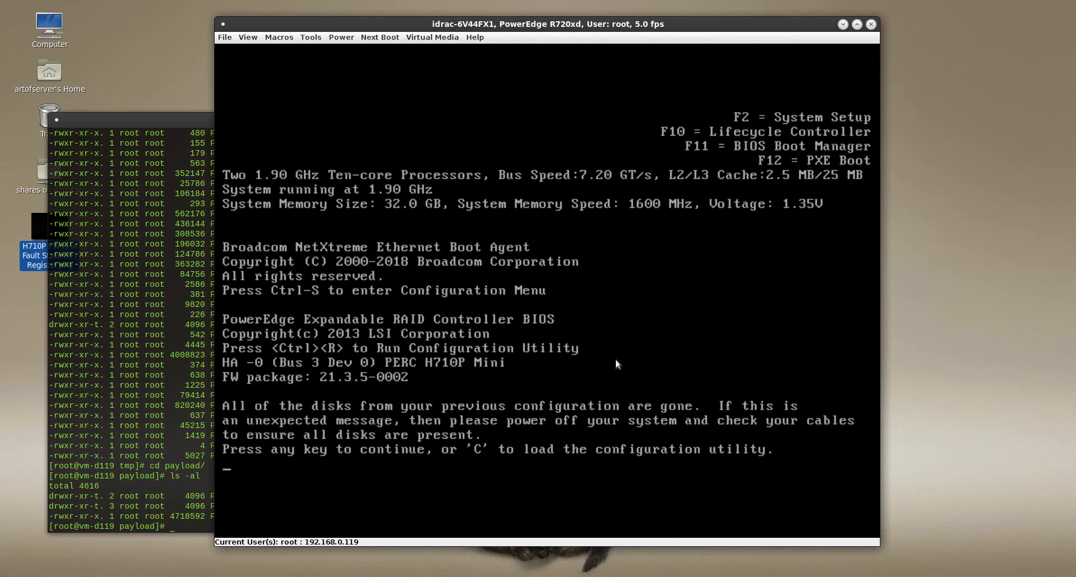